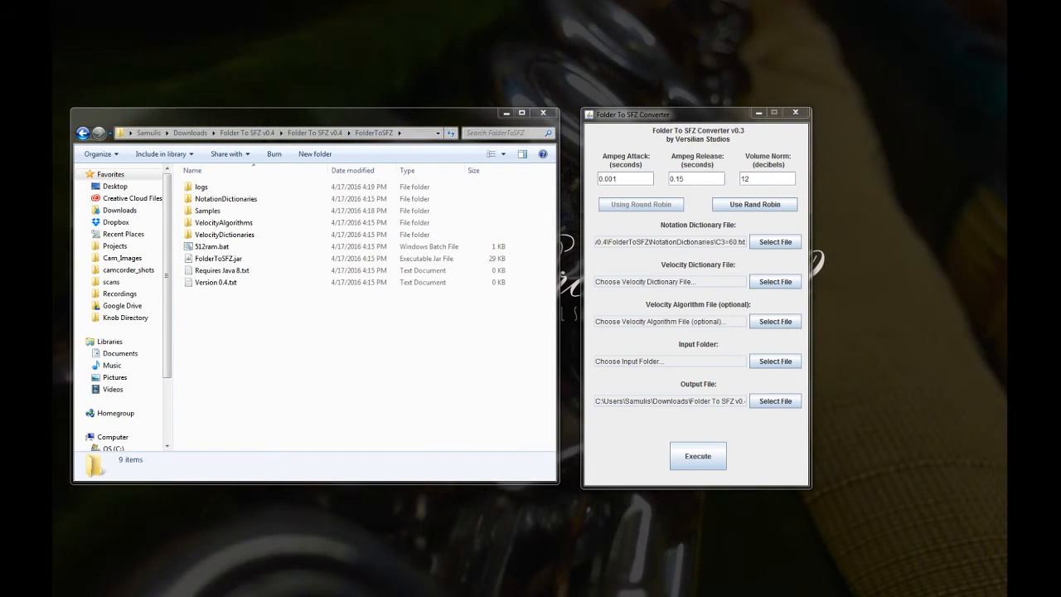
{"action": "mouse_move", "coordinate": [804, 222]}
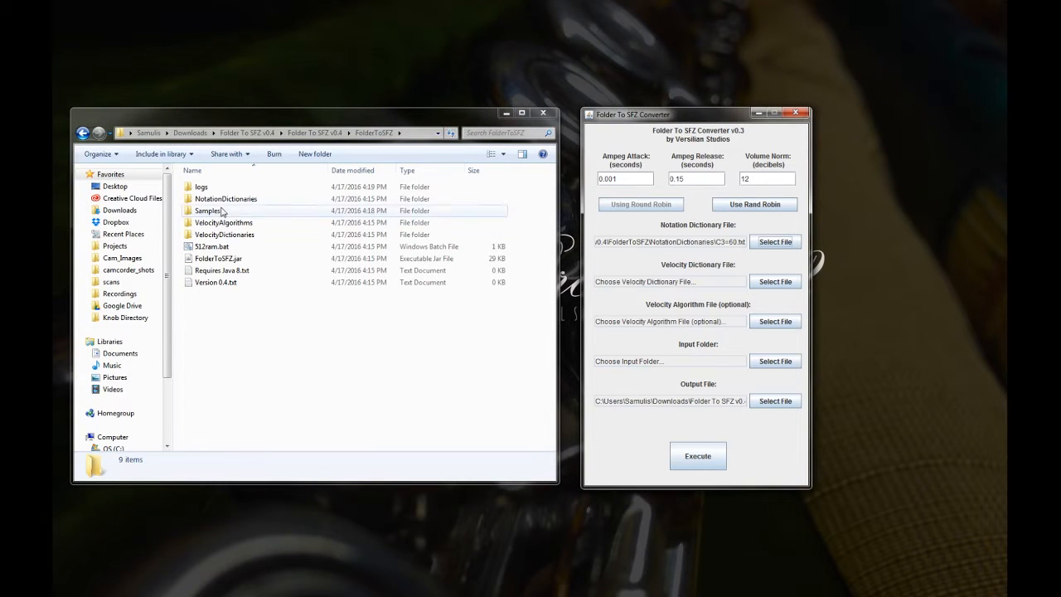
- Browse into the sample recordings folder and look through its contents
{"action": "double_click", "coordinate": [220, 209]}
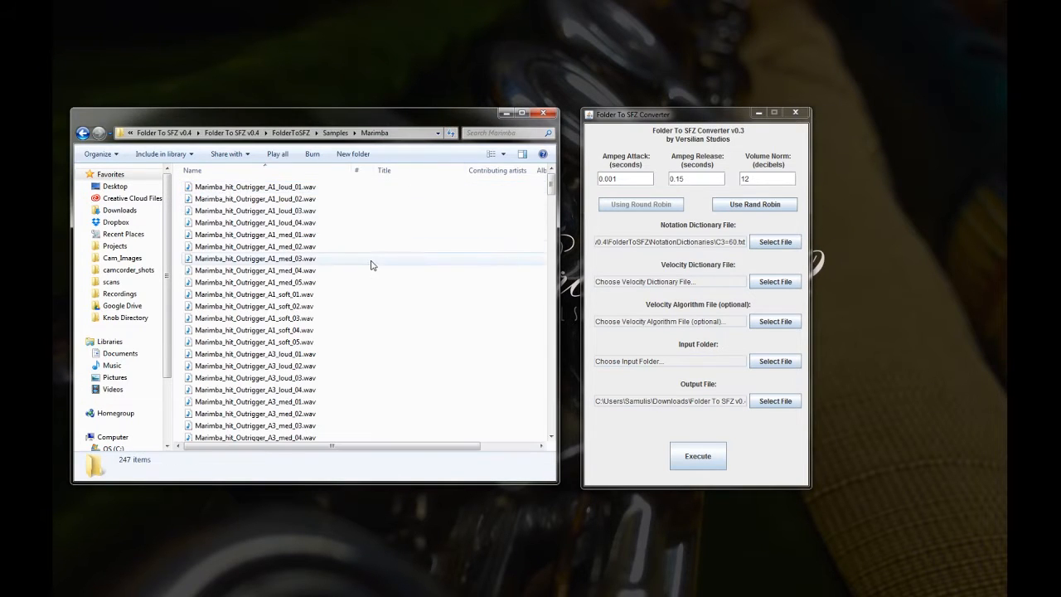
{"action": "scroll", "scroll_direction": "down", "scroll_amount": 3}
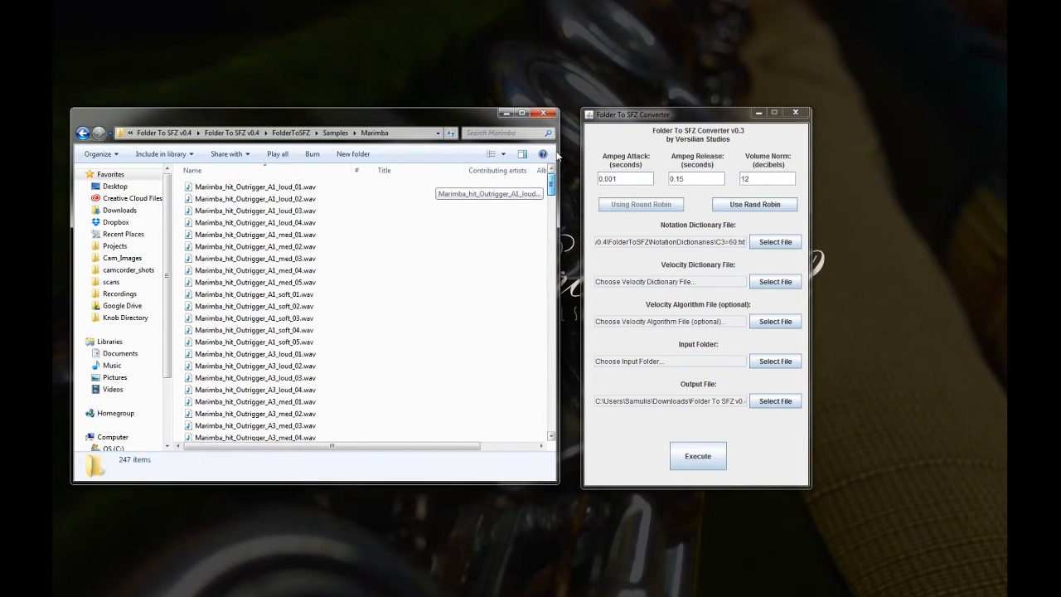
{"action": "scroll", "scroll_direction": "down", "scroll_amount": 3}
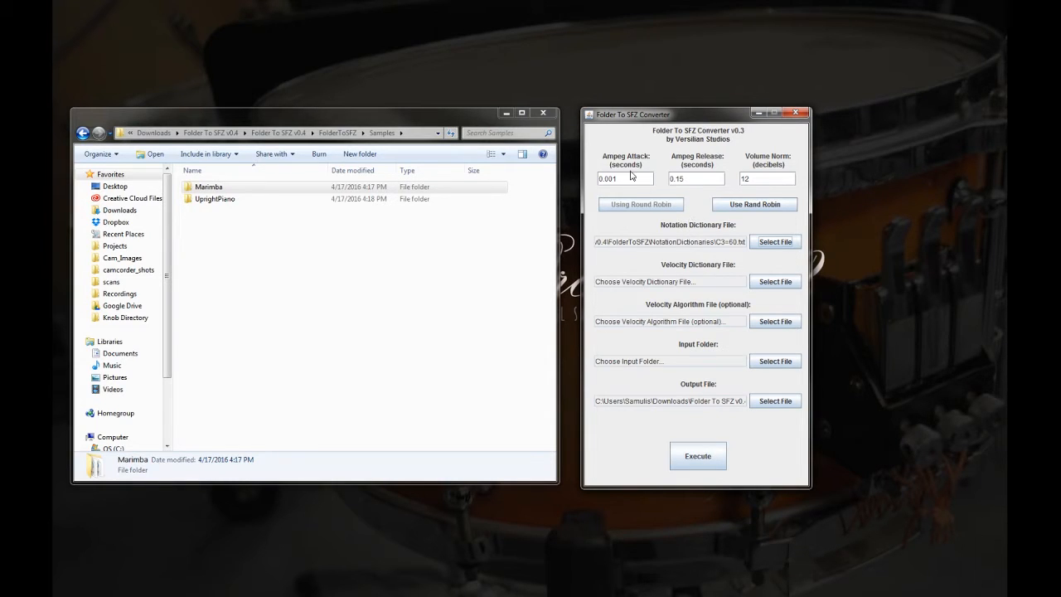
{"action": "mouse_move", "coordinate": [638, 136]}
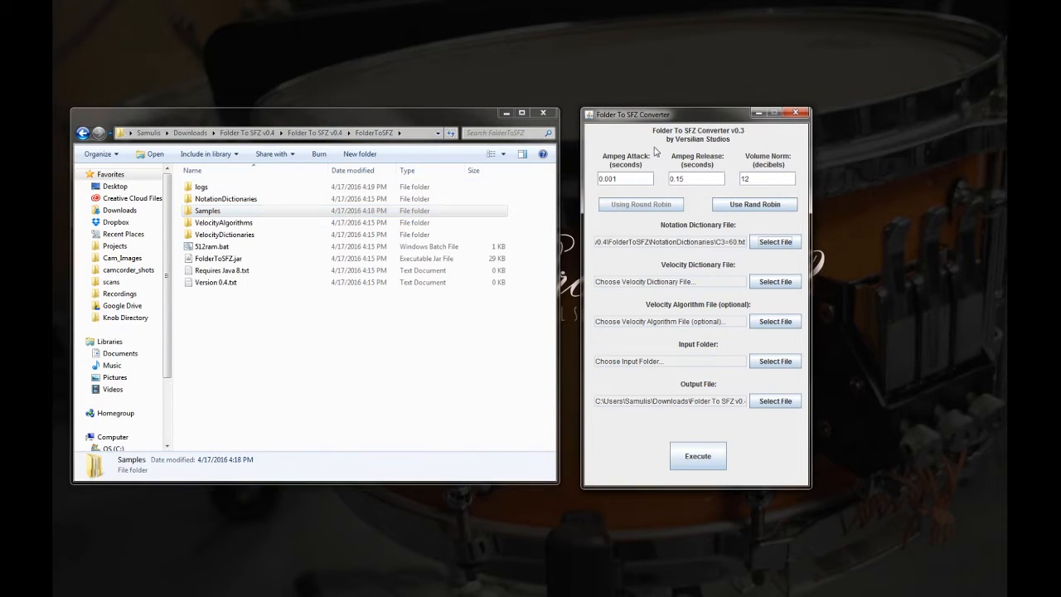
{"action": "mouse_move", "coordinate": [647, 173]}
{"action": "type", "text": "0.008"}
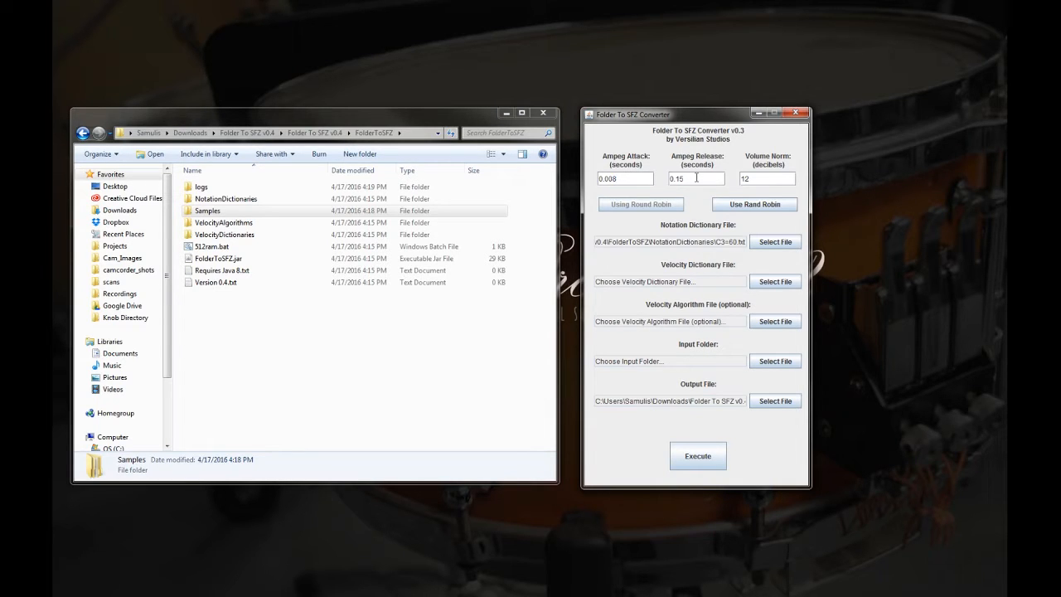
- Set Ampeg Attack, Ampeg Release to 10 seconds and Volume Norm to 18 decibels
{"action": "type", "text": "0.1"}
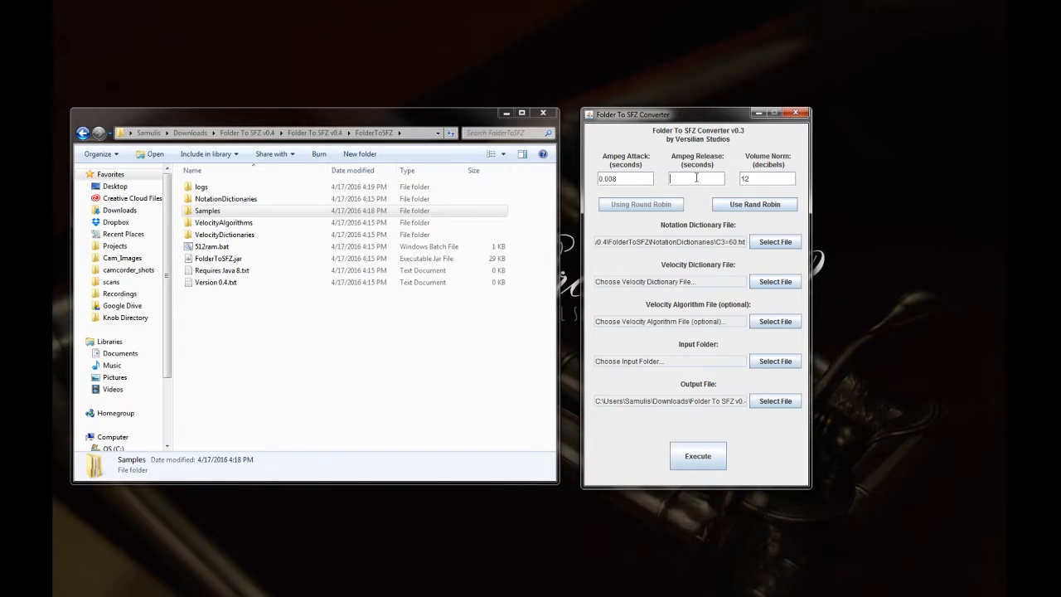
{"action": "type", "text": "10"}
{"action": "left_click", "coordinate": [767, 179]}
{"action": "type", "text": "18"}
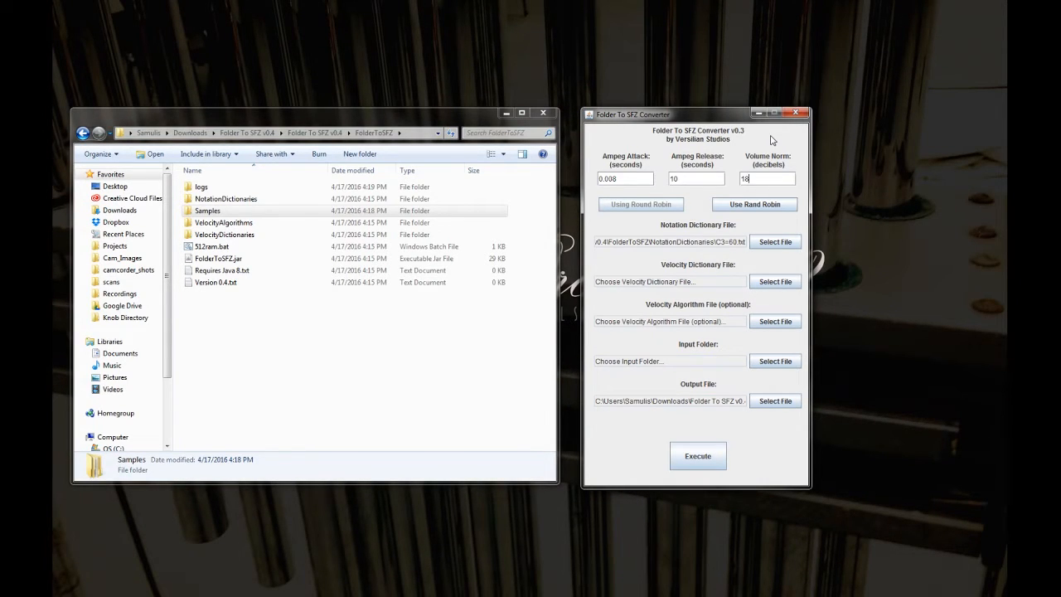
{"action": "left_click", "coordinate": [696, 179]}
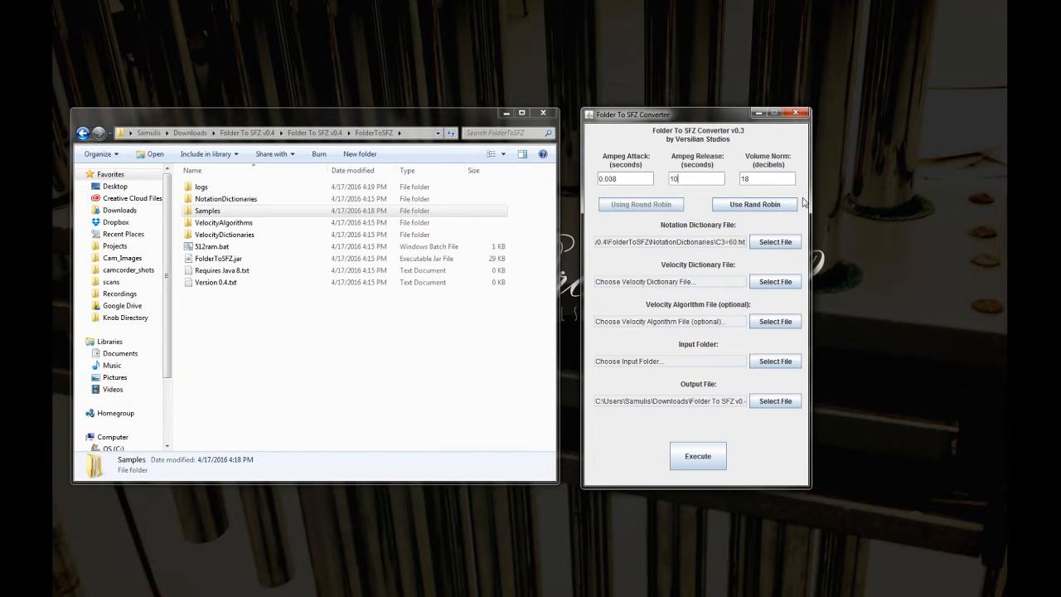
- Switch the Use Round Robin option on for the conversion
{"action": "left_click", "coordinate": [640, 204]}
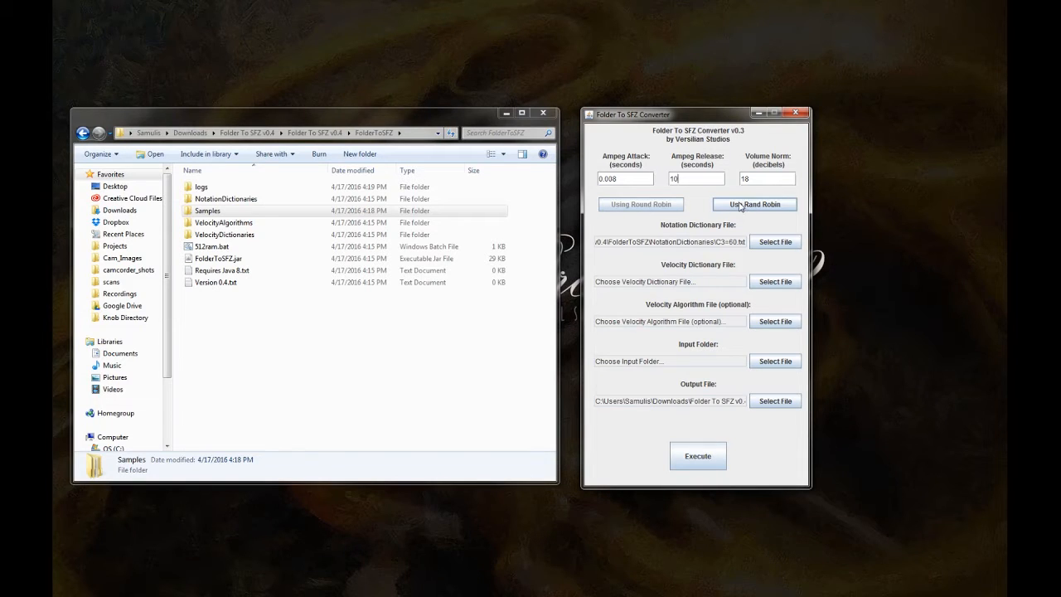
{"action": "left_click", "coordinate": [752, 204]}
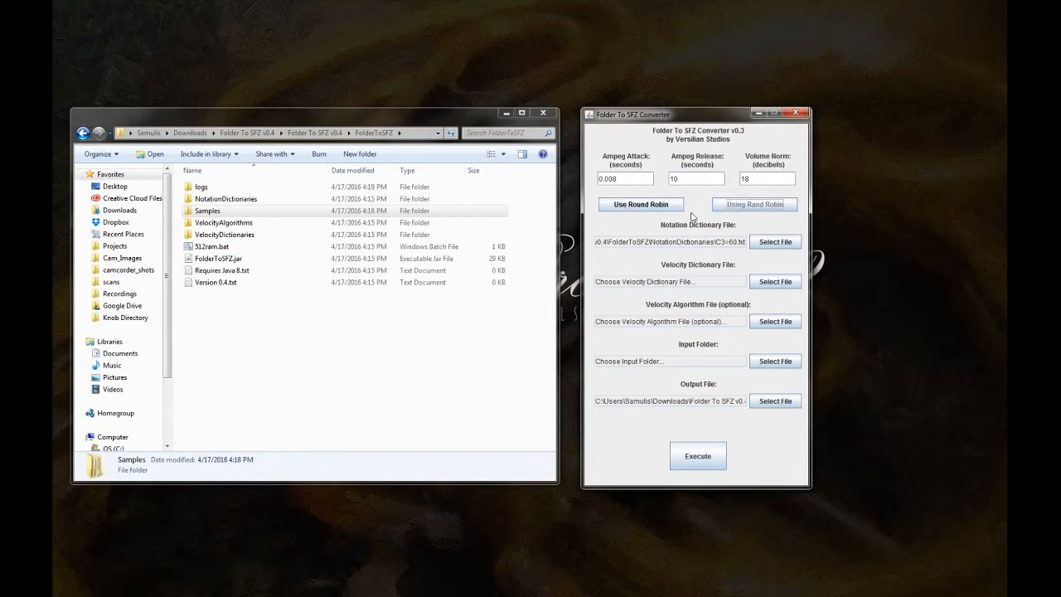
{"action": "left_click", "coordinate": [696, 179]}
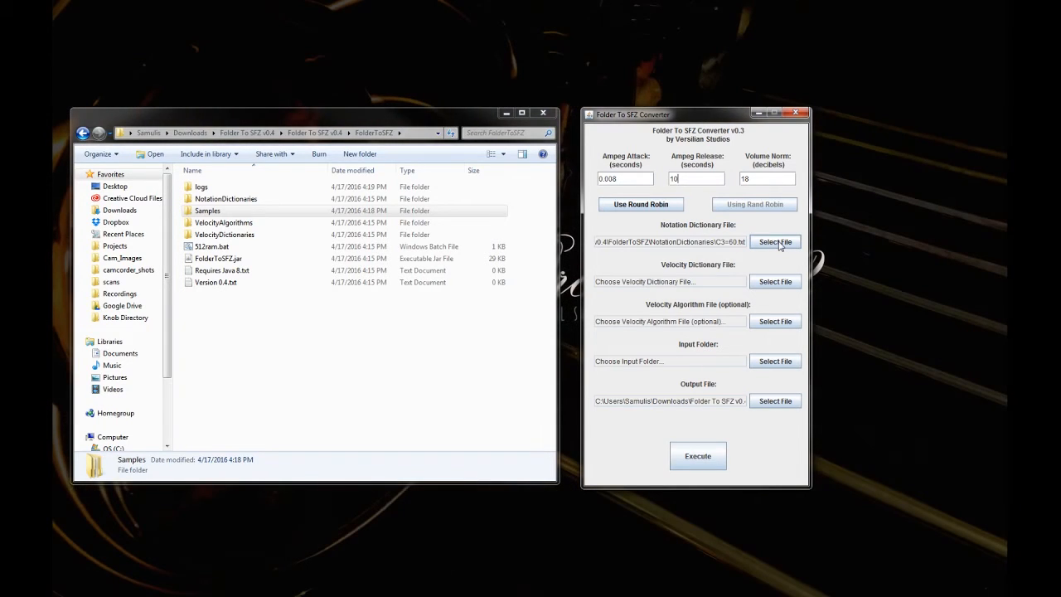
- Select C3=60.txt in the NotationDictionaries folder as the notation dictionary
{"action": "left_click", "coordinate": [775, 242]}
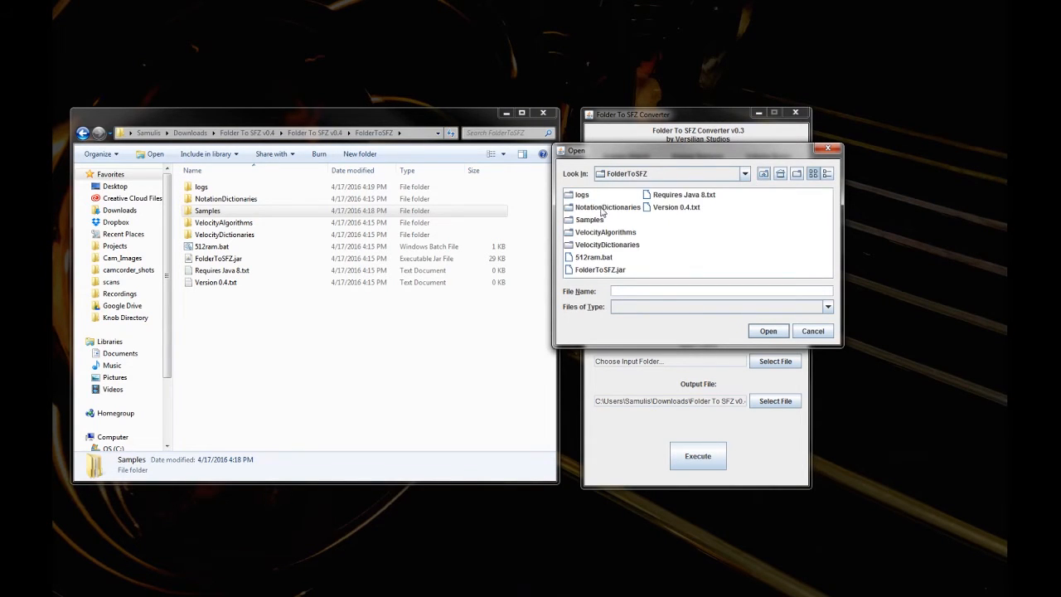
{"action": "double_click", "coordinate": [607, 205]}
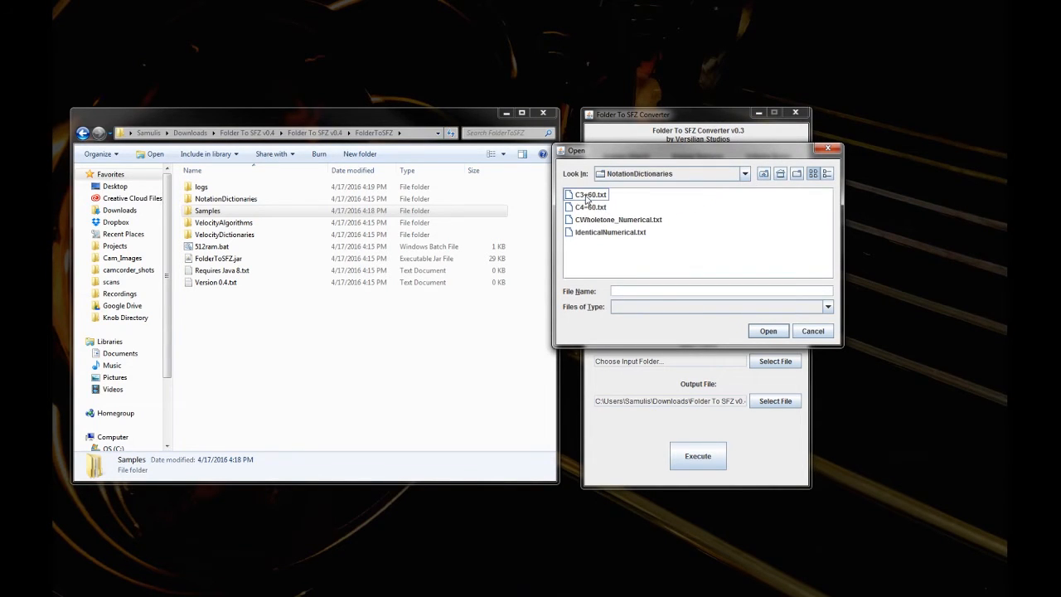
{"action": "left_click", "coordinate": [590, 194]}
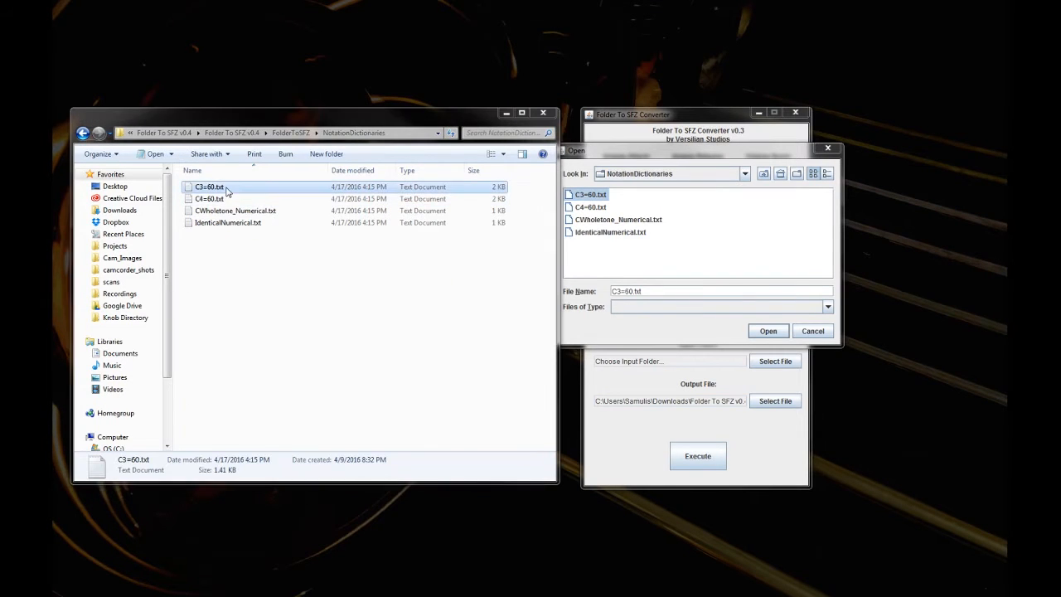
- View C3=60.txt in Notepad, scrolling the Notation=KeyNumber list, then close it
{"action": "double_click", "coordinate": [209, 185]}
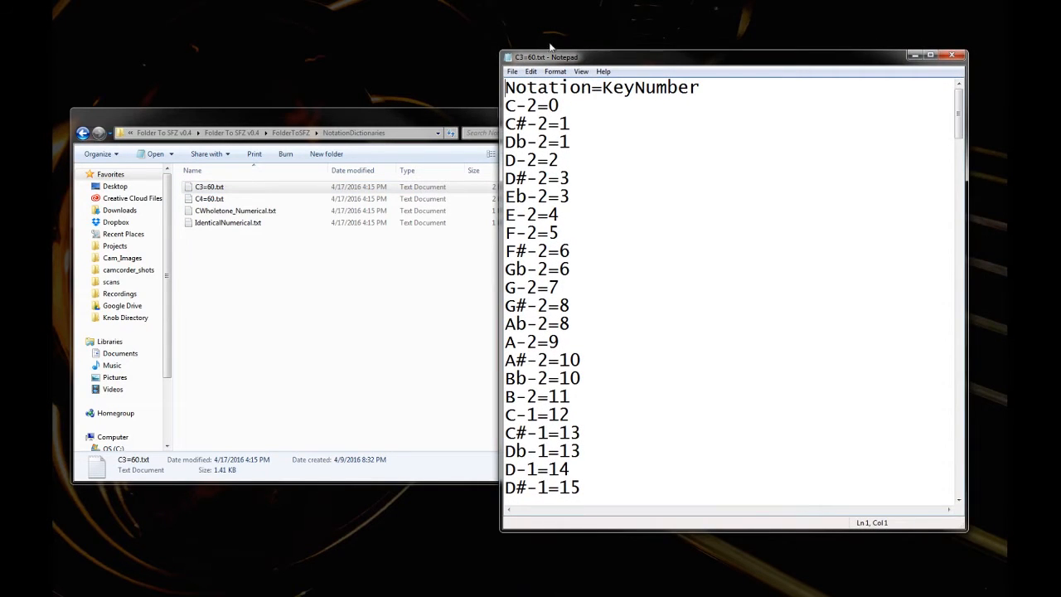
{"action": "mouse_move", "coordinate": [541, 105]}
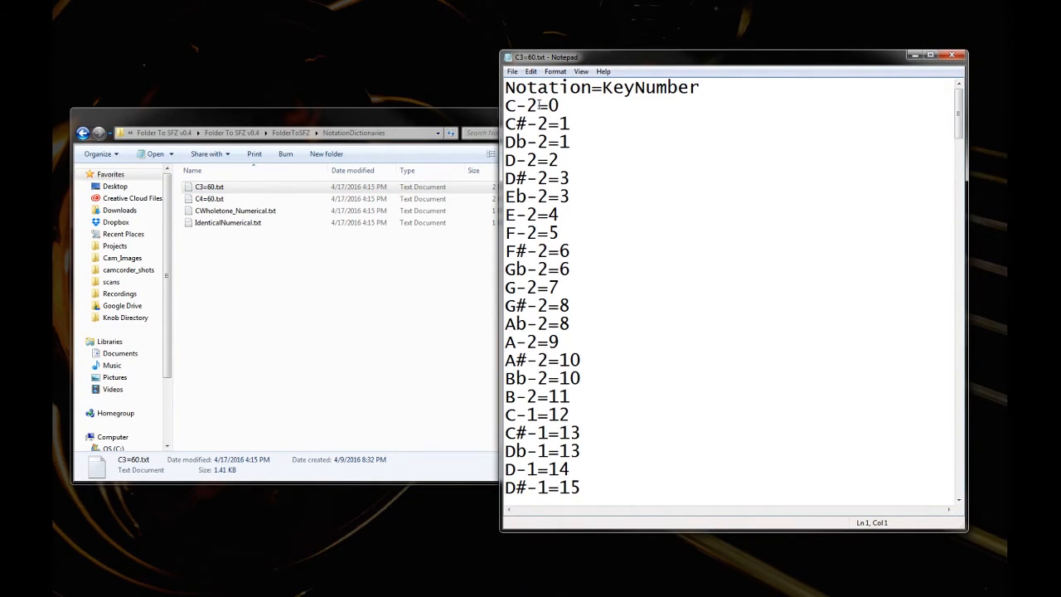
{"action": "double_click", "coordinate": [520, 106]}
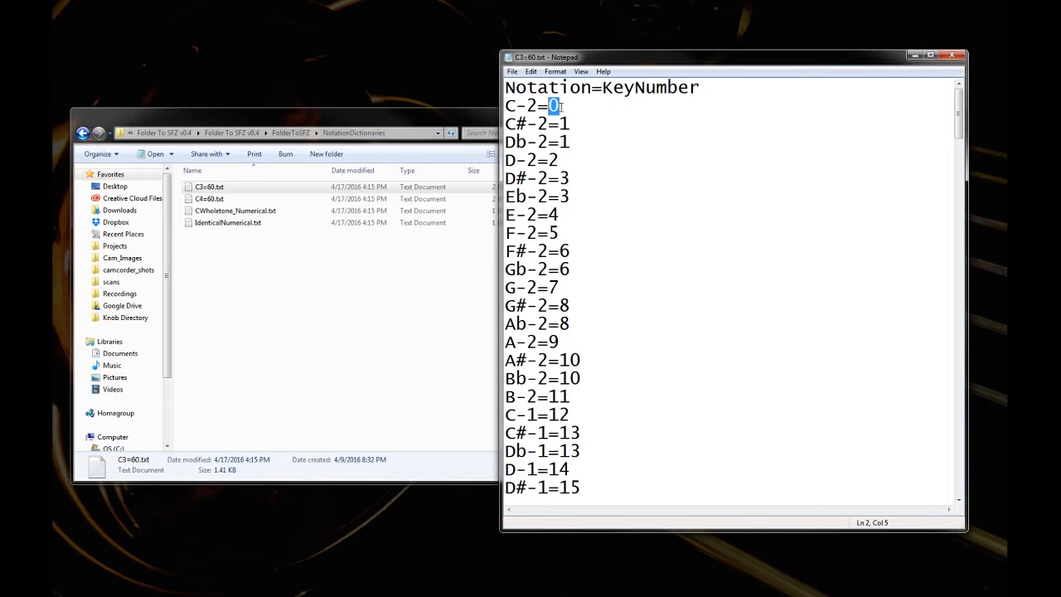
{"action": "scroll", "scroll_direction": "down", "scroll_amount": 3}
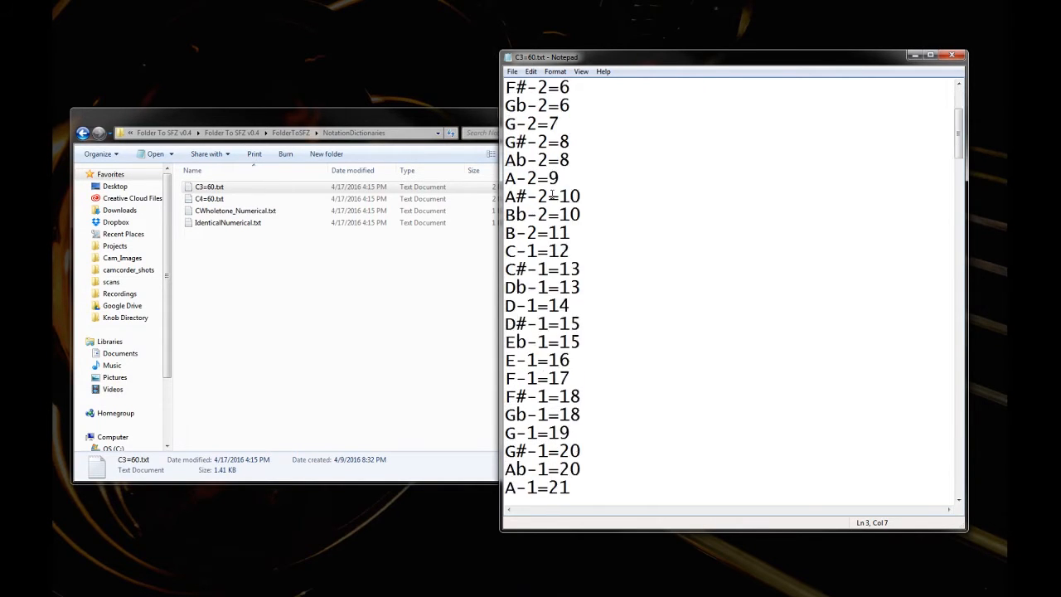
{"action": "scroll", "scroll_direction": "down", "scroll_amount": 3}
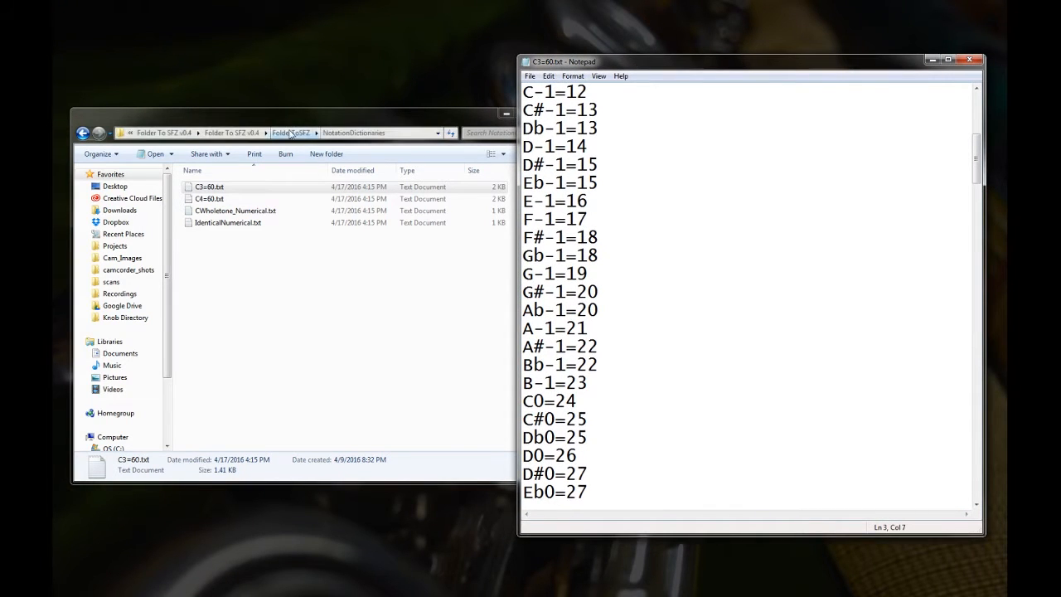
{"action": "scroll", "scroll_direction": "down", "scroll_amount": 3}
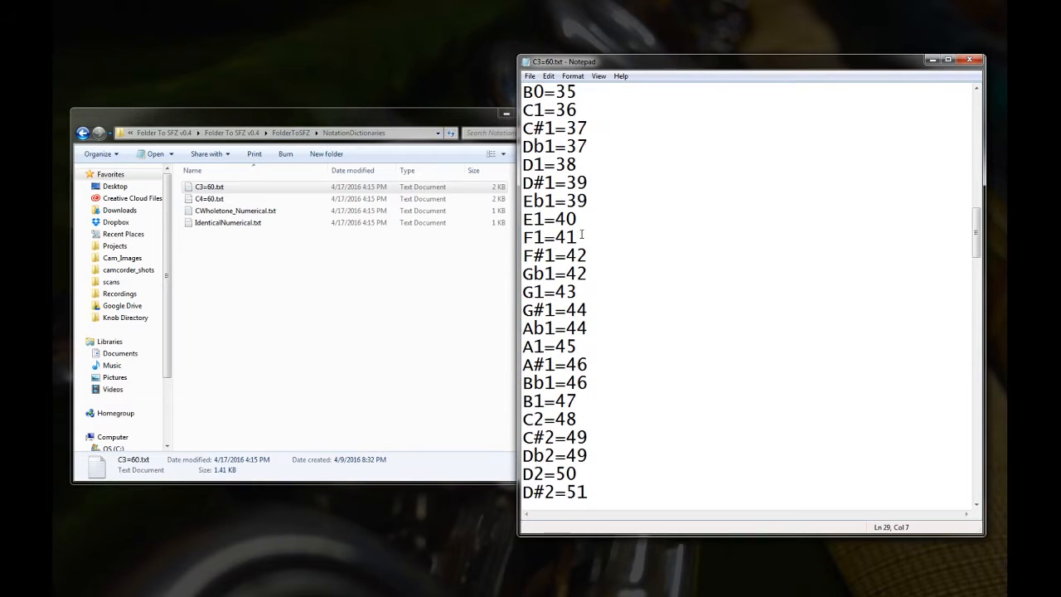
{"action": "double_click", "coordinate": [532, 347]}
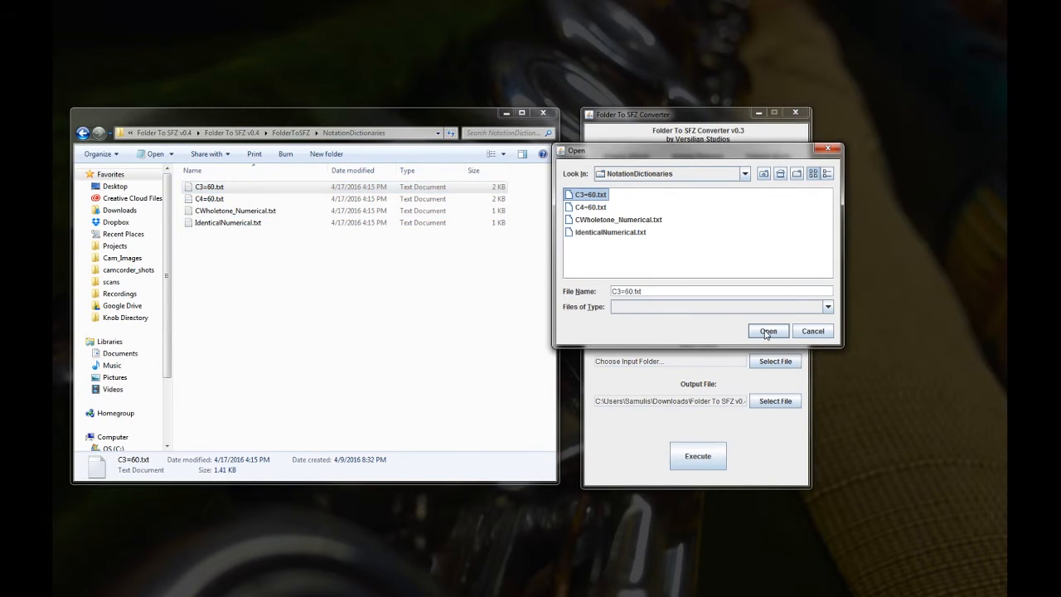
- Confirm C3=60.txt and choose velocity_dictionary.txt from VelocityDictionaries as the velocity dictionary
{"action": "left_click", "coordinate": [766, 332]}
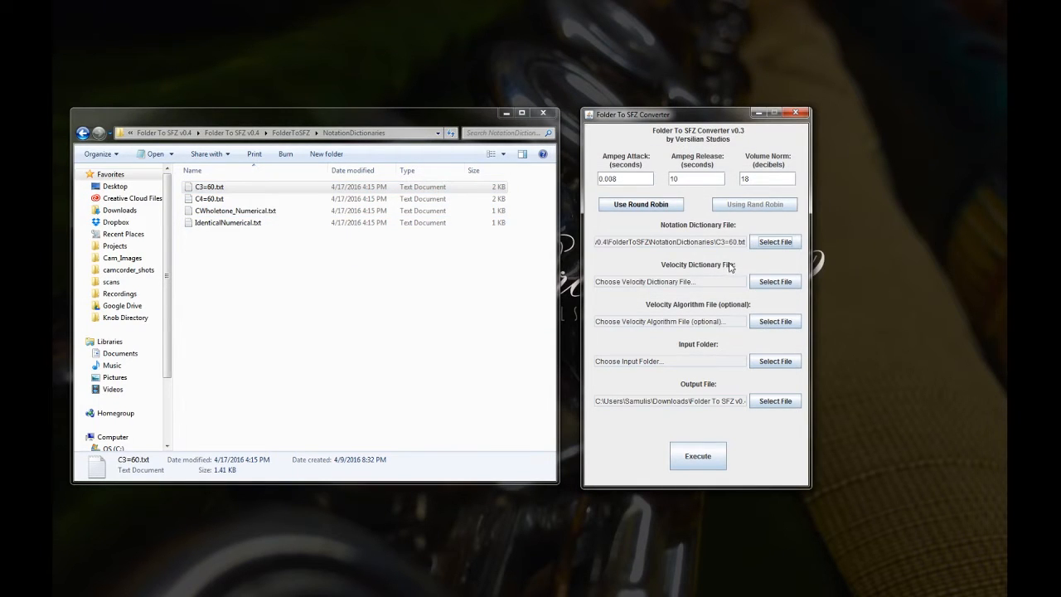
{"action": "left_click", "coordinate": [775, 282]}
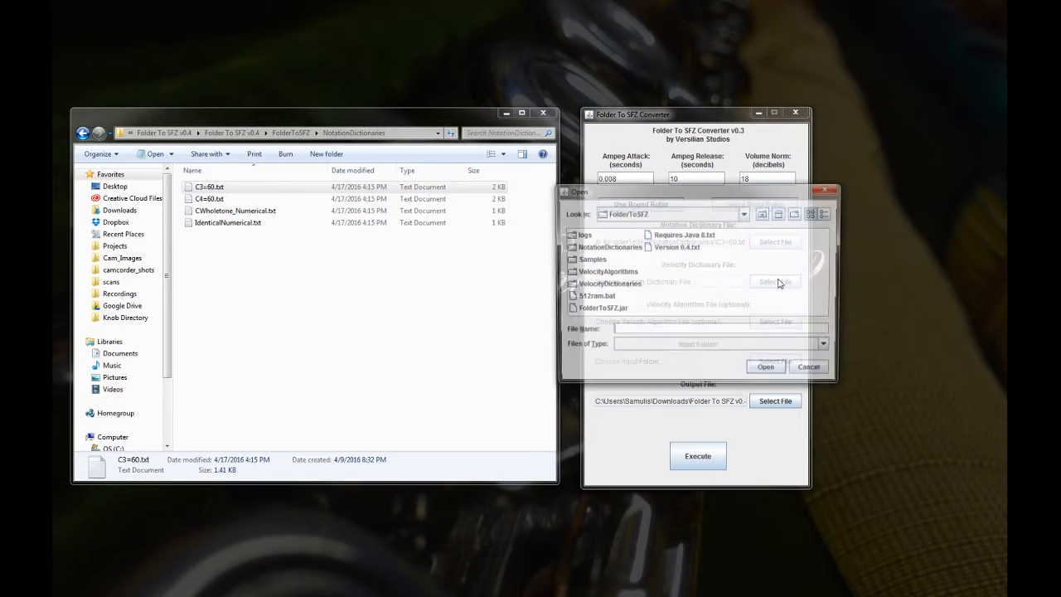
{"action": "double_click", "coordinate": [610, 283]}
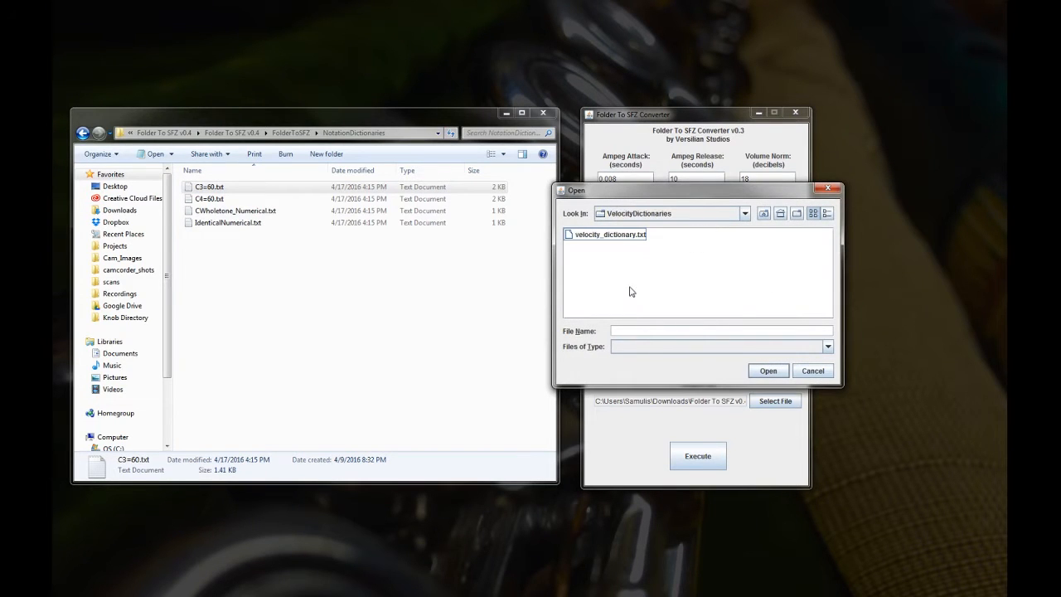
{"action": "left_click", "coordinate": [609, 236]}
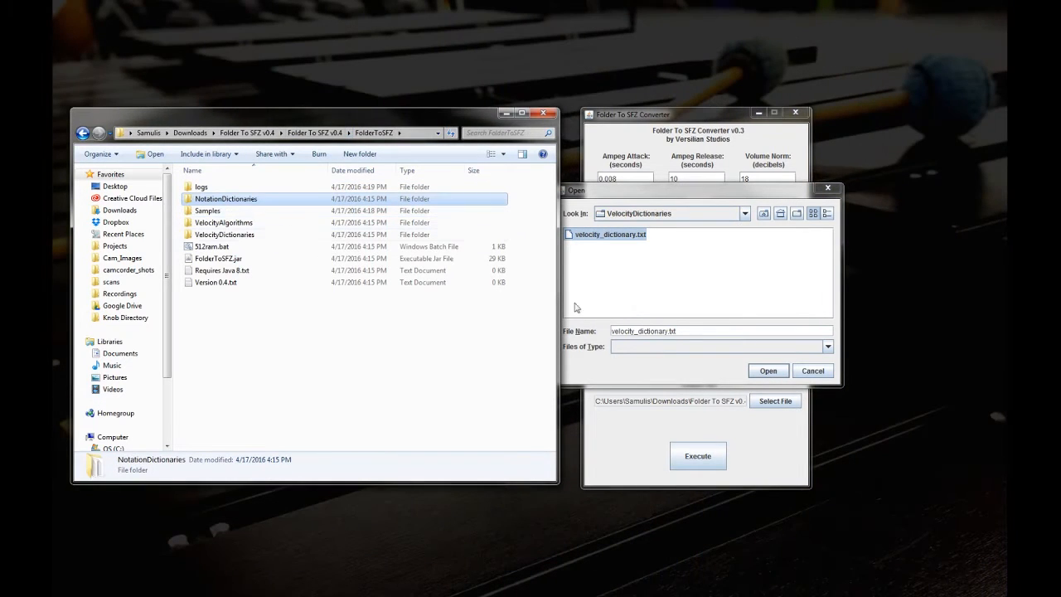
{"action": "left_click", "coordinate": [766, 371]}
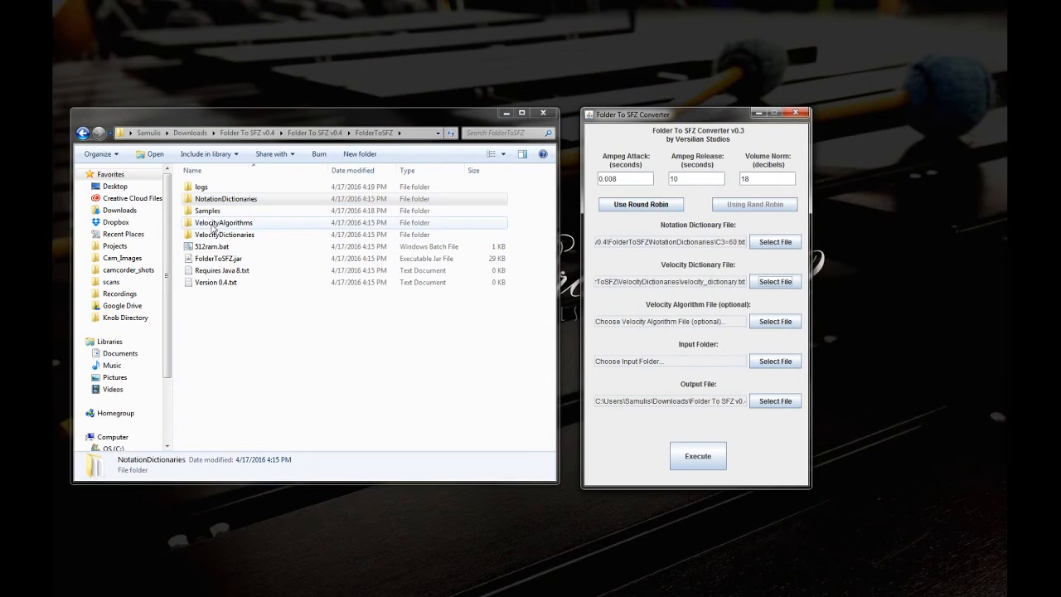
- View velocity_dictionary.txt in Notepad and pick a spot to add a velocity label
{"action": "left_click", "coordinate": [224, 236]}
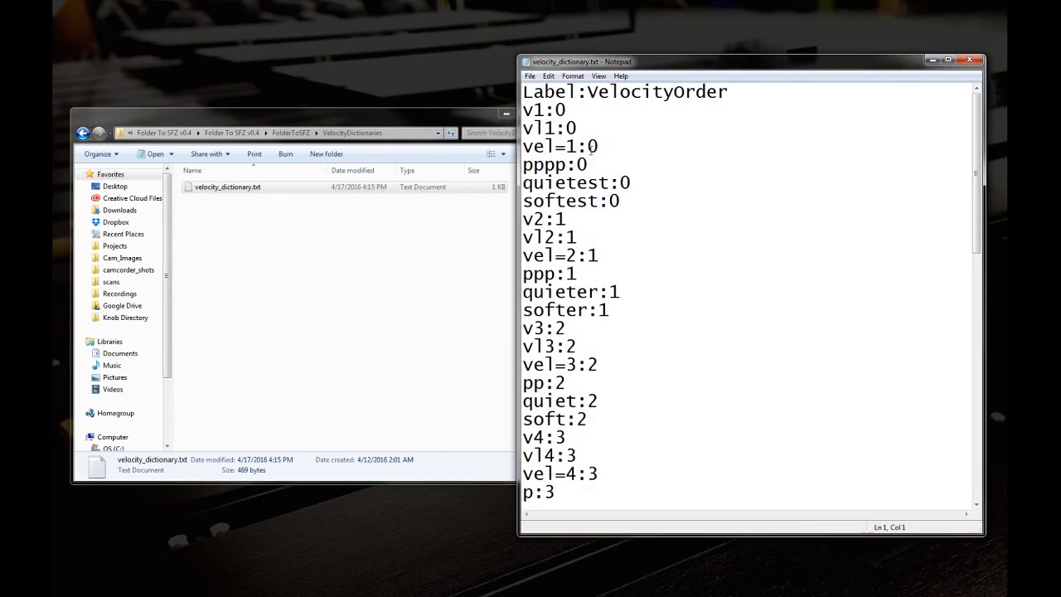
{"action": "double_click", "coordinate": [558, 109]}
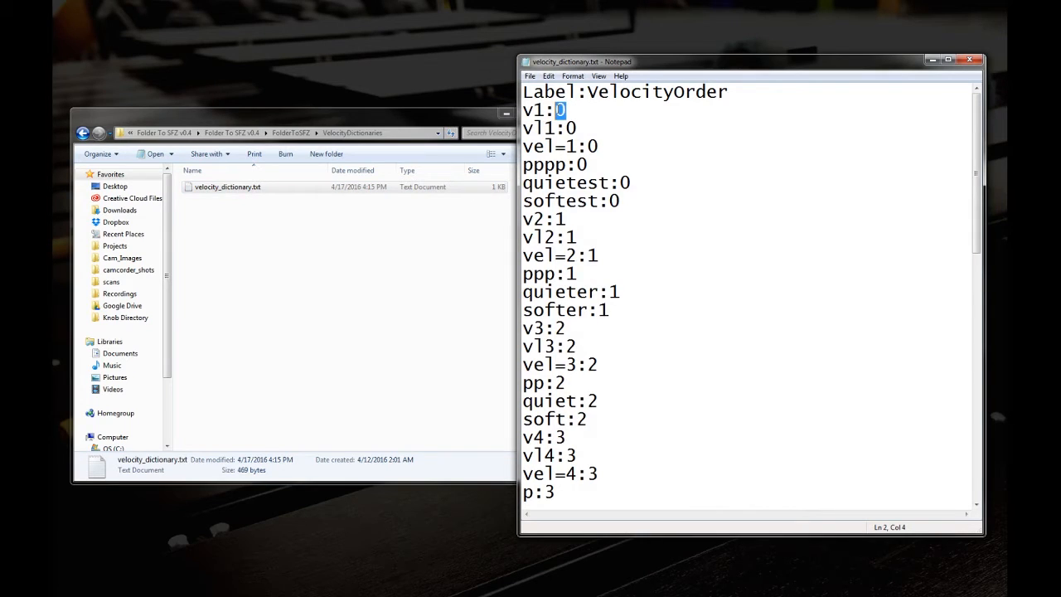
{"action": "left_click", "coordinate": [660, 175]}
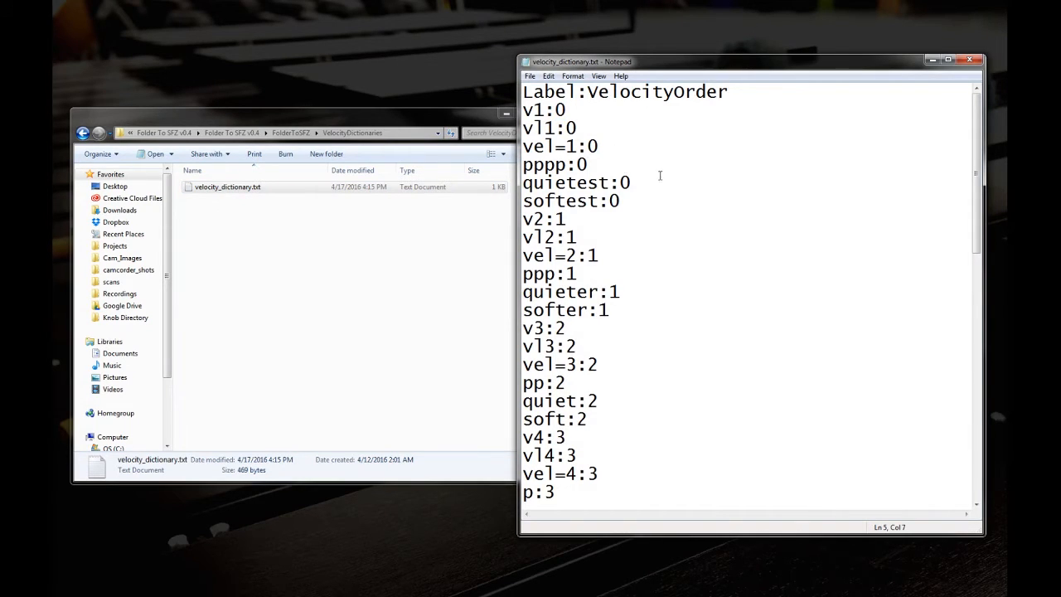
{"action": "left_click", "coordinate": [543, 201]}
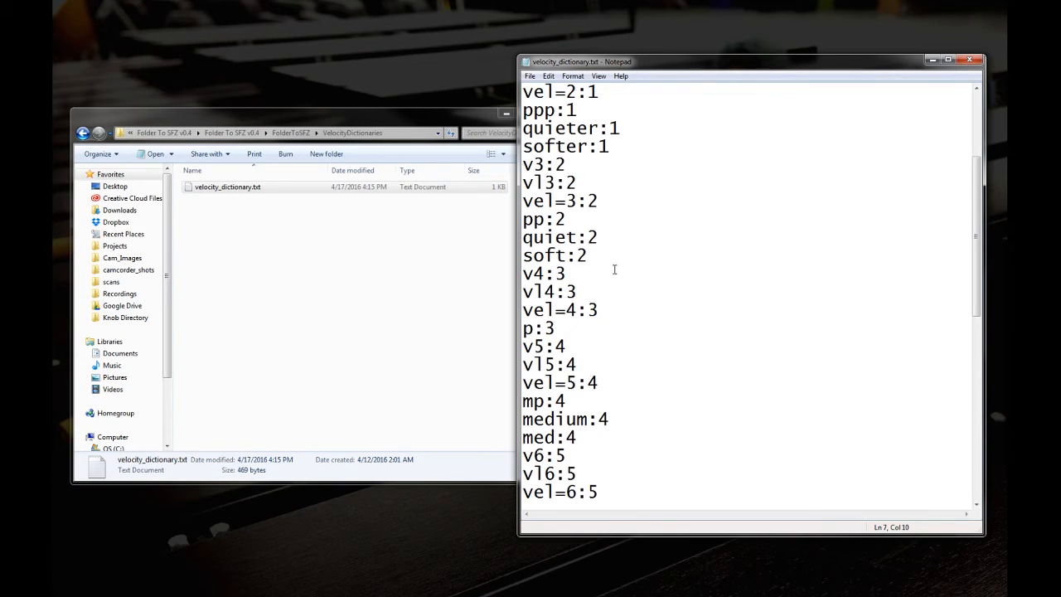
{"action": "scroll", "scroll_direction": "down", "scroll_amount": 3}
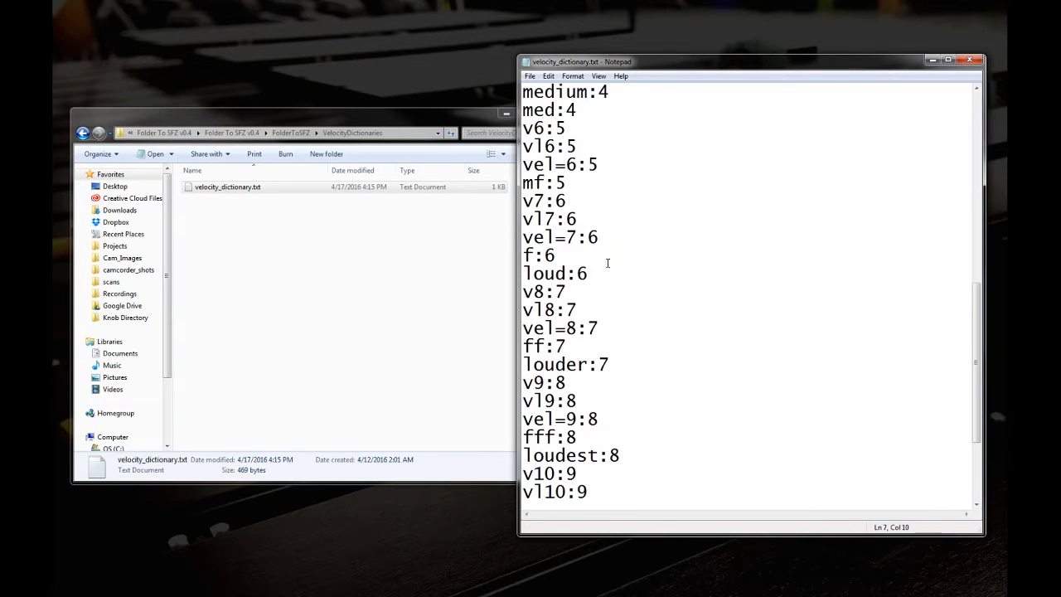
{"action": "scroll", "scroll_direction": "down", "scroll_amount": 3}
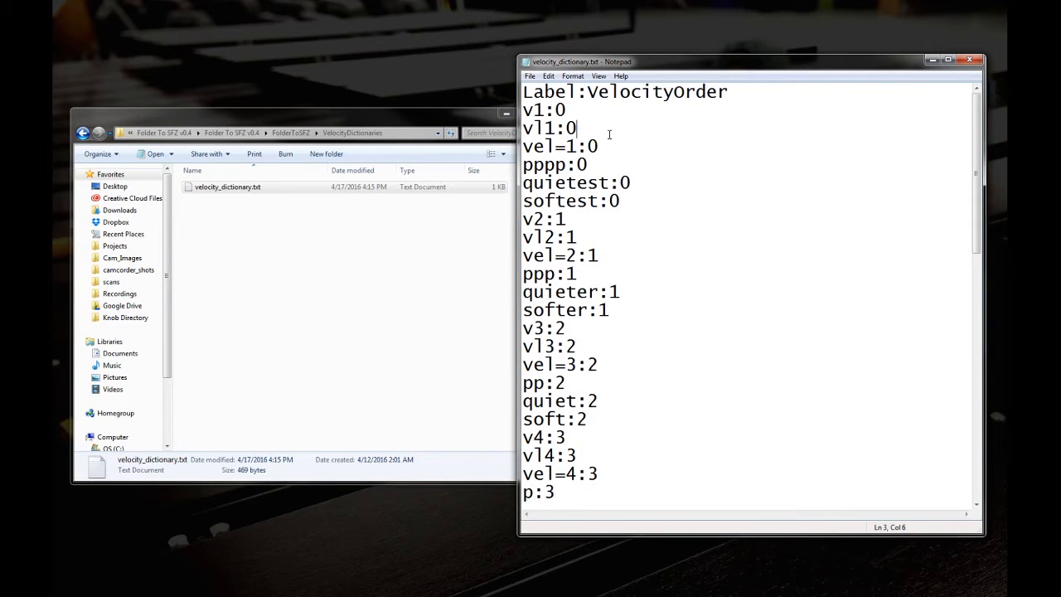
- Enter trial lines 'vel0' and 'velocity=2:11', then close Notepad choosing Don't Save
{"action": "type", "text": "velocity=1:"}
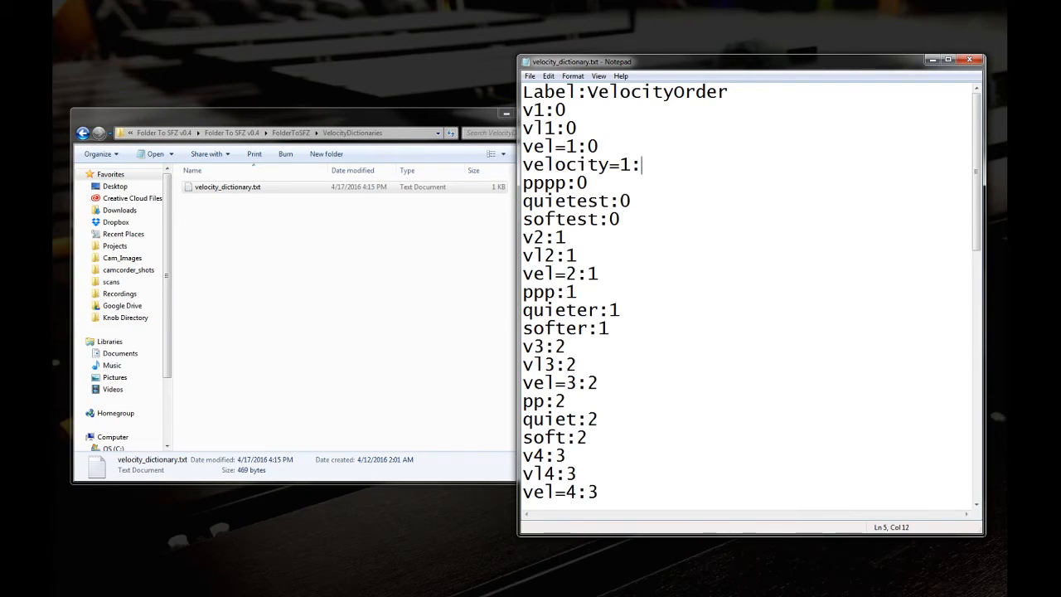
{"action": "type", "text": "0"}
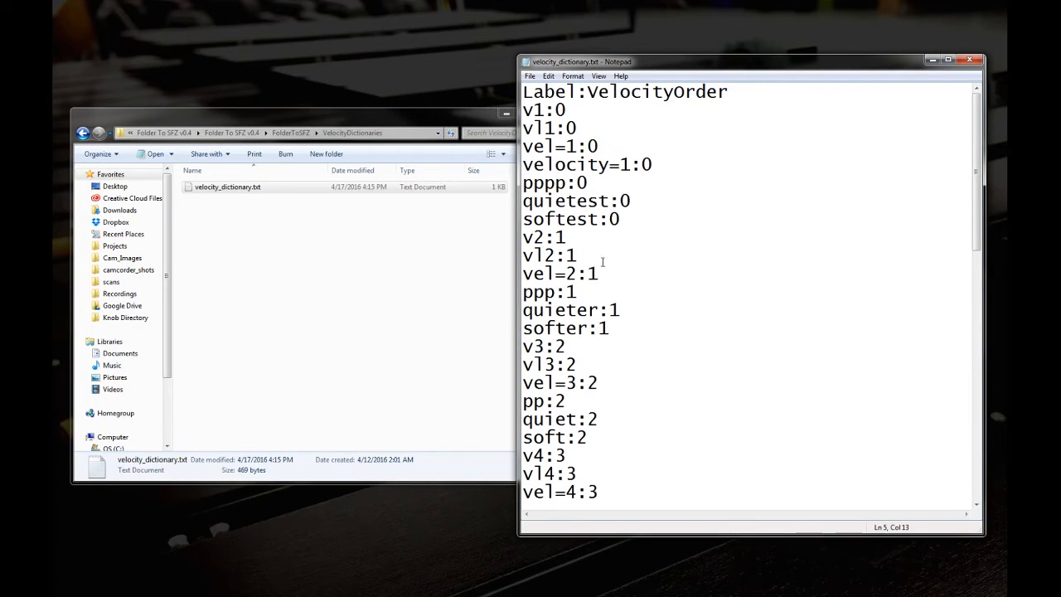
{"action": "type", "text": "velocity"}
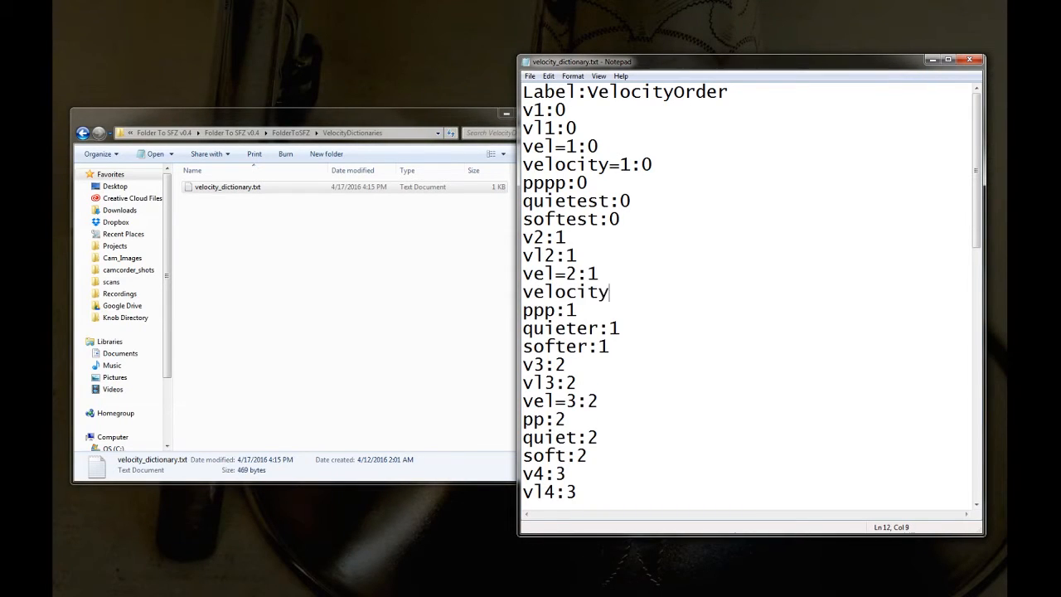
{"action": "type", "text": "=2:11"}
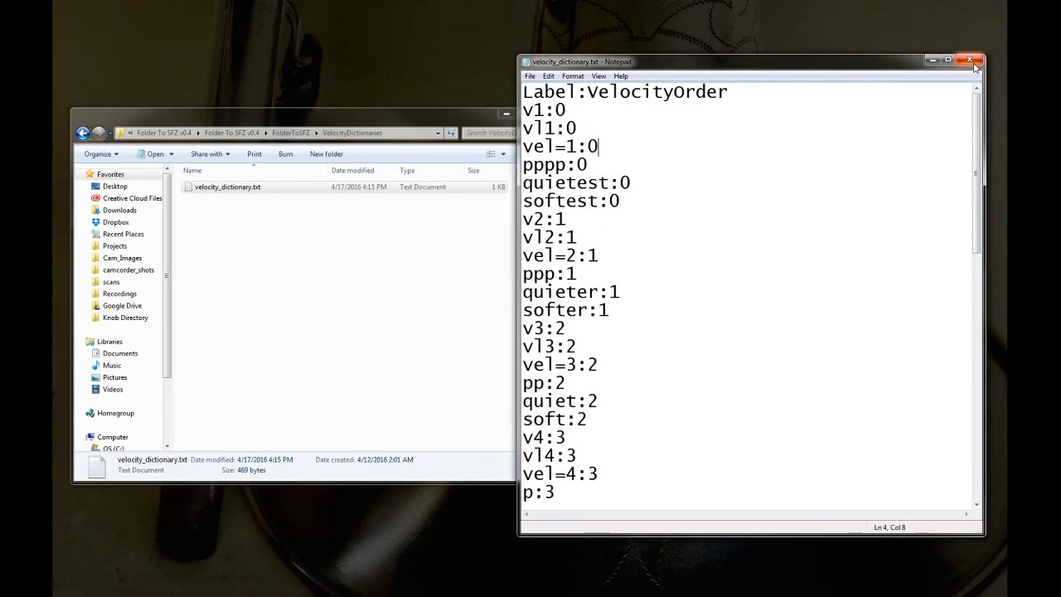
{"action": "left_click", "coordinate": [970, 60]}
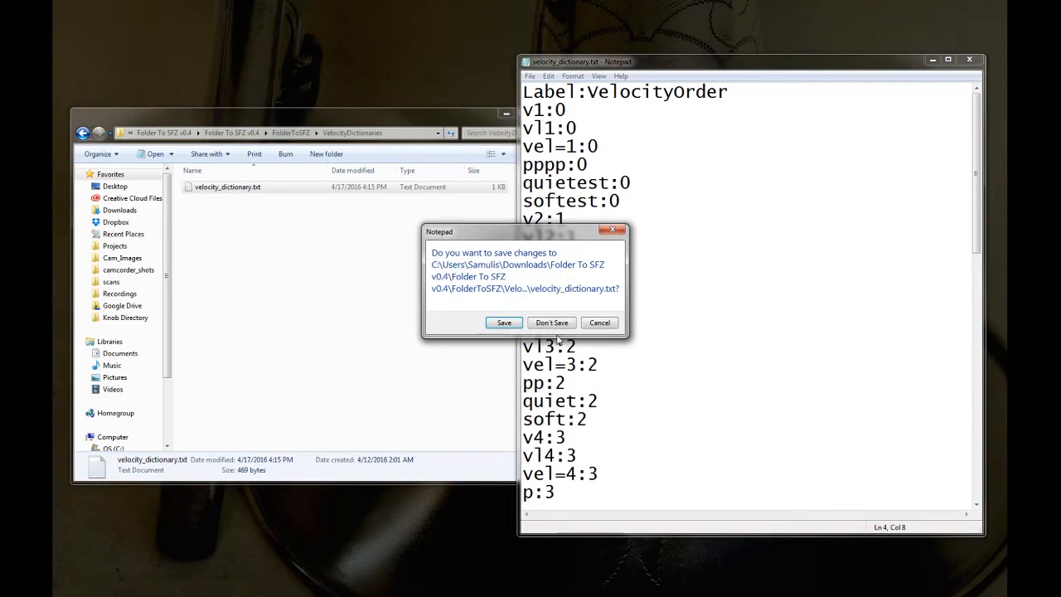
{"action": "left_click", "coordinate": [550, 321]}
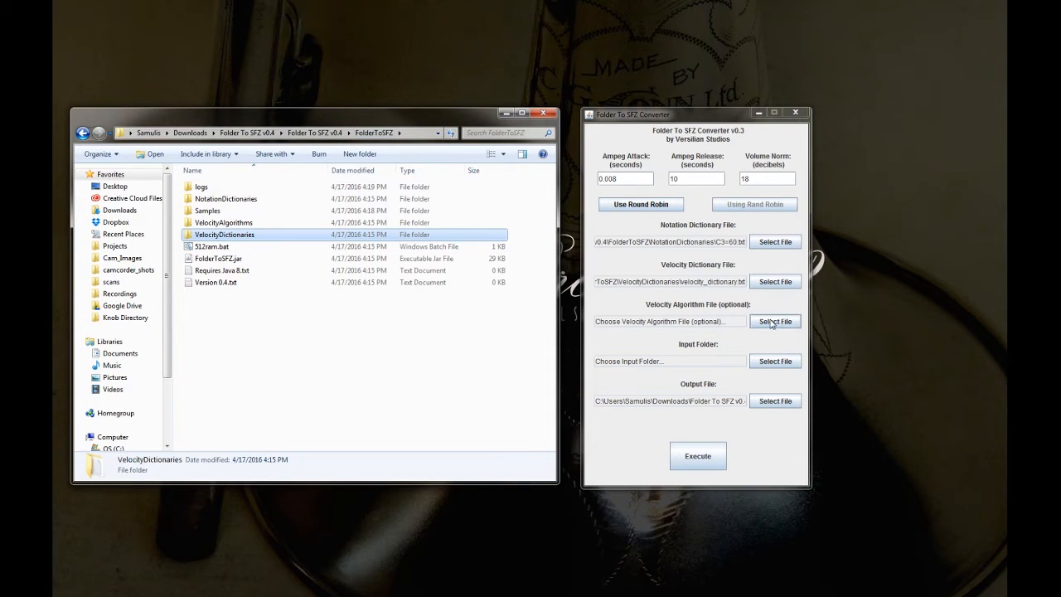
{"action": "left_click", "coordinate": [774, 321]}
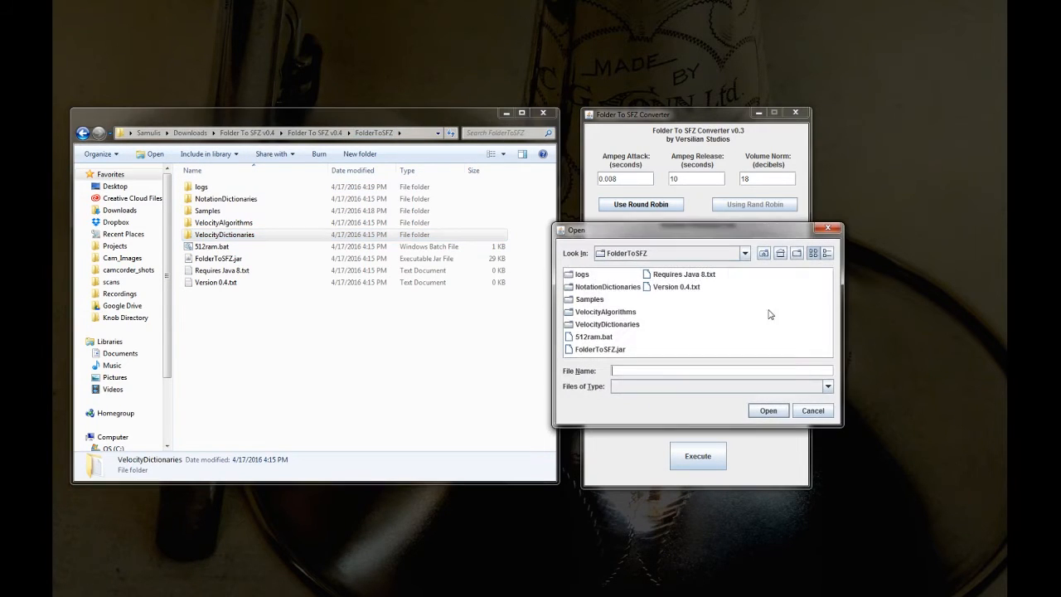
{"action": "double_click", "coordinate": [606, 311]}
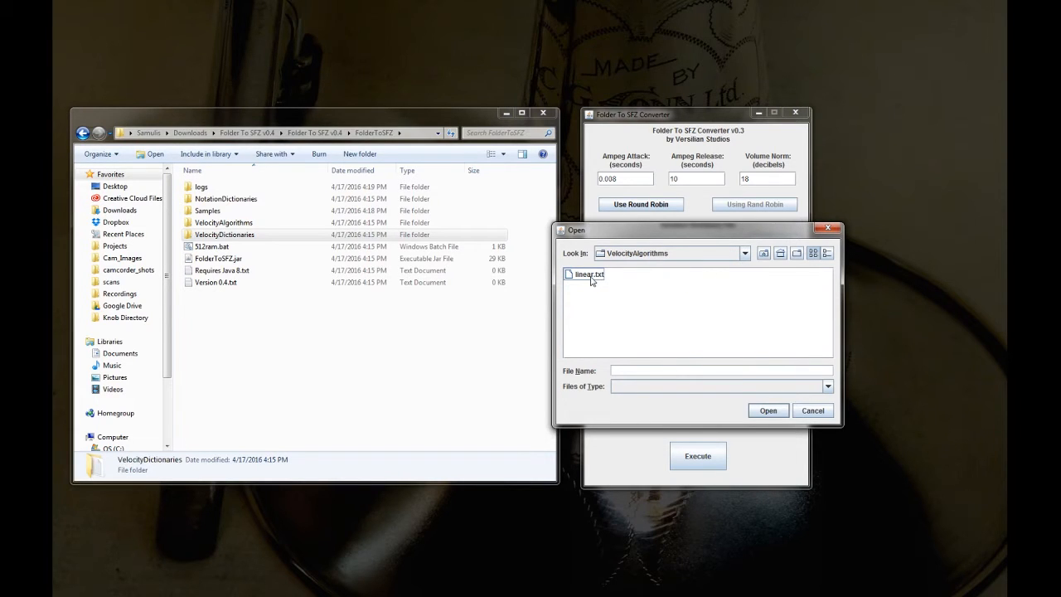
{"action": "left_click", "coordinate": [589, 275]}
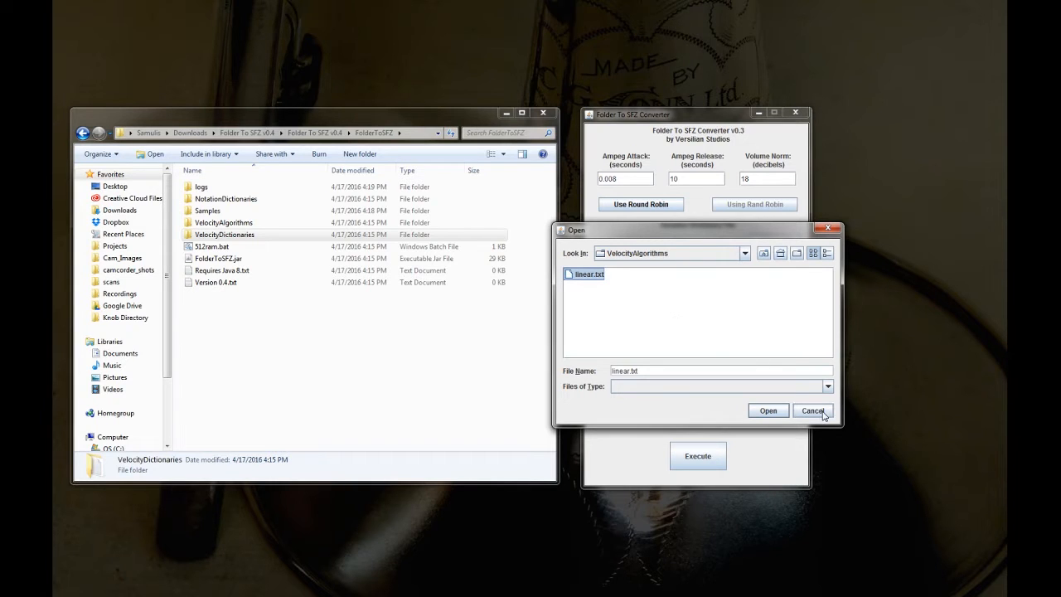
{"action": "mouse_move", "coordinate": [812, 411]}
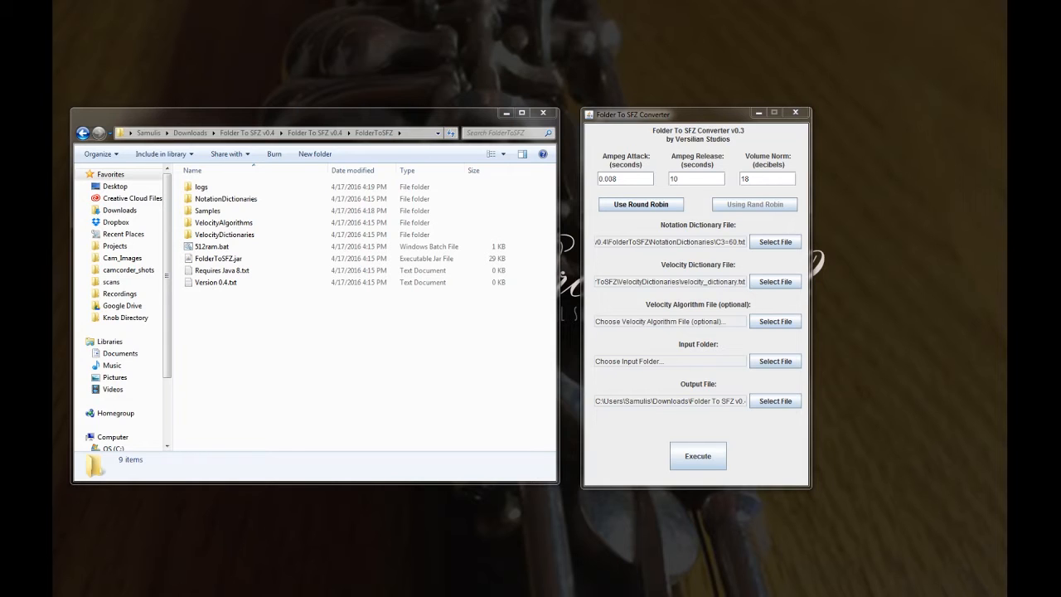
- View MoreLower.txt from VelocityAlgorithms, mark the three-level algorithm's first lines, then close it
{"action": "left_click", "coordinate": [222, 222]}
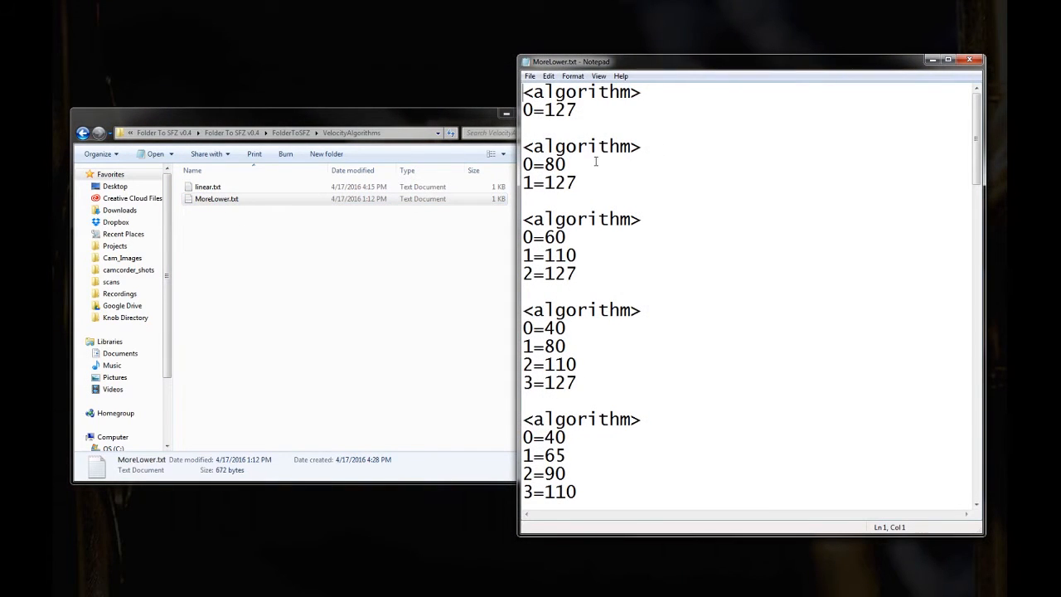
{"action": "double_click", "coordinate": [544, 164]}
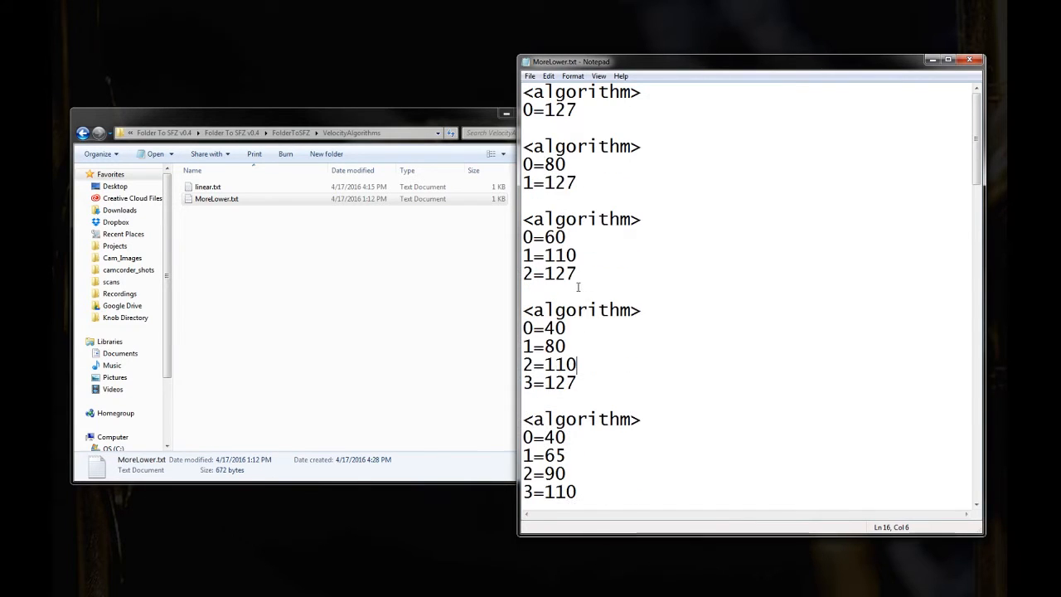
{"action": "left_click_drag", "start_coordinate": [524, 237], "coordinate": [577, 264]}
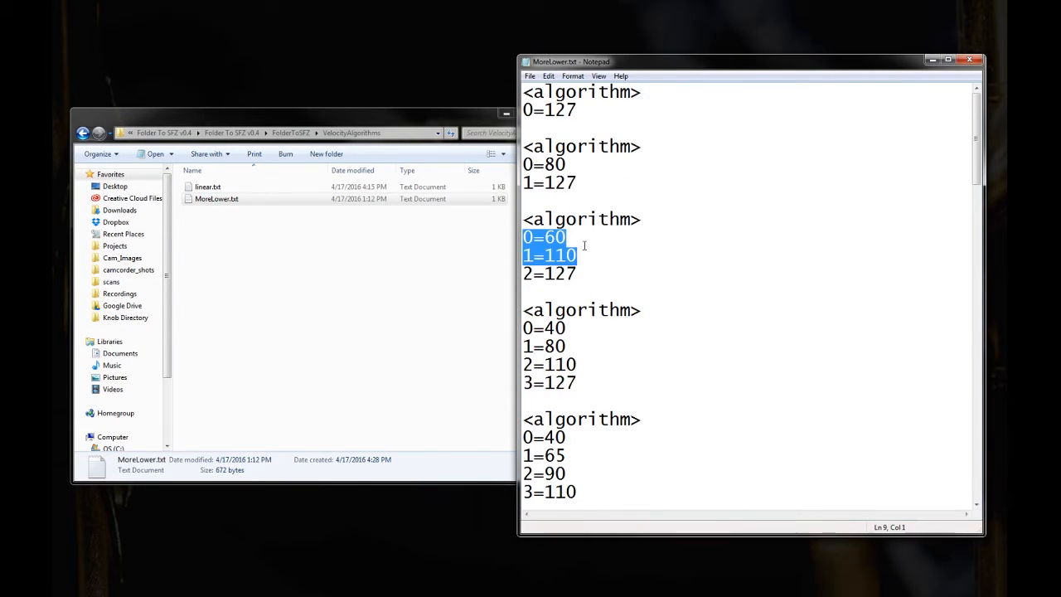
{"action": "mouse_move", "coordinate": [587, 271]}
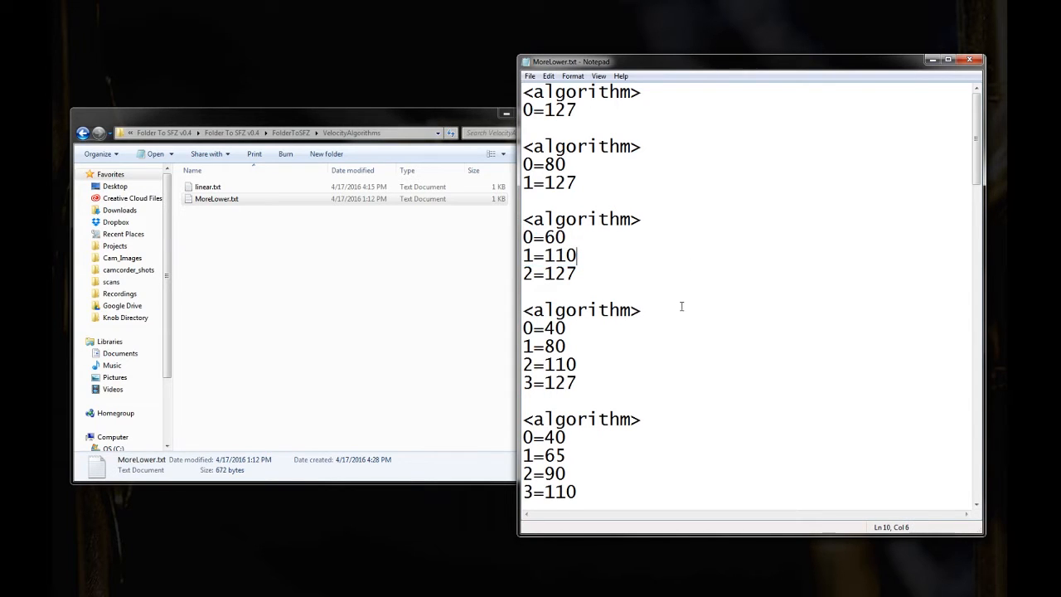
{"action": "scroll", "scroll_direction": "down", "scroll_amount": 3}
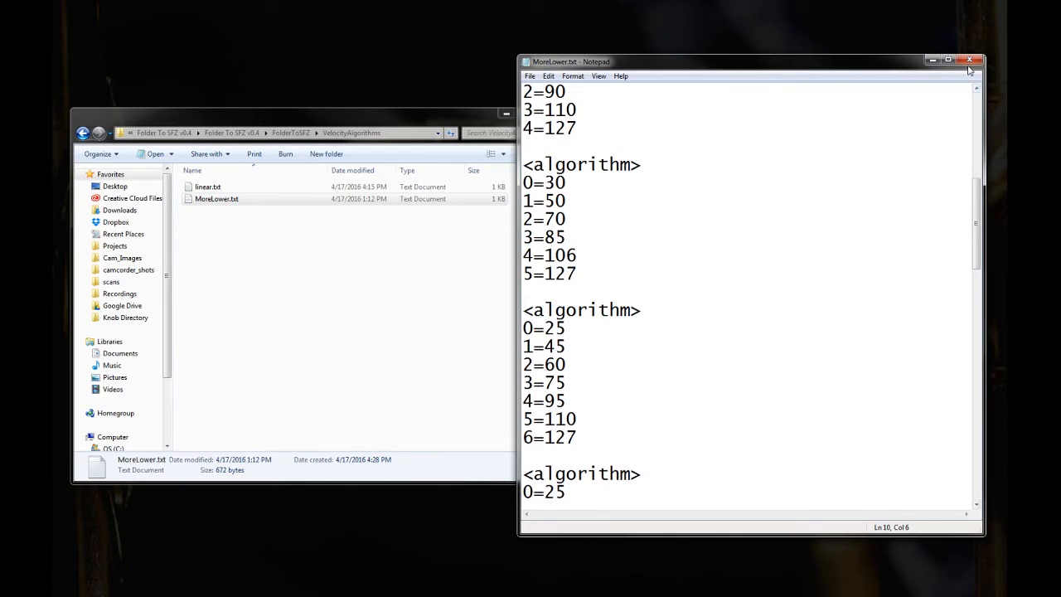
{"action": "double_click", "coordinate": [209, 186]}
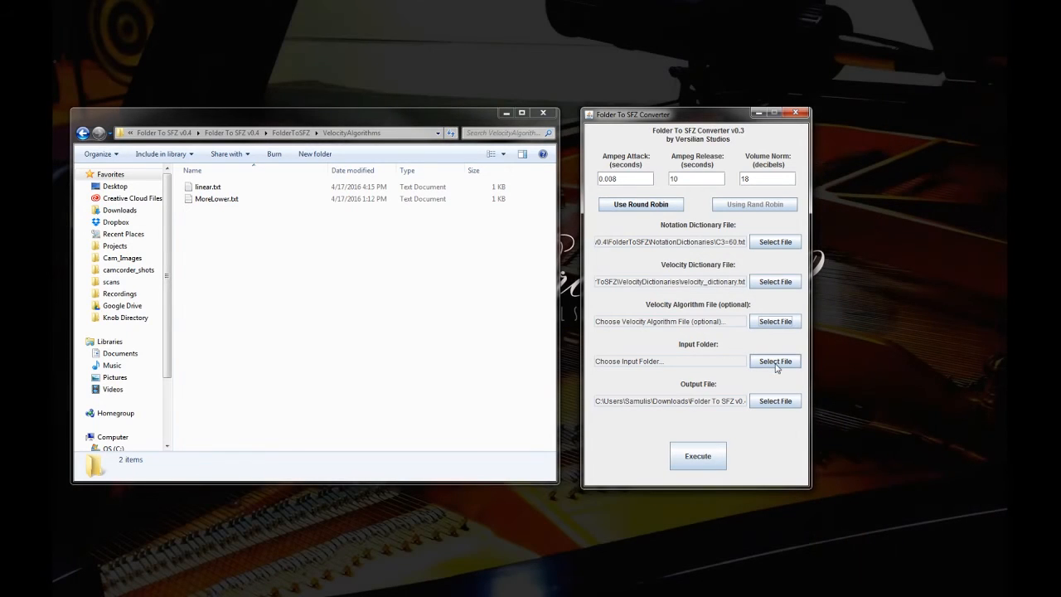
- Choose the Marimba folder inside Samples as the input folder
{"action": "left_click", "coordinate": [774, 361]}
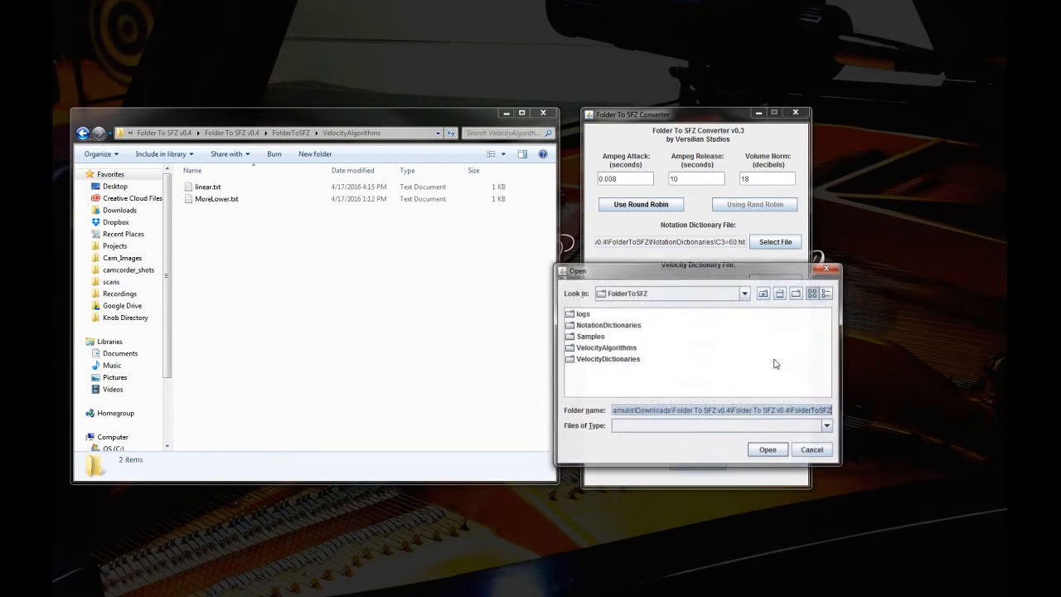
{"action": "left_click", "coordinate": [590, 335]}
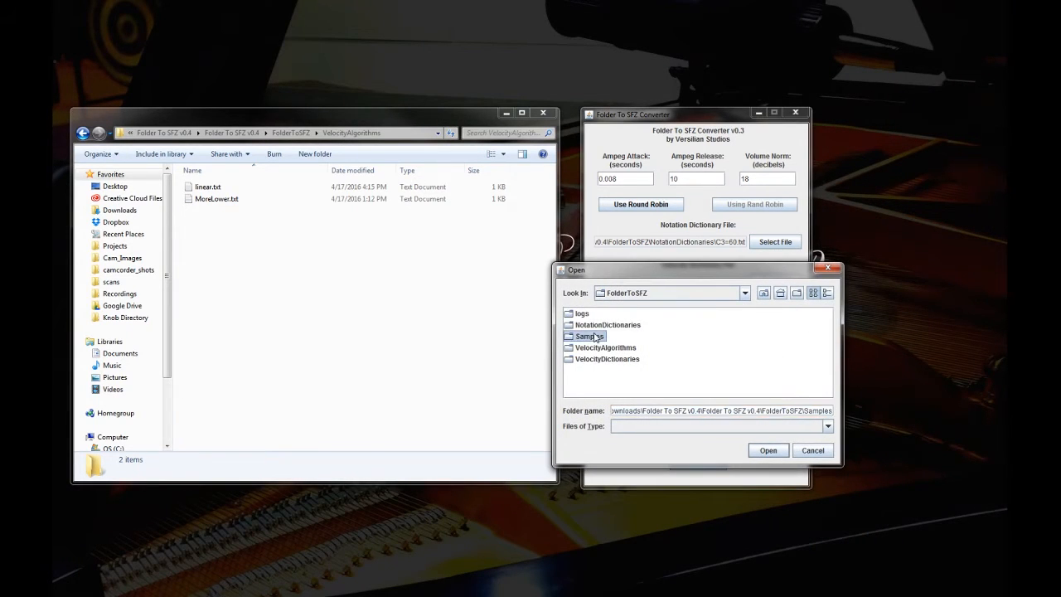
{"action": "double_click", "coordinate": [590, 335]}
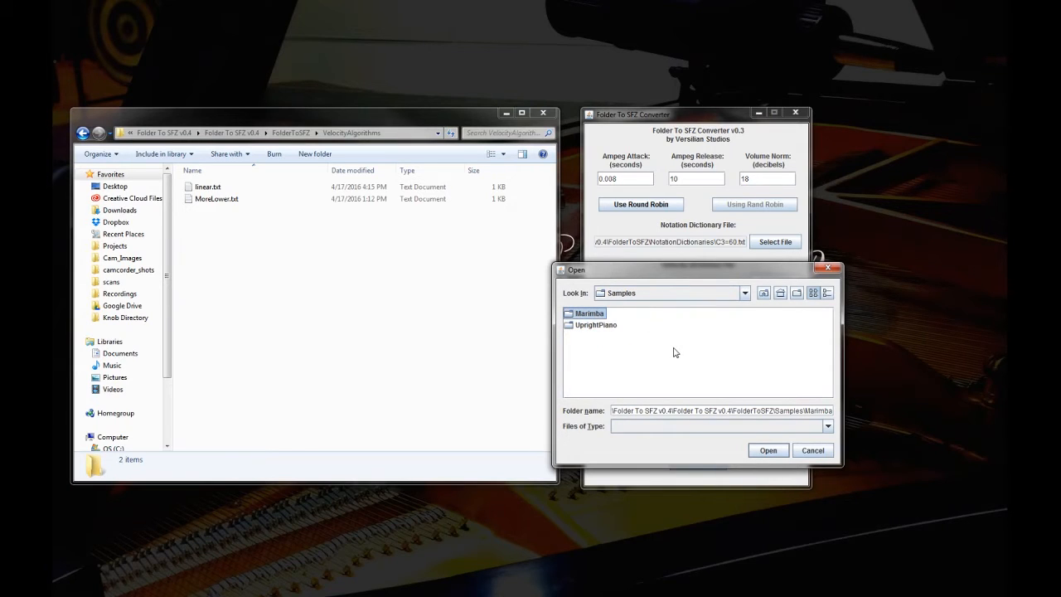
{"action": "mouse_move", "coordinate": [762, 464]}
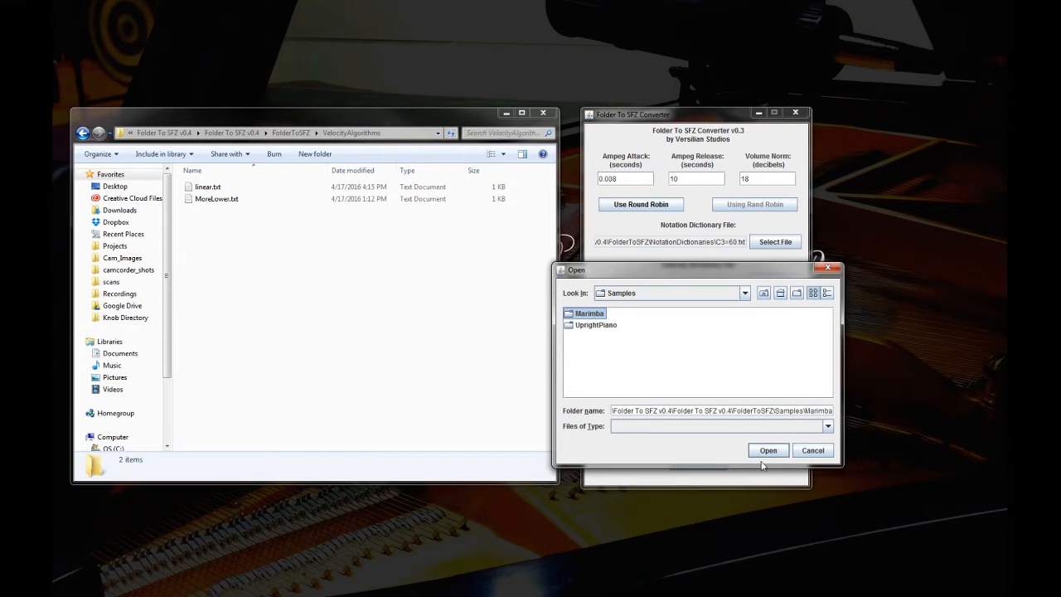
{"action": "left_click", "coordinate": [768, 451]}
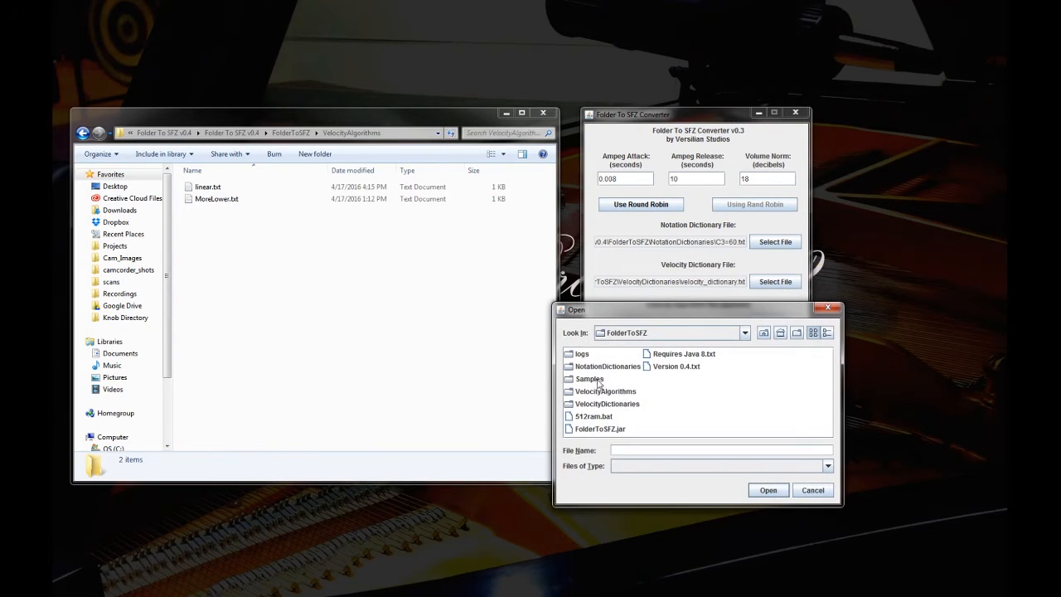
- Name the output file Marimba.sfz in the Samples folder and confirm the conversion fields
{"action": "double_click", "coordinate": [590, 378]}
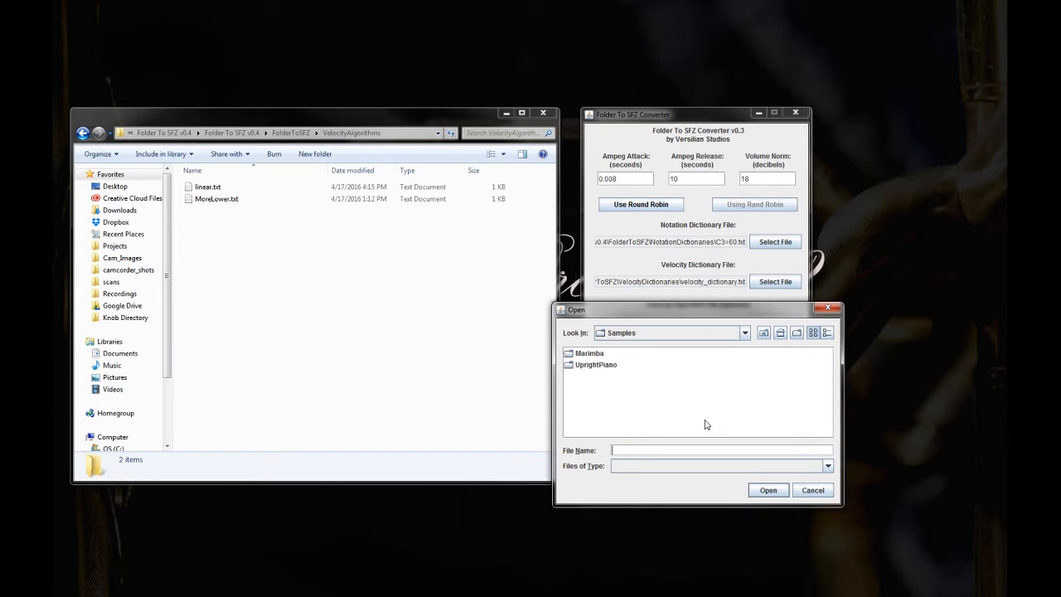
{"action": "type", "text": "m"}
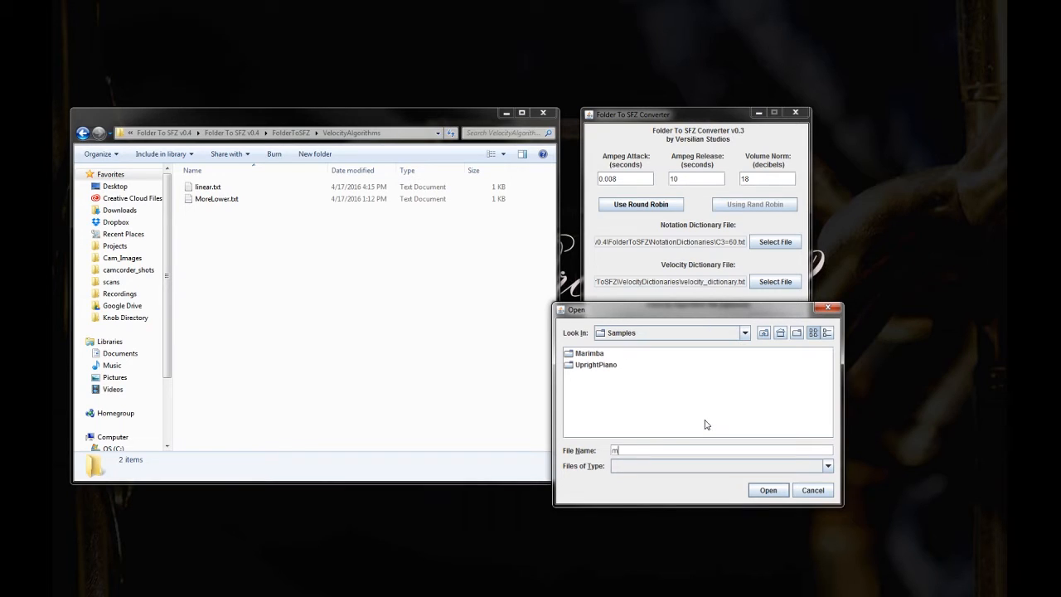
{"action": "type", "text": "Marimba.sfz"}
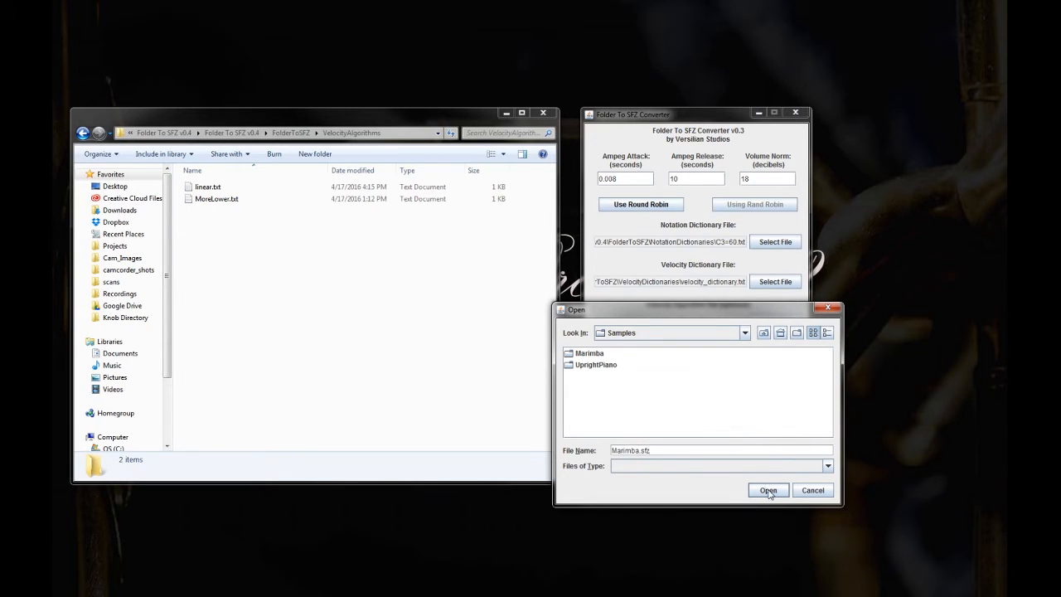
{"action": "left_click", "coordinate": [765, 491]}
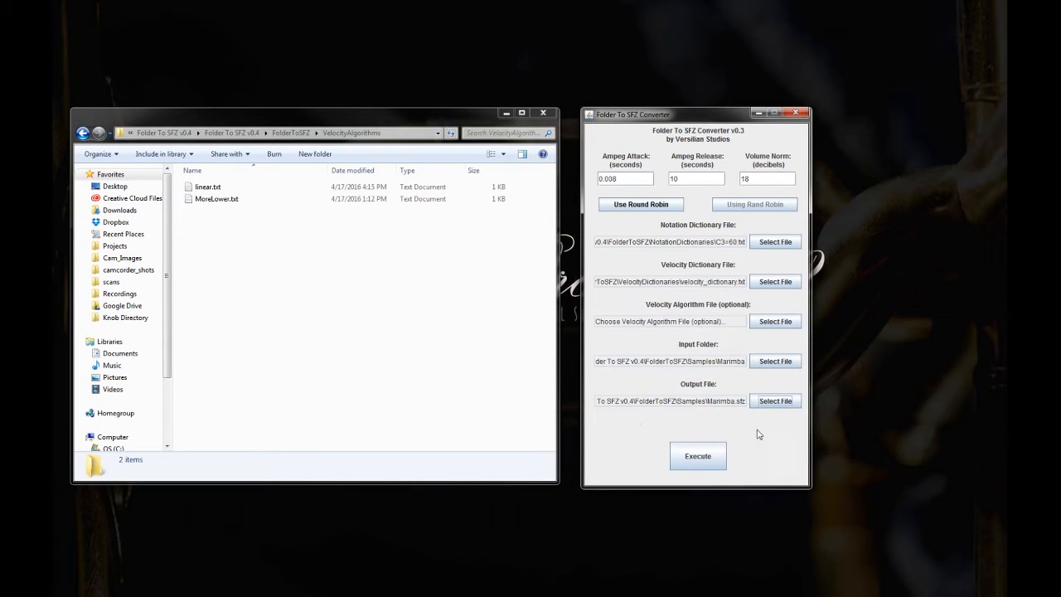
{"action": "left_click", "coordinate": [696, 455]}
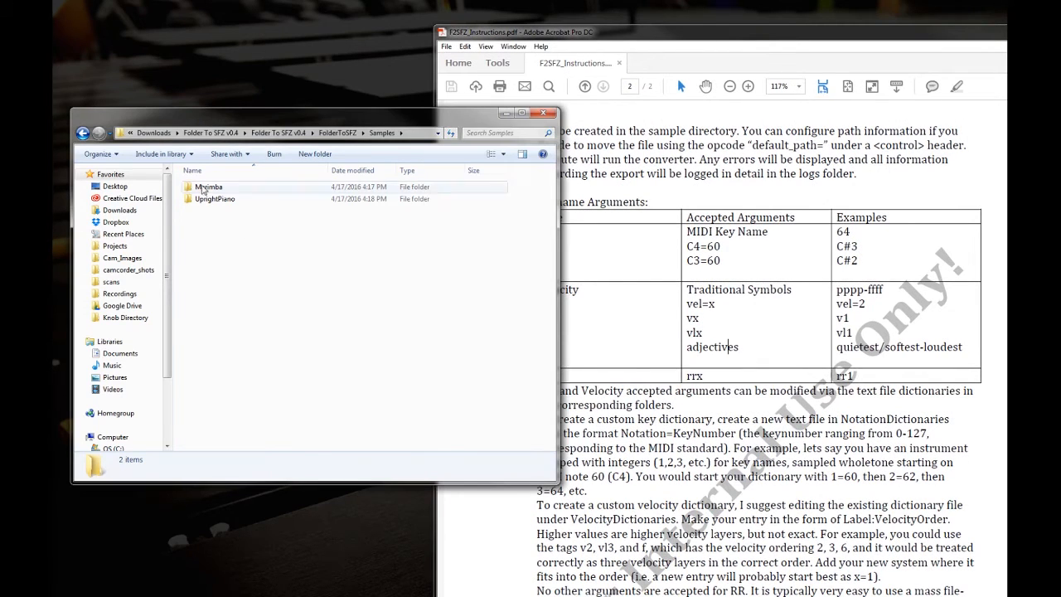
- Browse the Marimba samples folder in Explorer and launch Oscar's Renamer PRO on its WAV files
{"action": "left_click", "coordinate": [209, 186]}
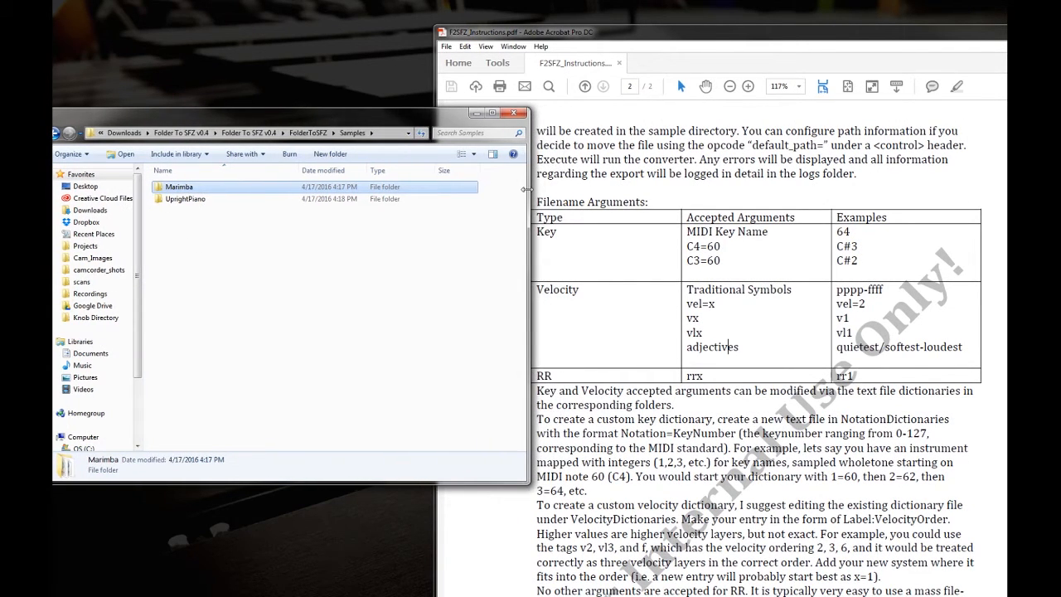
{"action": "double_click", "coordinate": [179, 186]}
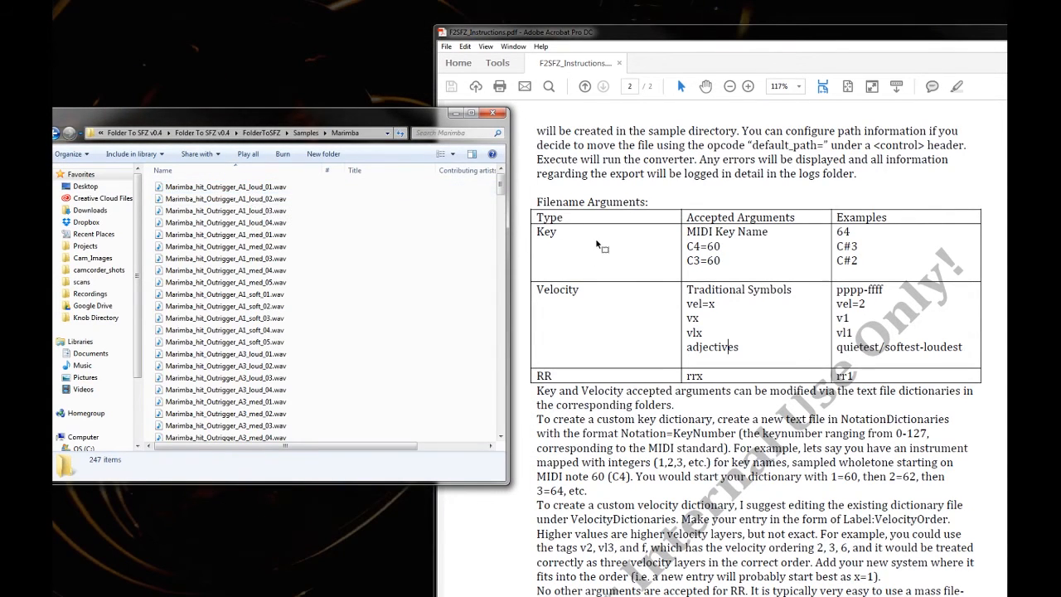
{"action": "mouse_move", "coordinate": [736, 236]}
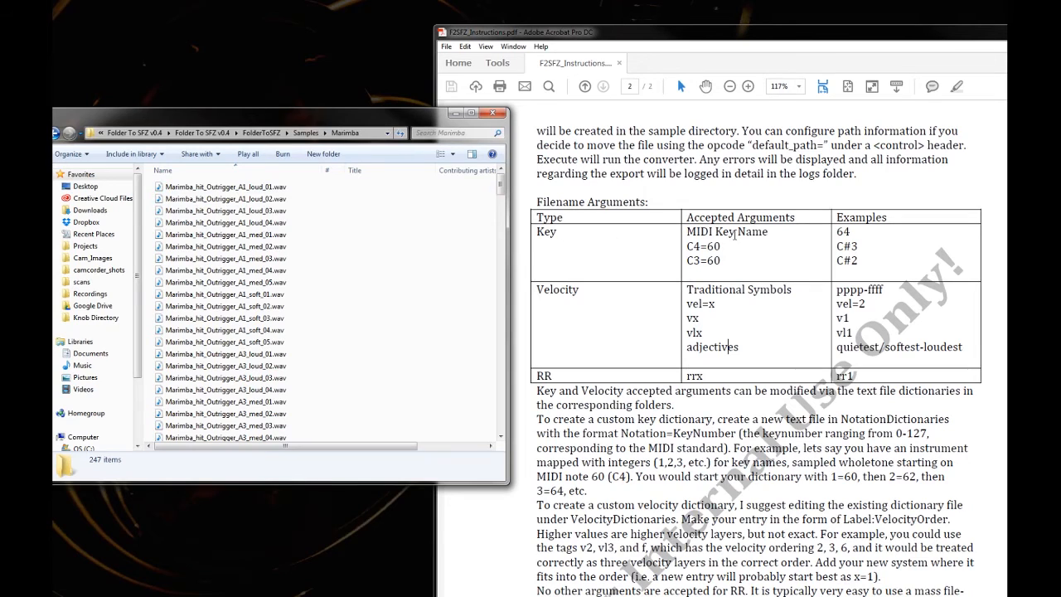
{"action": "left_click", "coordinate": [224, 185]}
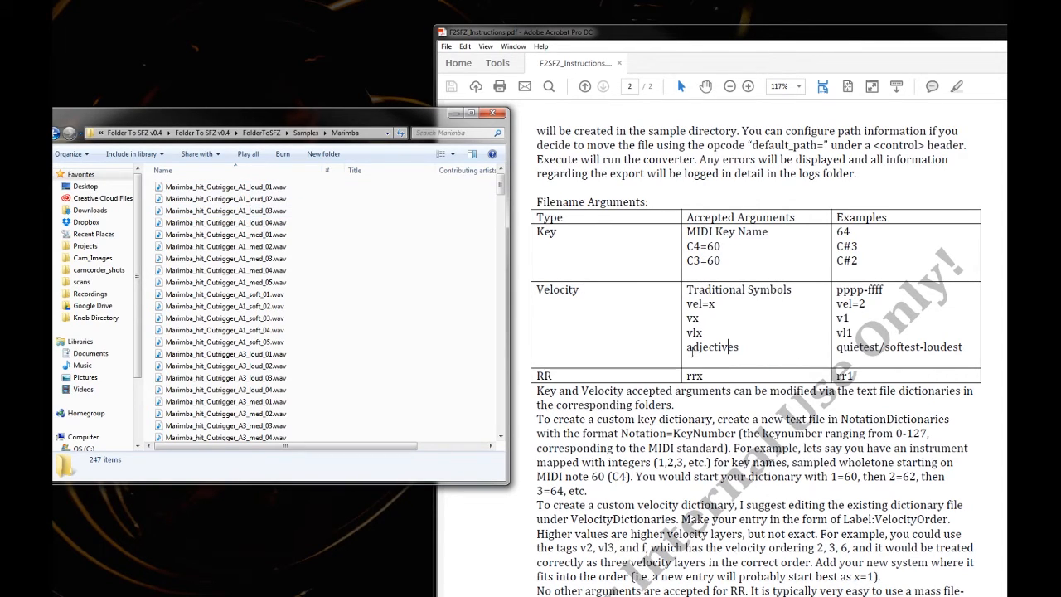
{"action": "left_click", "coordinate": [223, 198]}
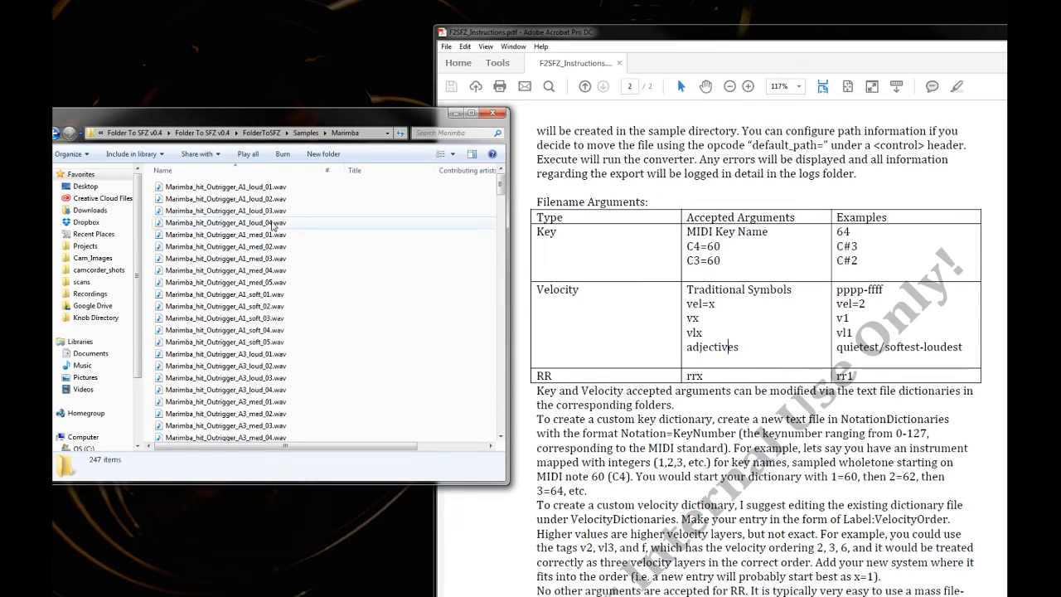
{"action": "left_click", "coordinate": [224, 211]}
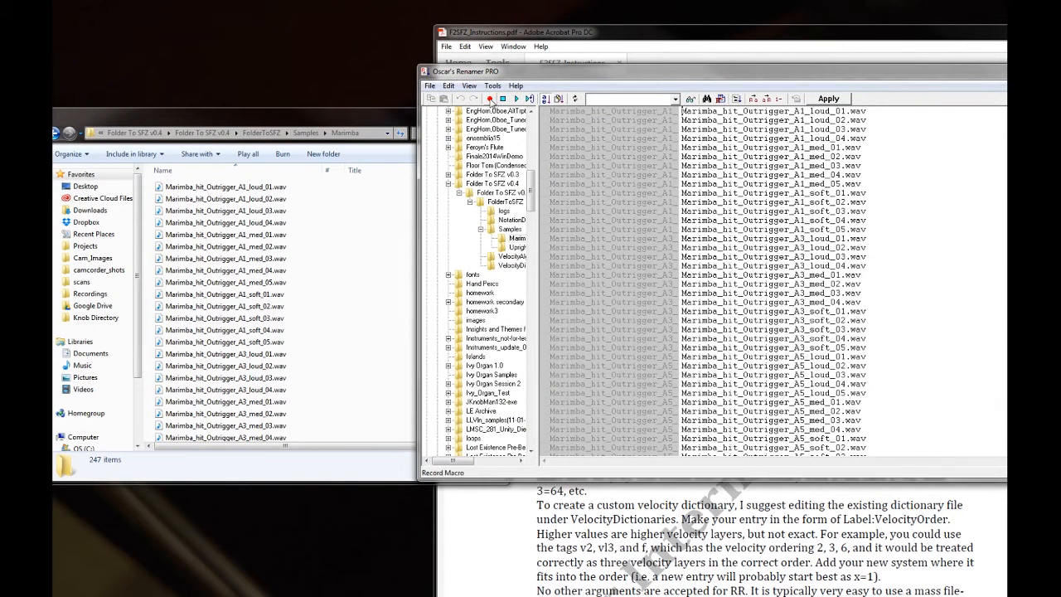
{"action": "mouse_move", "coordinate": [719, 99]}
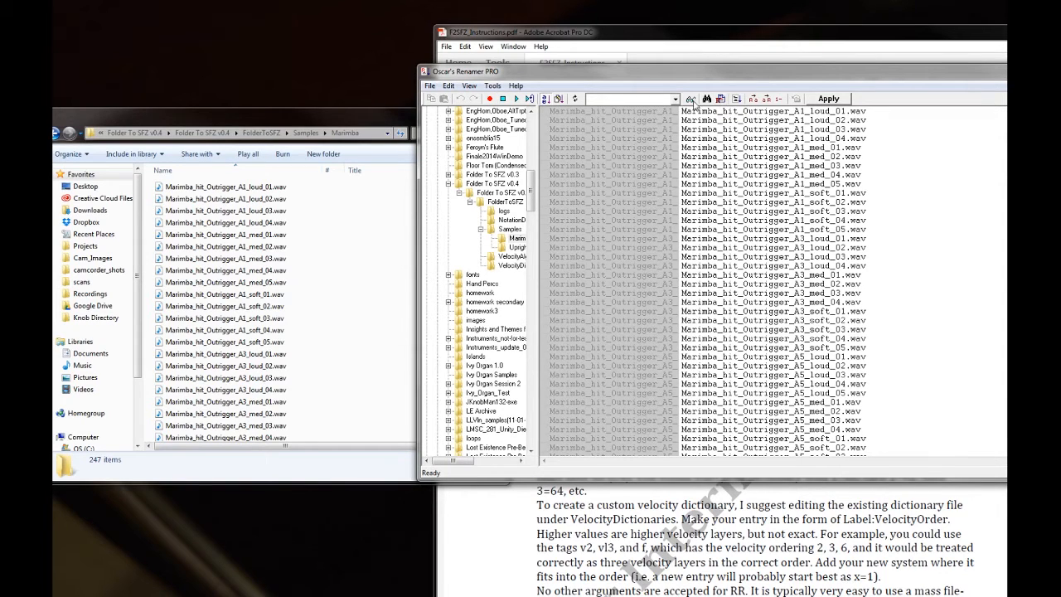
{"action": "mouse_move", "coordinate": [719, 99]}
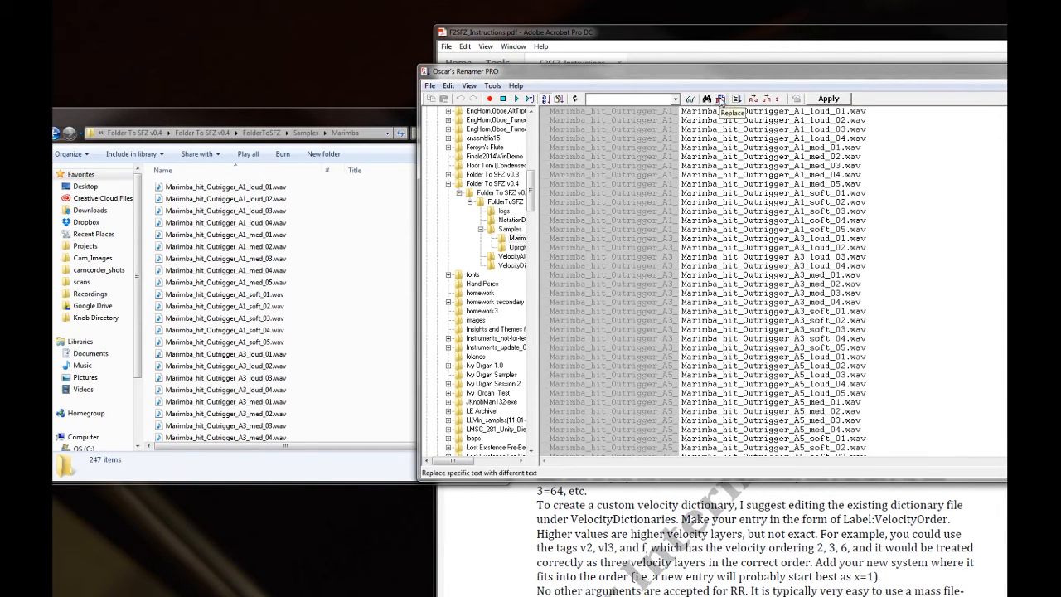
- Replace the _01, _02 and _03 take suffixes with rr round-robin labels via Replace All
{"action": "left_click", "coordinate": [719, 100]}
{"action": "type", "text": "v"}
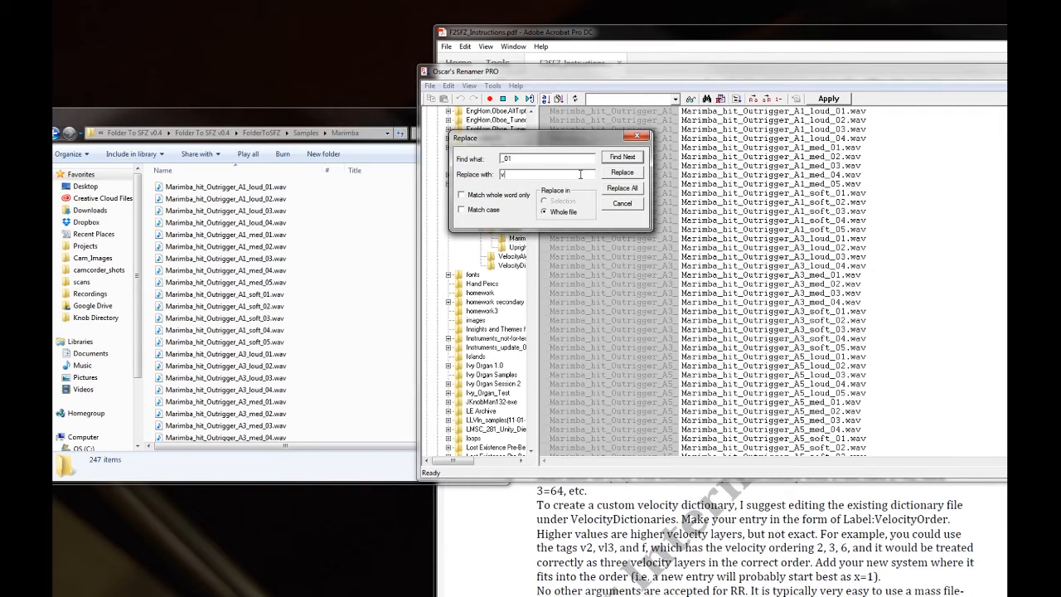
{"action": "type", "text": "_r1"}
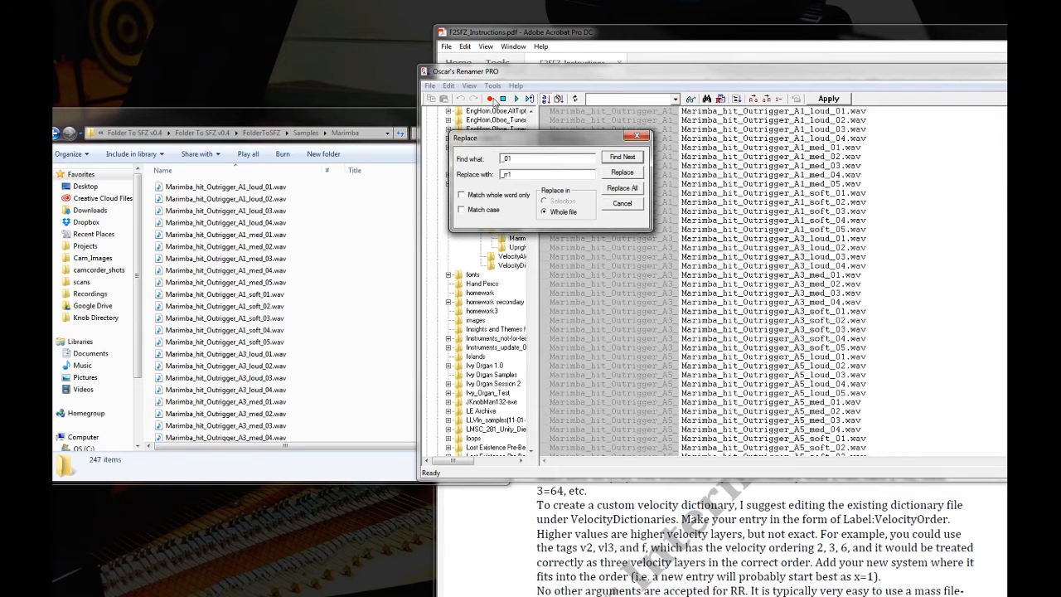
{"action": "mouse_move", "coordinate": [888, 133]}
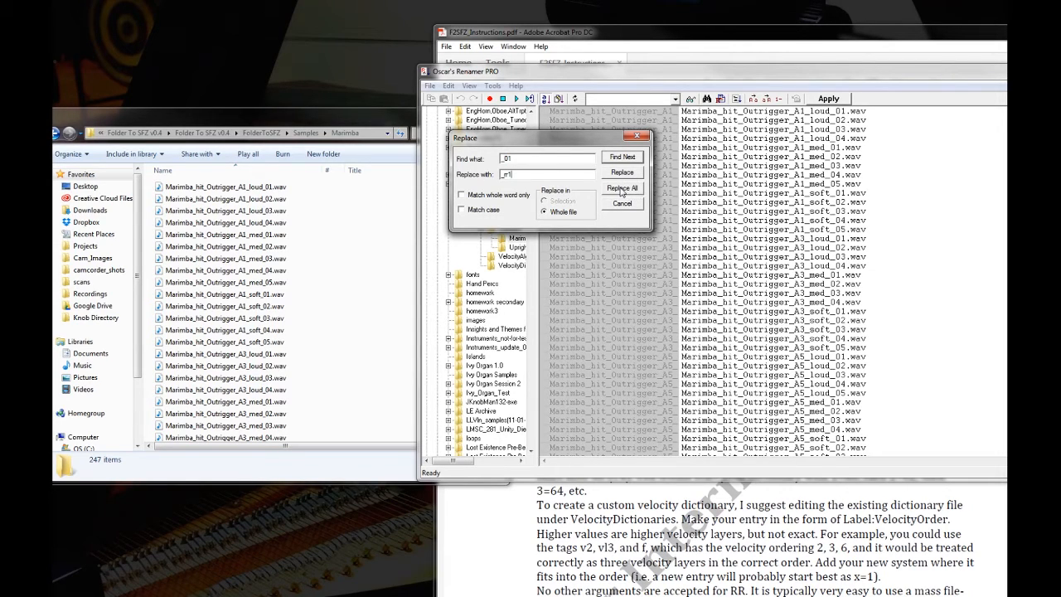
{"action": "left_click", "coordinate": [622, 188]}
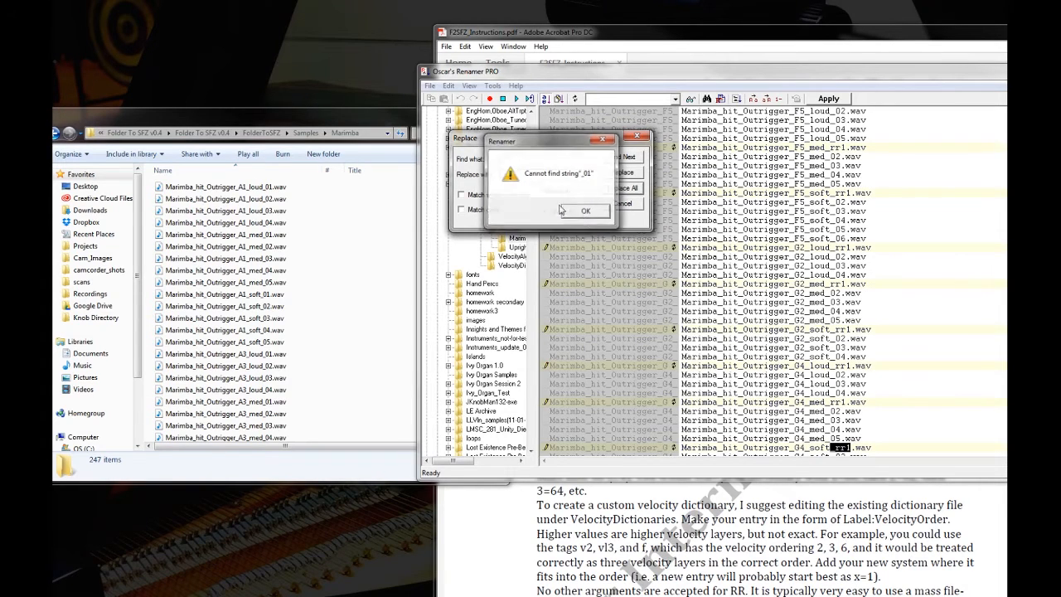
{"action": "left_click", "coordinate": [585, 209]}
{"action": "type", "text": "_02"}
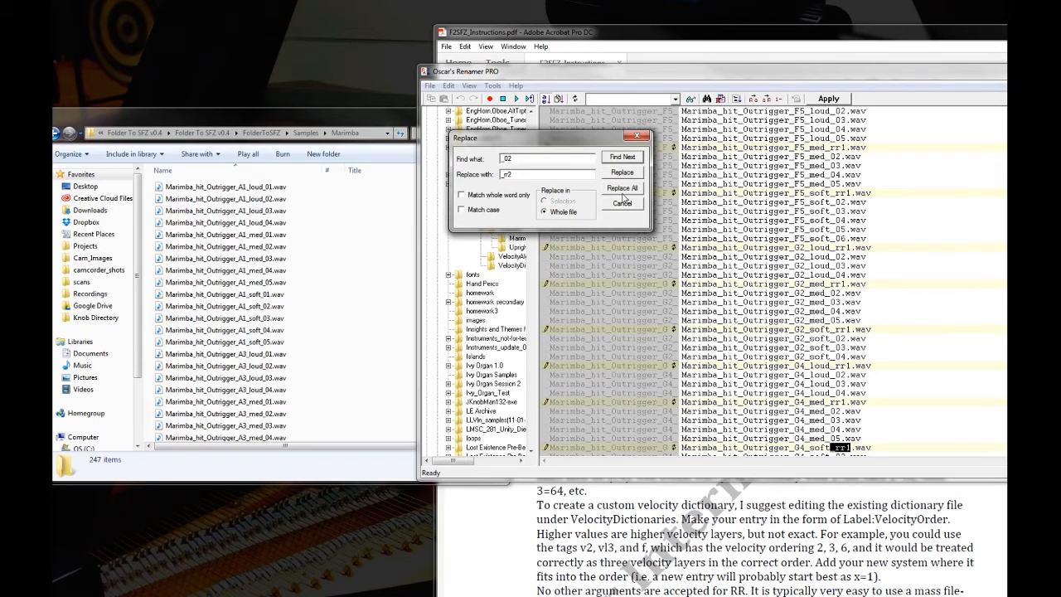
{"action": "left_click", "coordinate": [622, 188]}
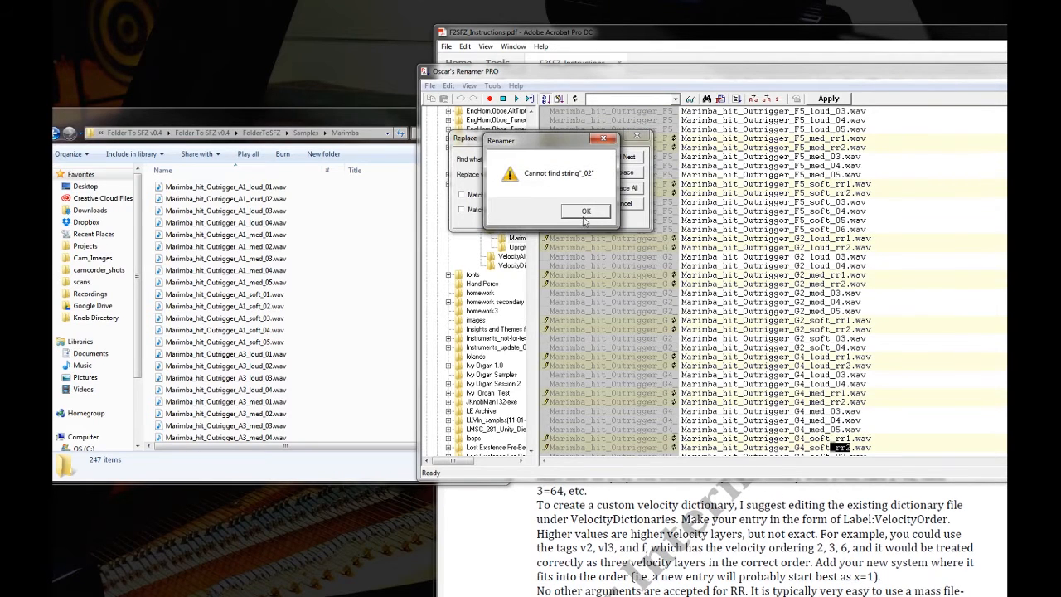
{"action": "left_click", "coordinate": [586, 210]}
{"action": "type", "text": "_rr3"}
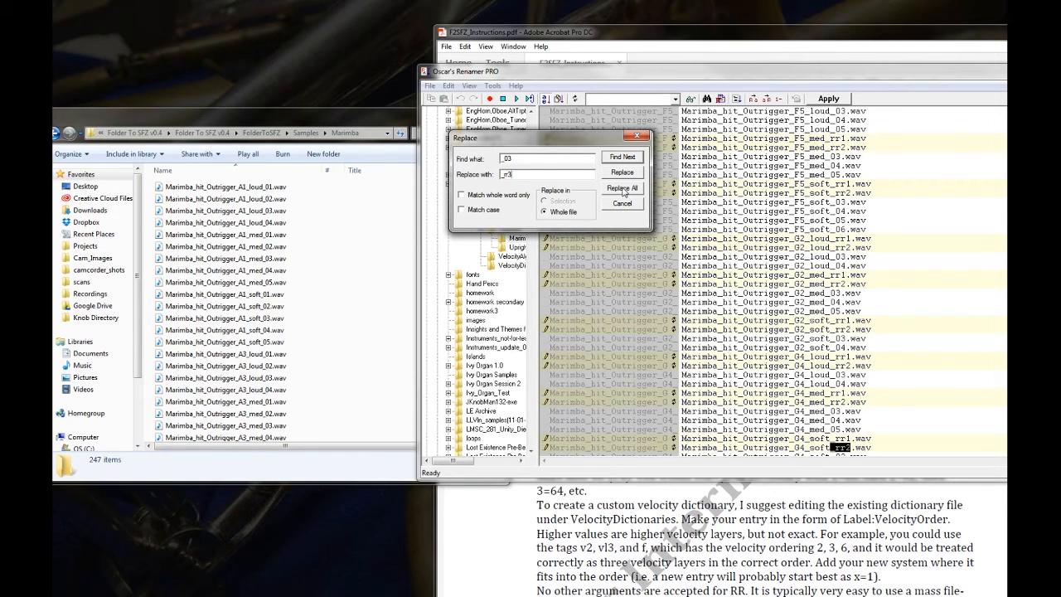
{"action": "left_click", "coordinate": [621, 186]}
{"action": "type", "text": "4"}
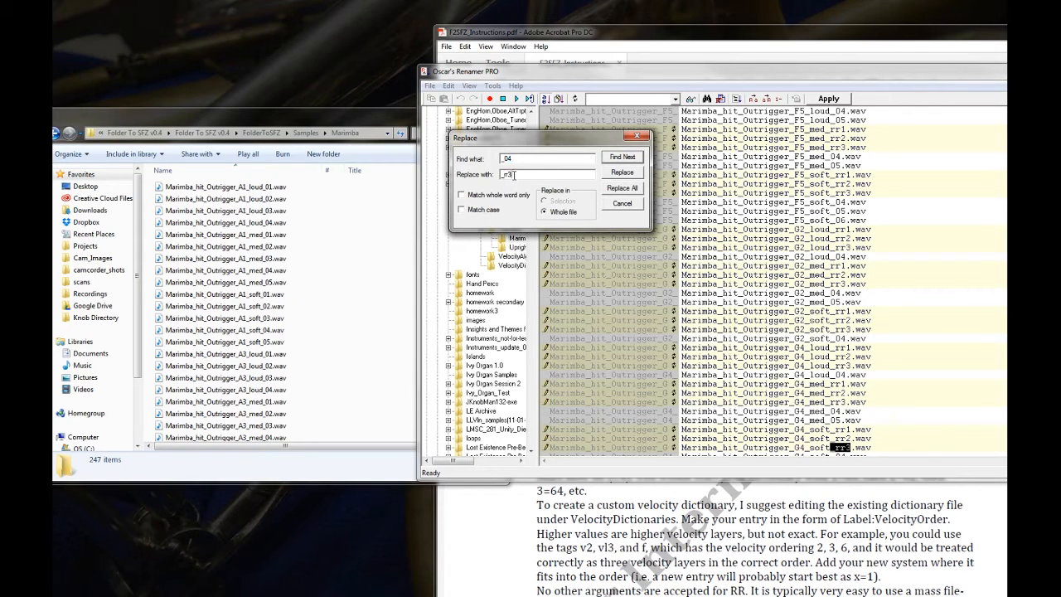
- Replace the _04, _05 and _06 suffixes too, then commit all renames to the Marimba folder
{"action": "left_click", "coordinate": [621, 171]}
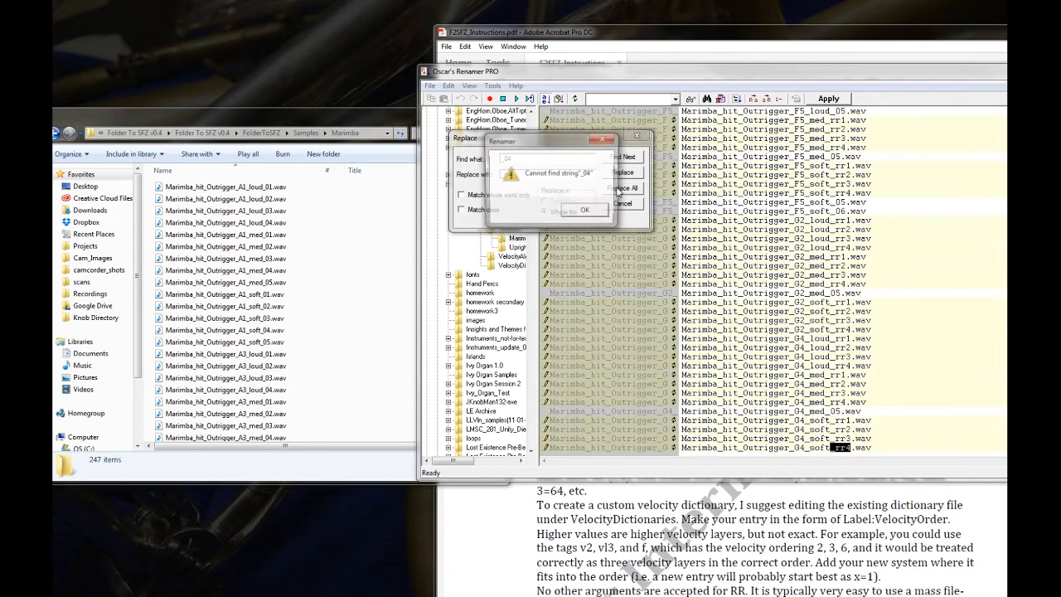
{"action": "left_click", "coordinate": [585, 209]}
{"action": "type", "text": "5"}
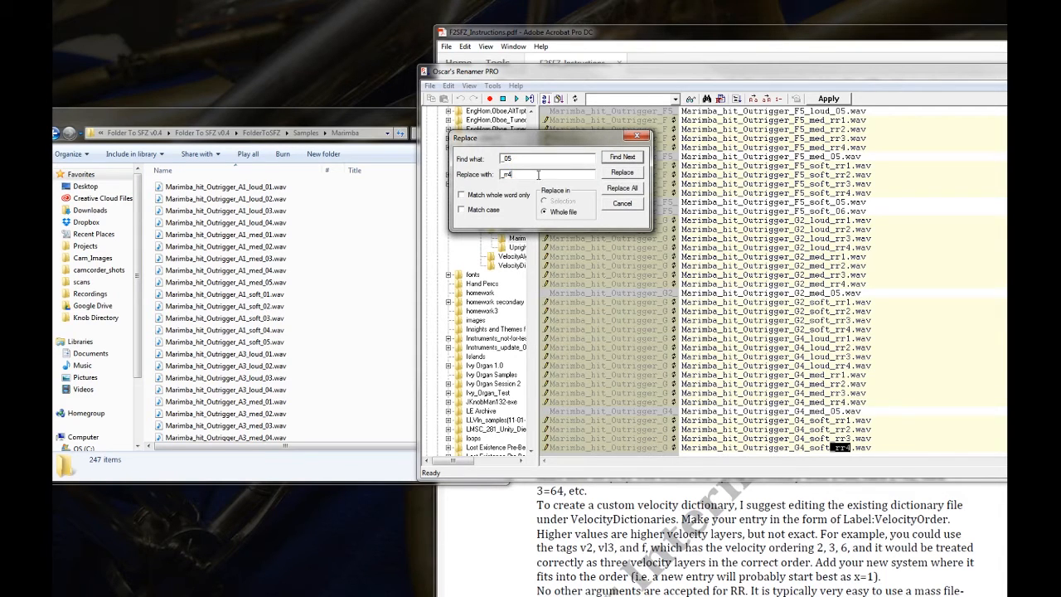
{"action": "left_click", "coordinate": [622, 155]}
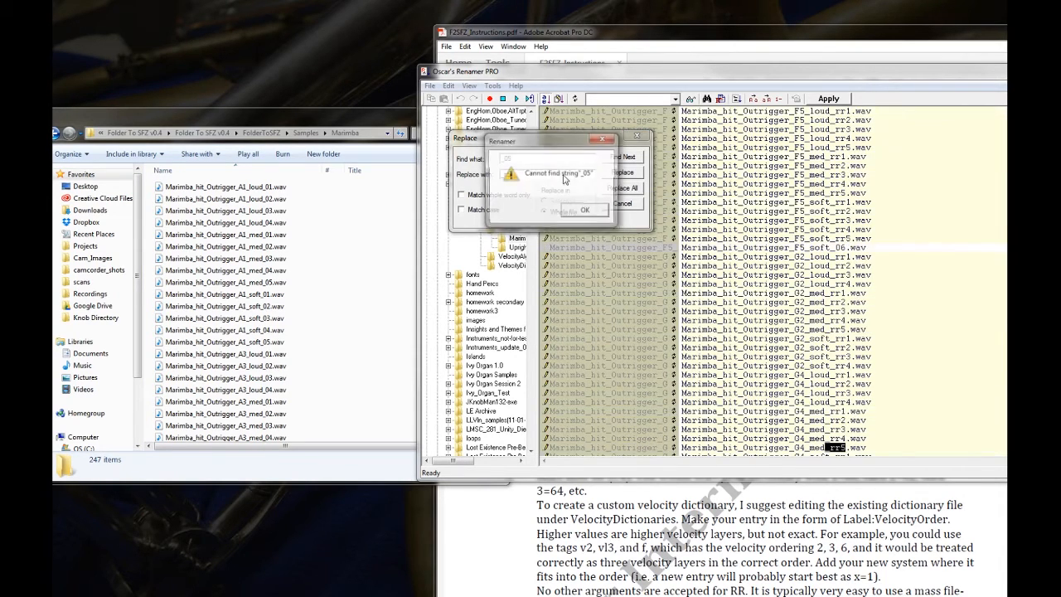
{"action": "left_click", "coordinate": [585, 209]}
{"action": "type", "text": "6"}
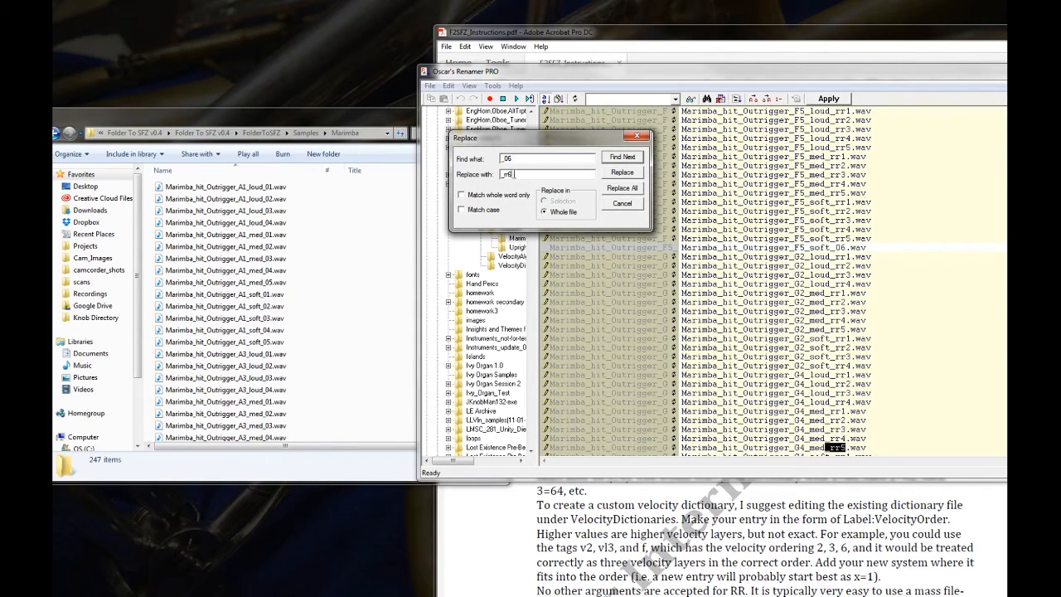
{"action": "left_click", "coordinate": [622, 156]}
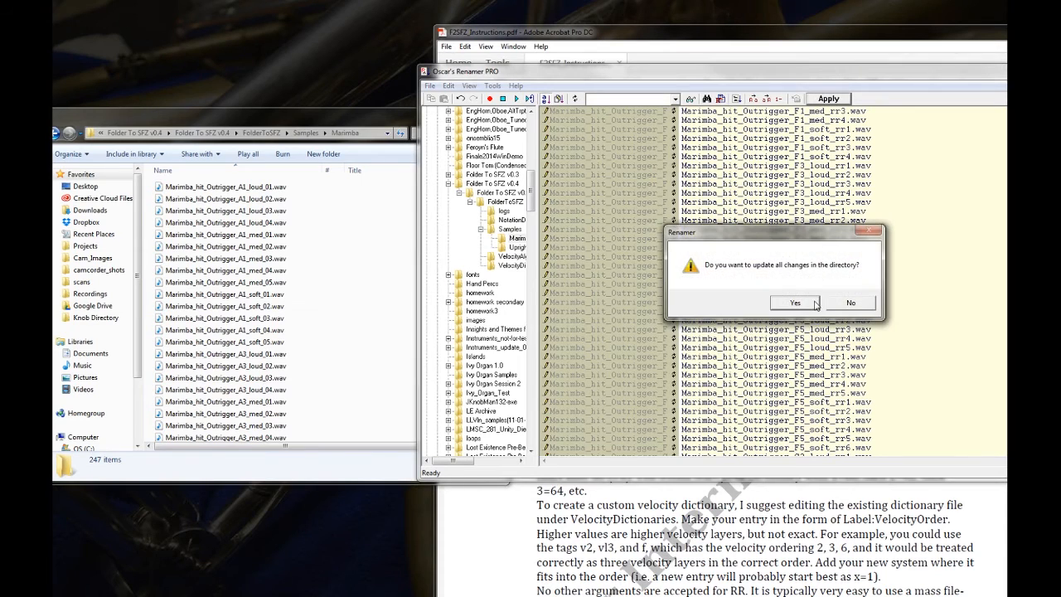
{"action": "left_click", "coordinate": [792, 301]}
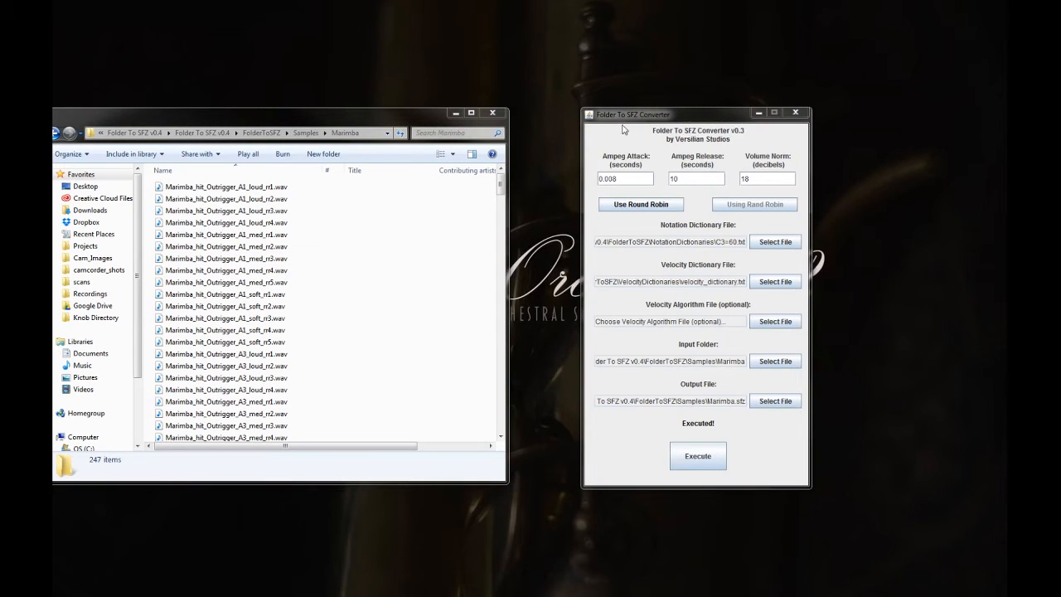
- Execute the conversion to build Marimba.sfz in Samples and open the new file
{"action": "left_click", "coordinate": [305, 132]}
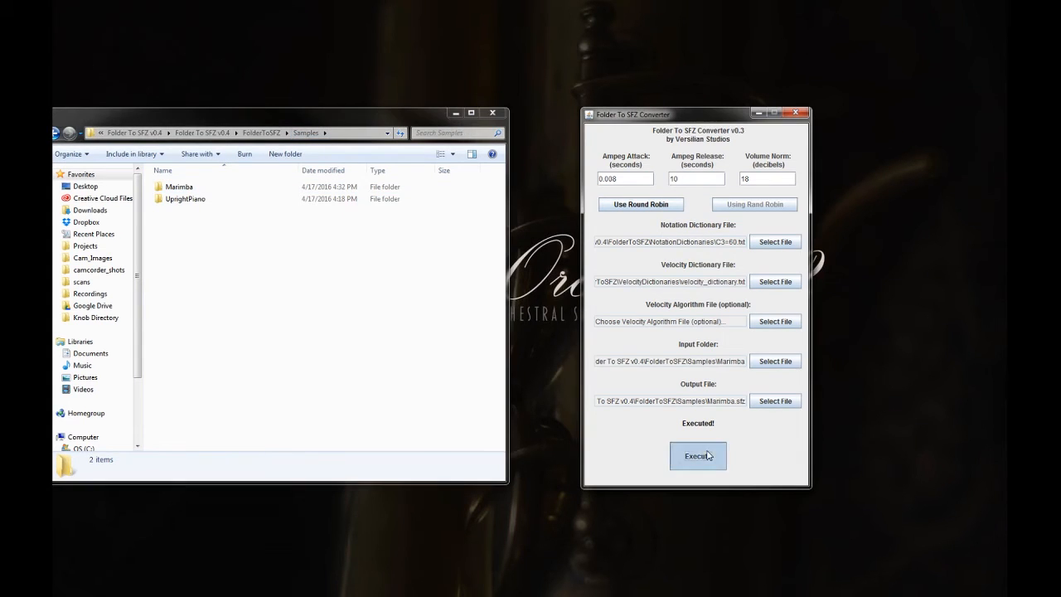
{"action": "left_click", "coordinate": [696, 454]}
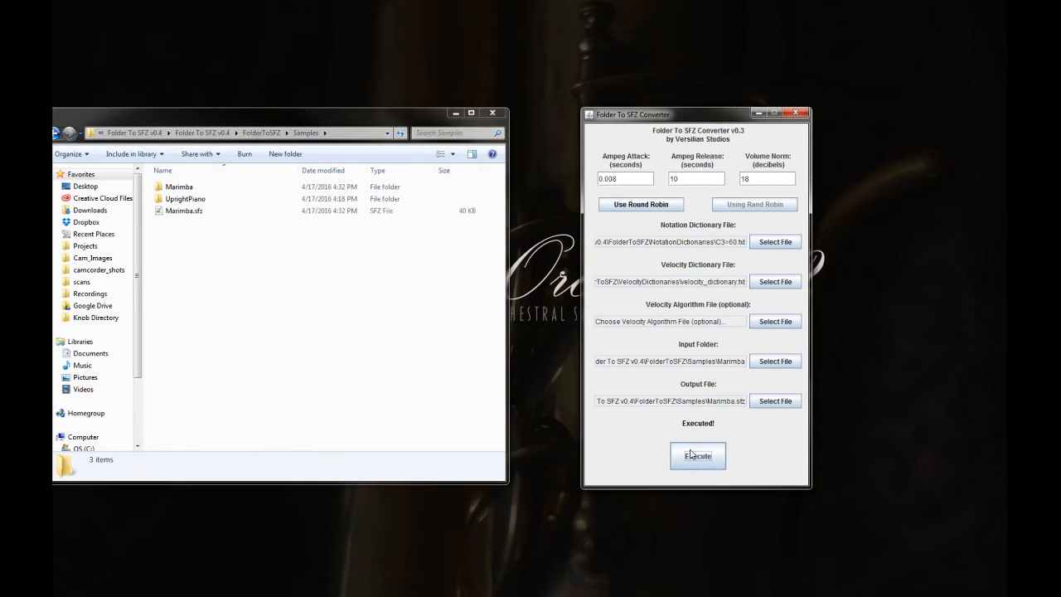
{"action": "left_click", "coordinate": [183, 210]}
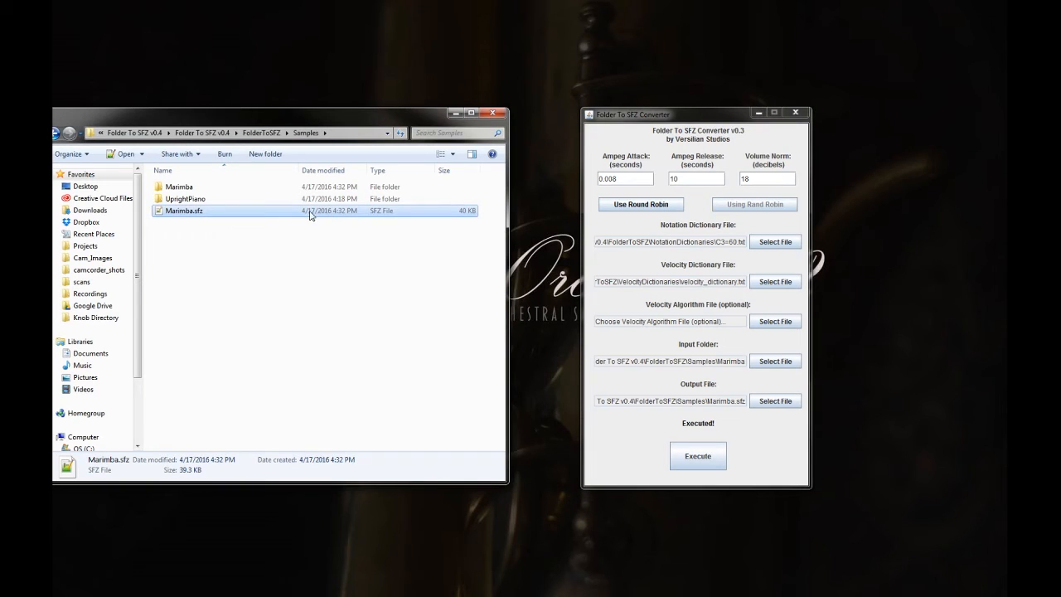
{"action": "double_click", "coordinate": [184, 209]}
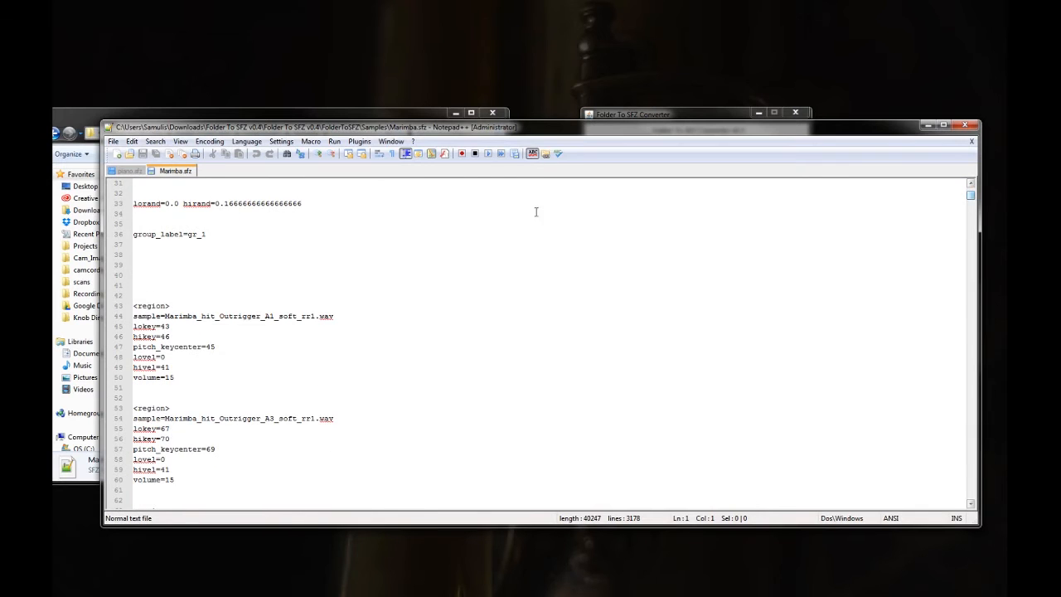
- Scroll through the generated Marimba.sfz regions, then close it so ARIA Player shows it loaded
{"action": "scroll", "scroll_direction": "down", "scroll_amount": 3}
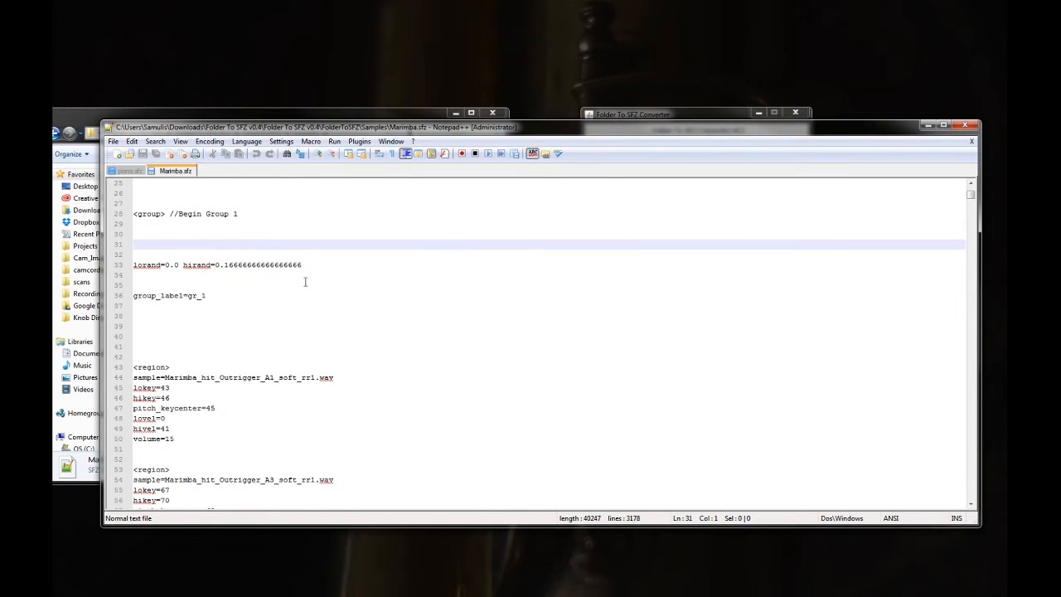
{"action": "scroll", "scroll_direction": "down", "scroll_amount": 3}
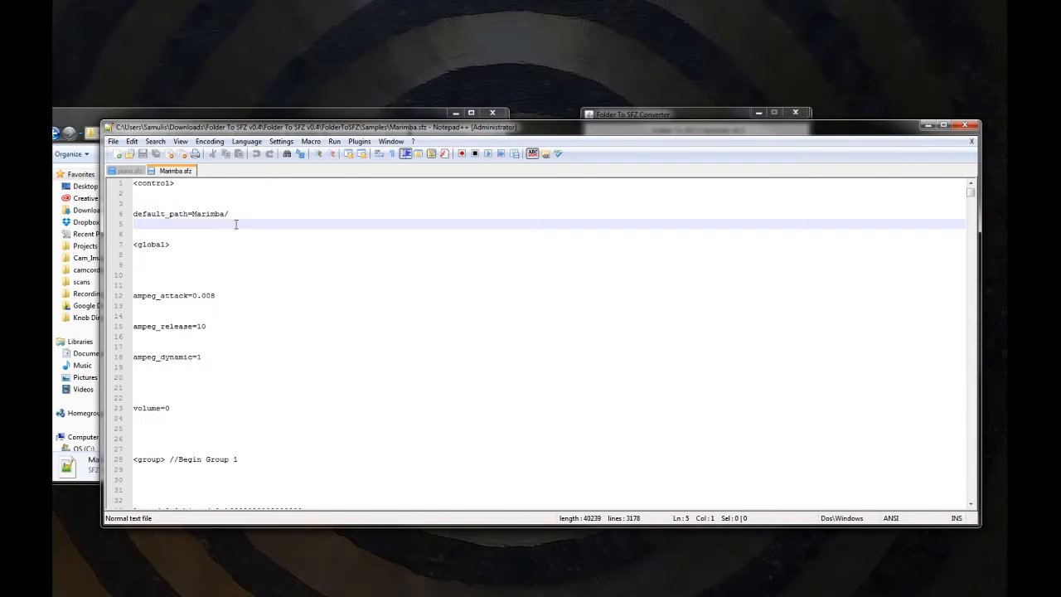
{"action": "left_click", "coordinate": [191, 213]}
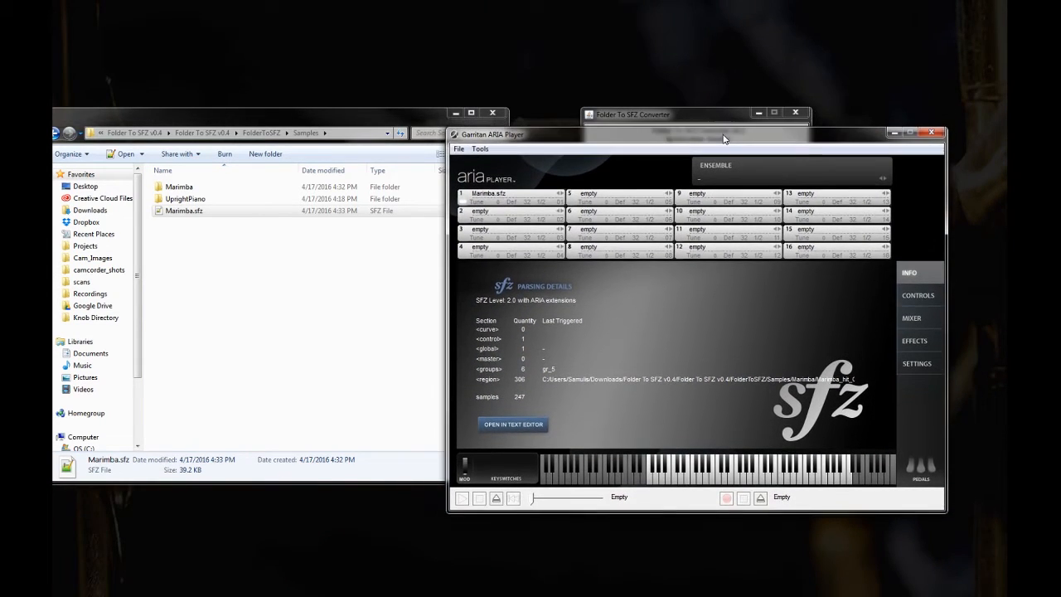
{"action": "mouse_move", "coordinate": [533, 398]}
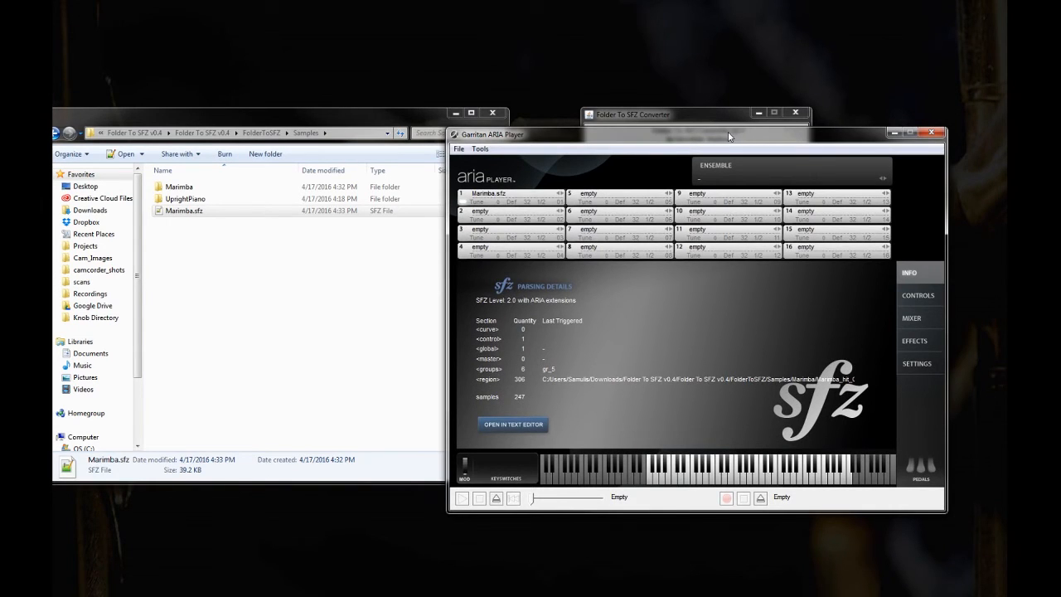
- Close the Garritan ARIA Player after confirming Marimba.sfz parsed
{"action": "left_click", "coordinate": [630, 113]}
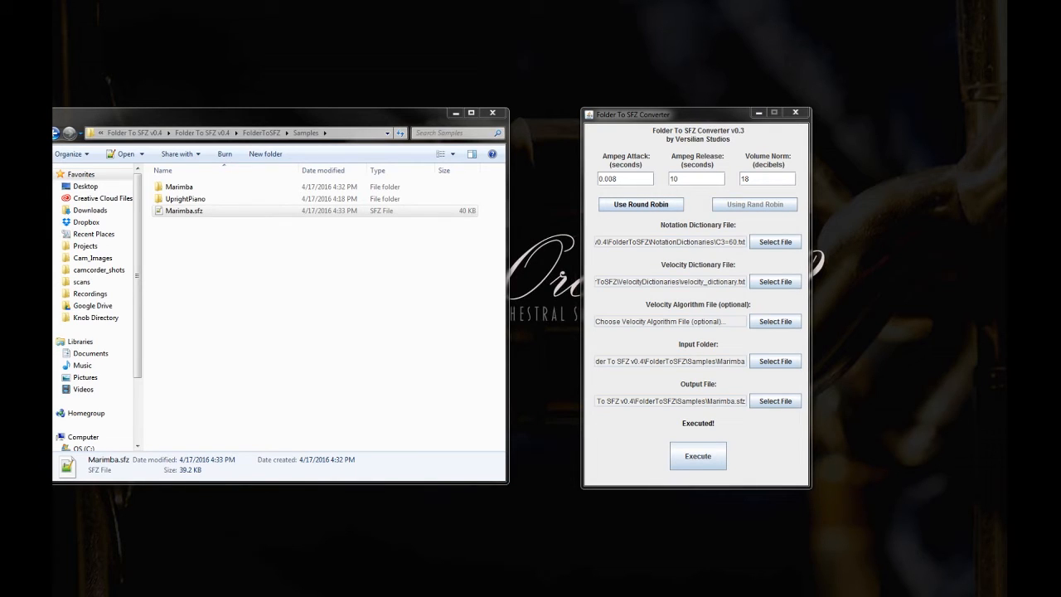
- Browse the UprightPiano folder's 270 WAV samples, then head to the NotationDictionaries folder
{"action": "left_click", "coordinate": [185, 199]}
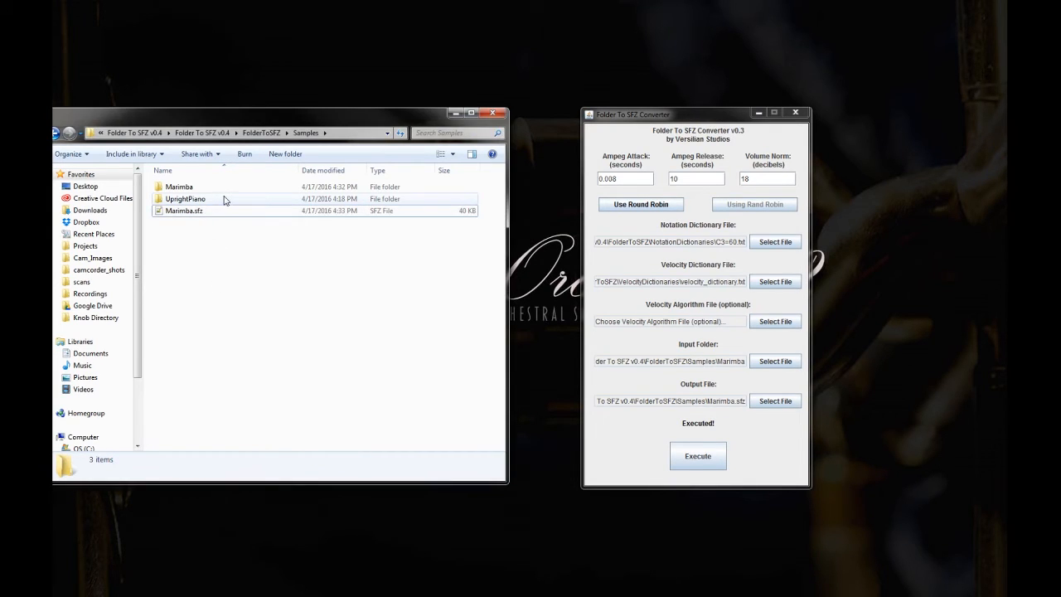
{"action": "double_click", "coordinate": [185, 199]}
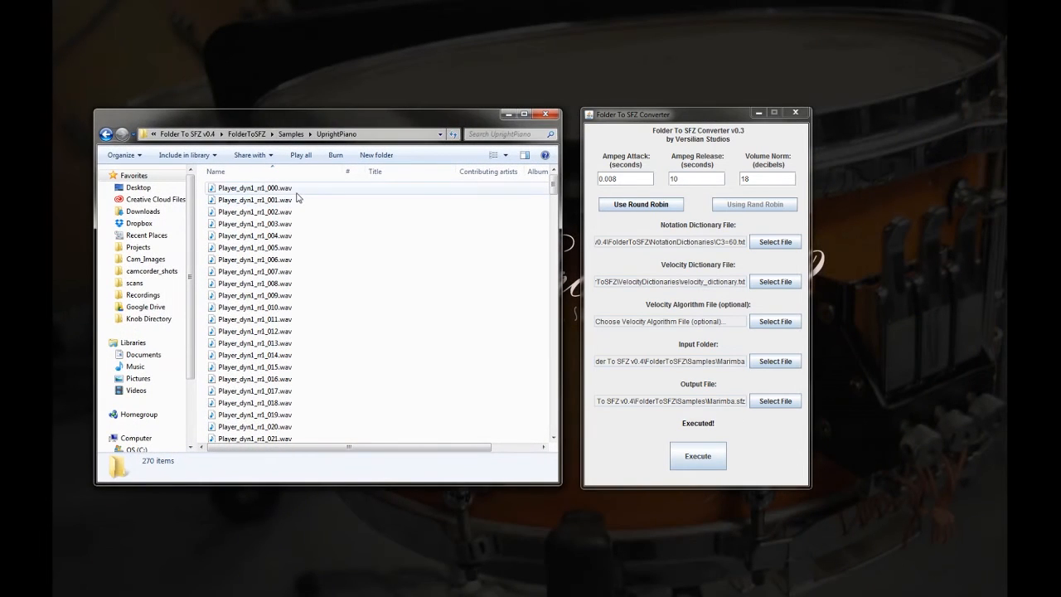
{"action": "mouse_move", "coordinate": [252, 199]}
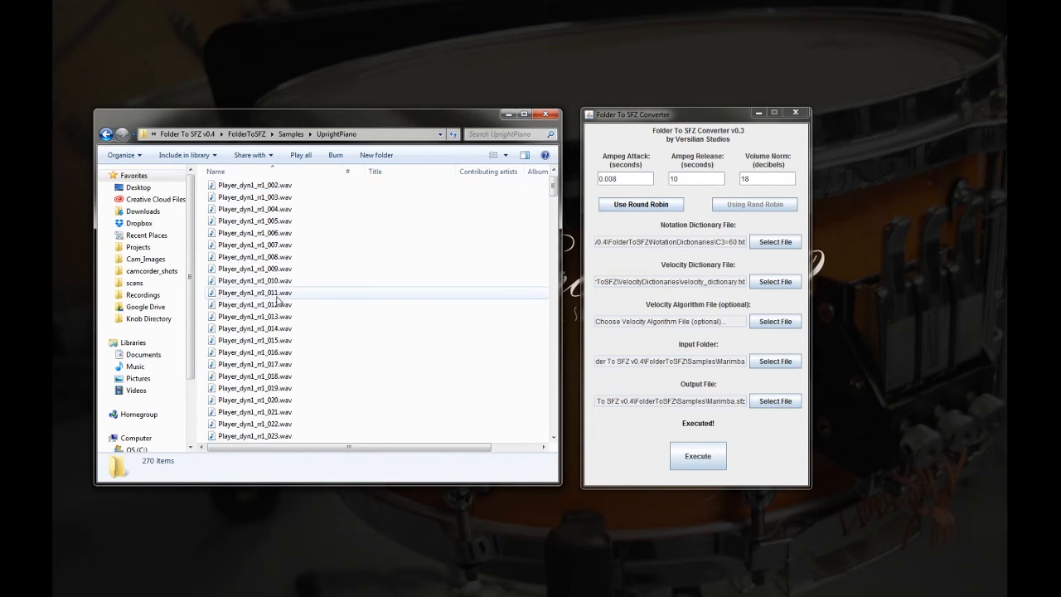
{"action": "scroll", "scroll_direction": "down", "scroll_amount": 3}
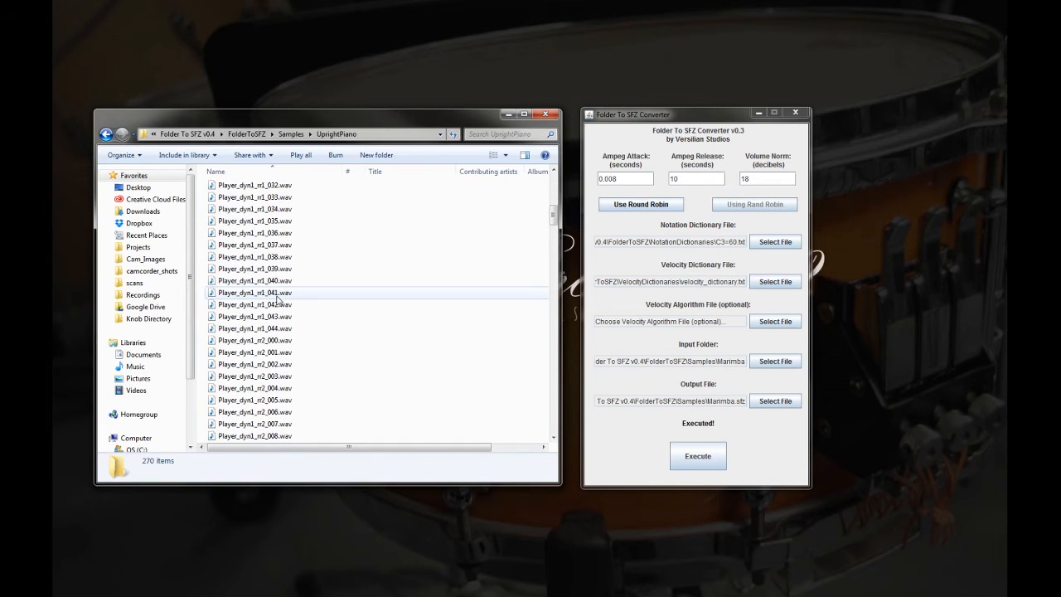
{"action": "scroll", "scroll_direction": "up", "scroll_amount": 3}
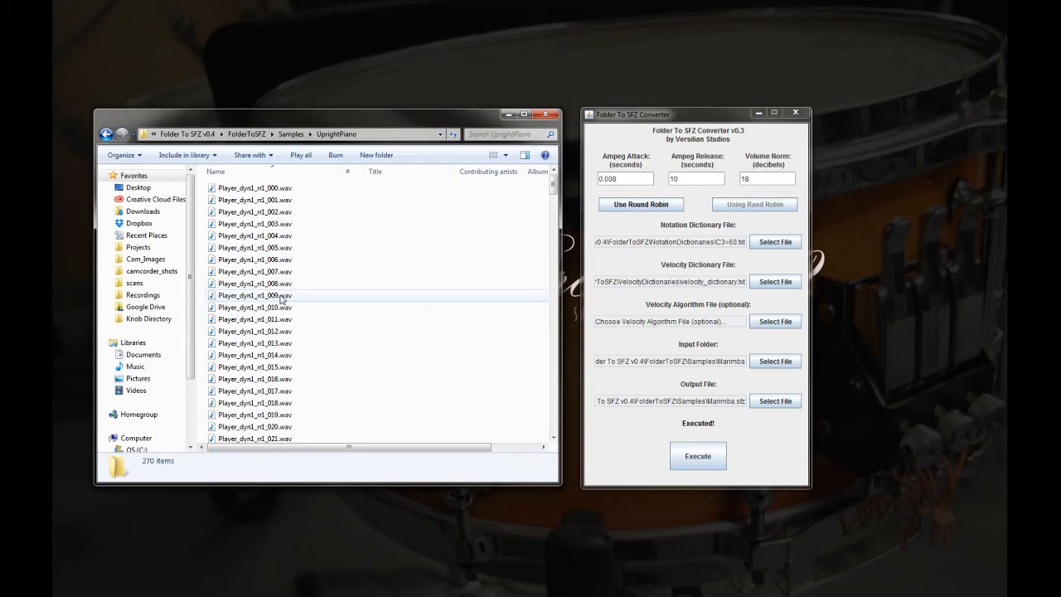
{"action": "mouse_move", "coordinate": [255, 202]}
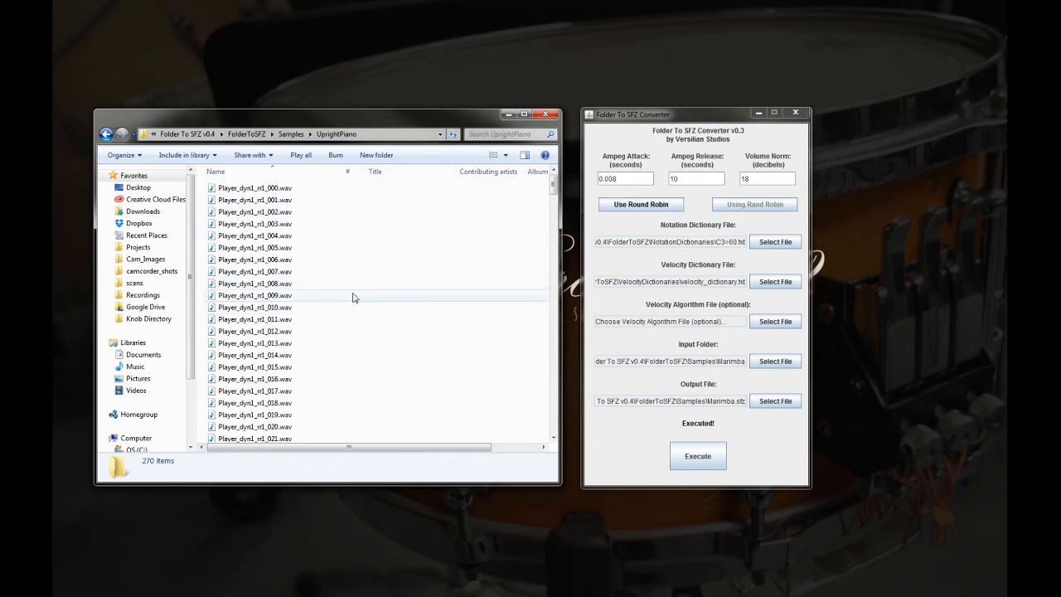
{"action": "left_click", "coordinate": [256, 212]}
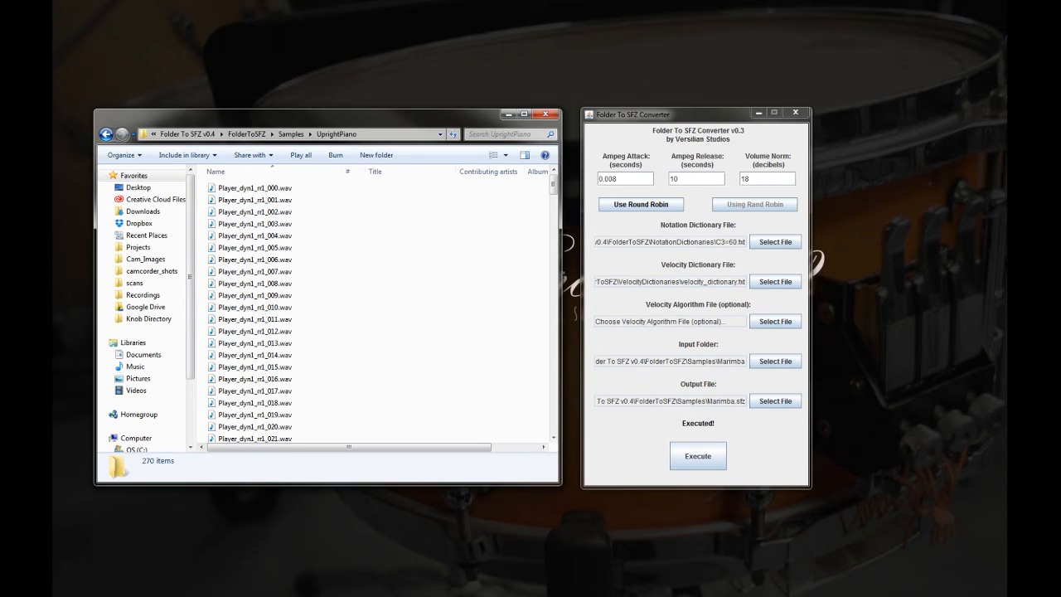
{"action": "mouse_move", "coordinate": [361, 155]}
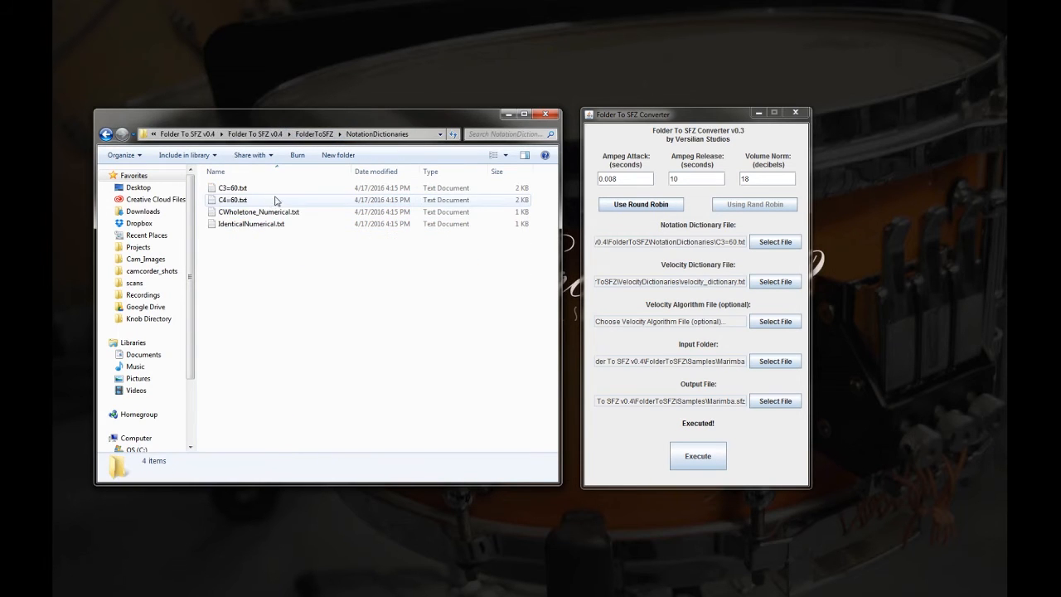
- Copy CWholetone_Numerical.txt, rename the copy PianoWholetone.txt and open it in Notepad
{"action": "left_click", "coordinate": [258, 212]}
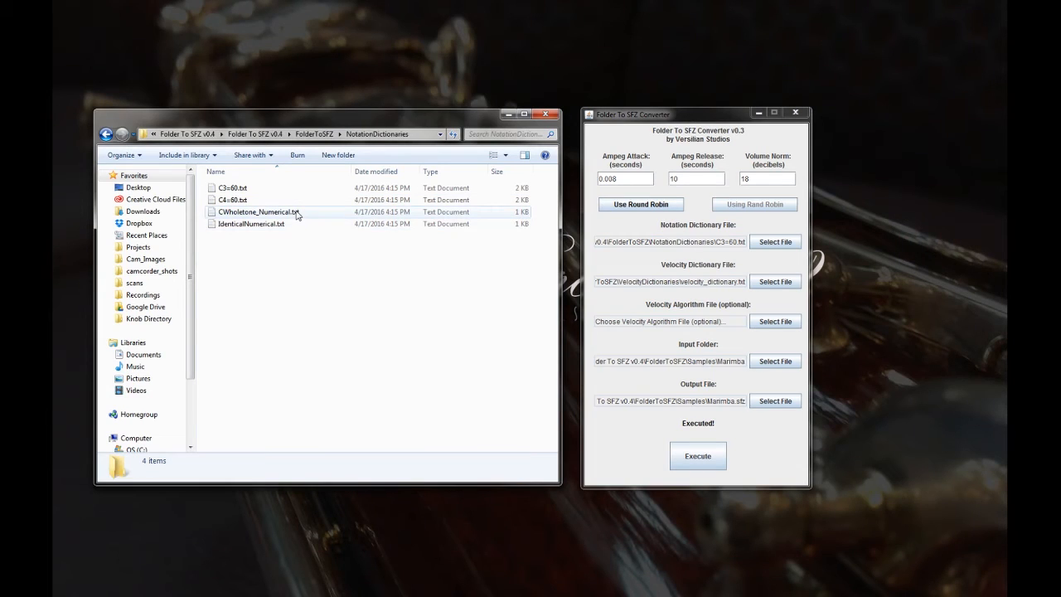
{"action": "mouse_move", "coordinate": [302, 217]}
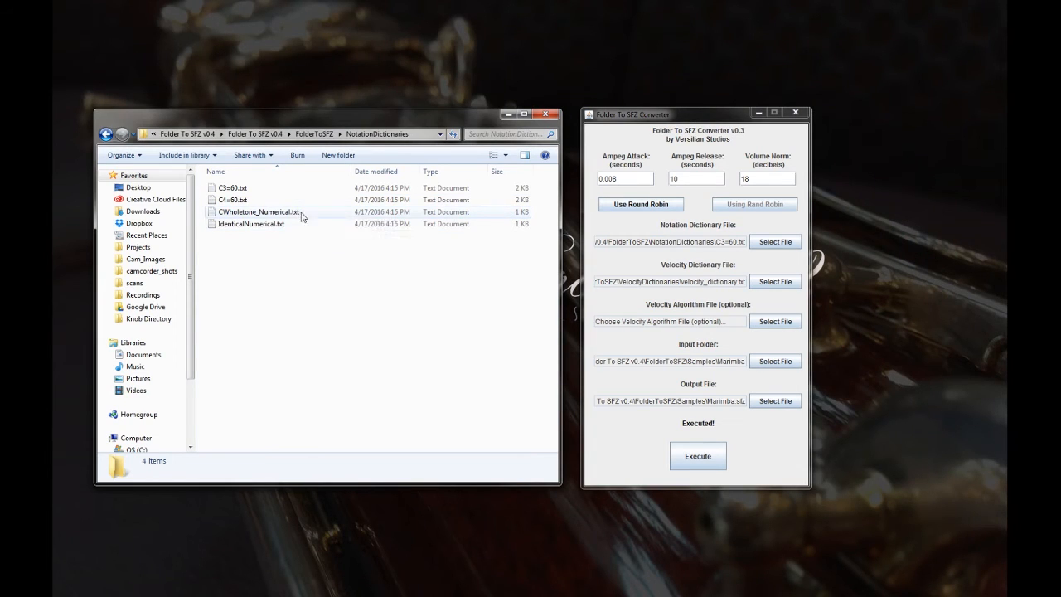
{"action": "left_click", "coordinate": [249, 212]}
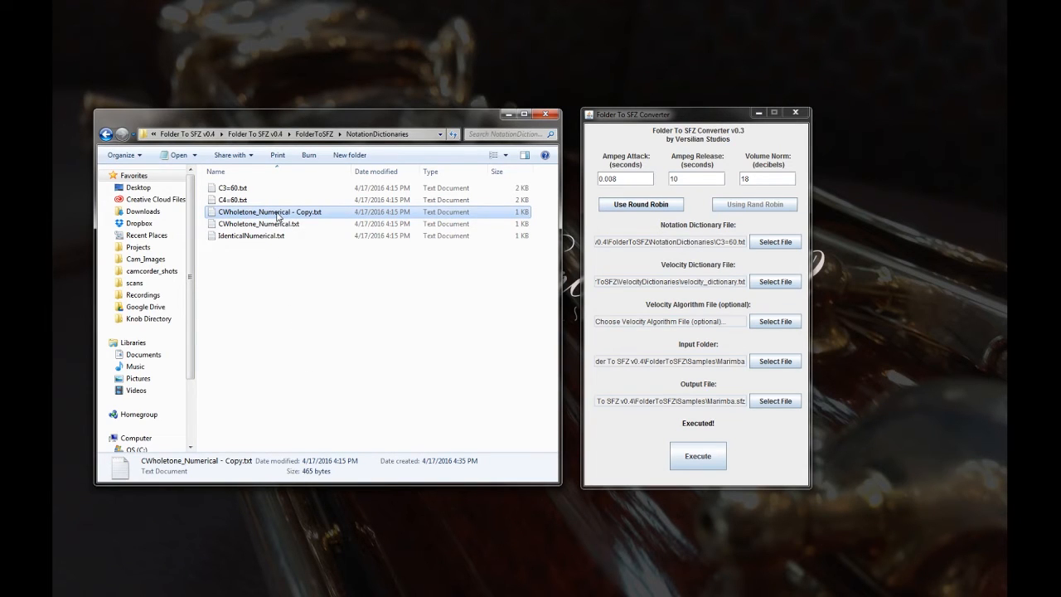
{"action": "double_click", "coordinate": [265, 212]}
{"action": "type", "text": "PianoWholetoneA"}
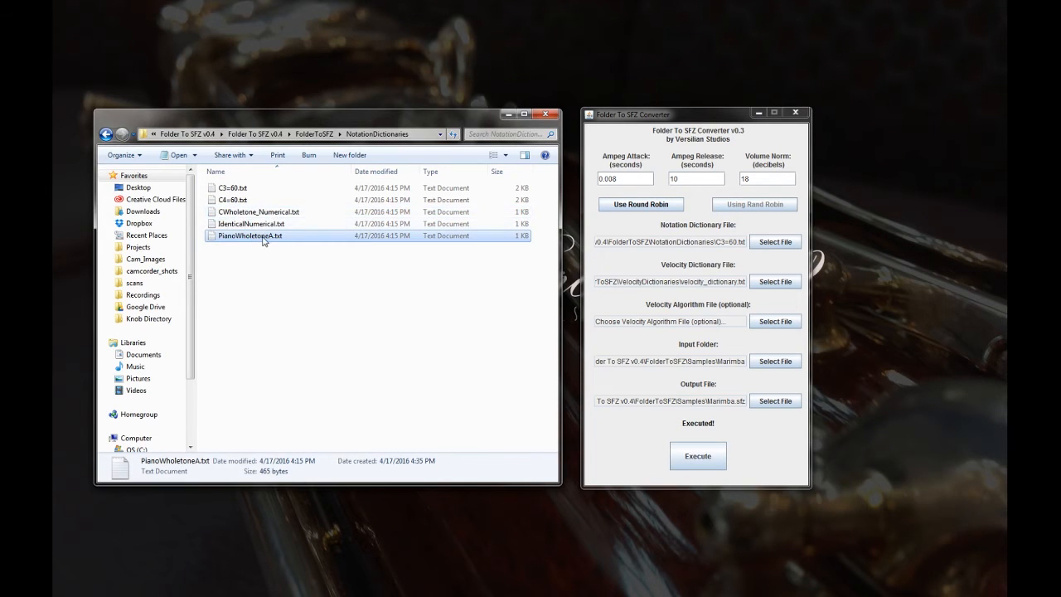
{"action": "double_click", "coordinate": [248, 235]}
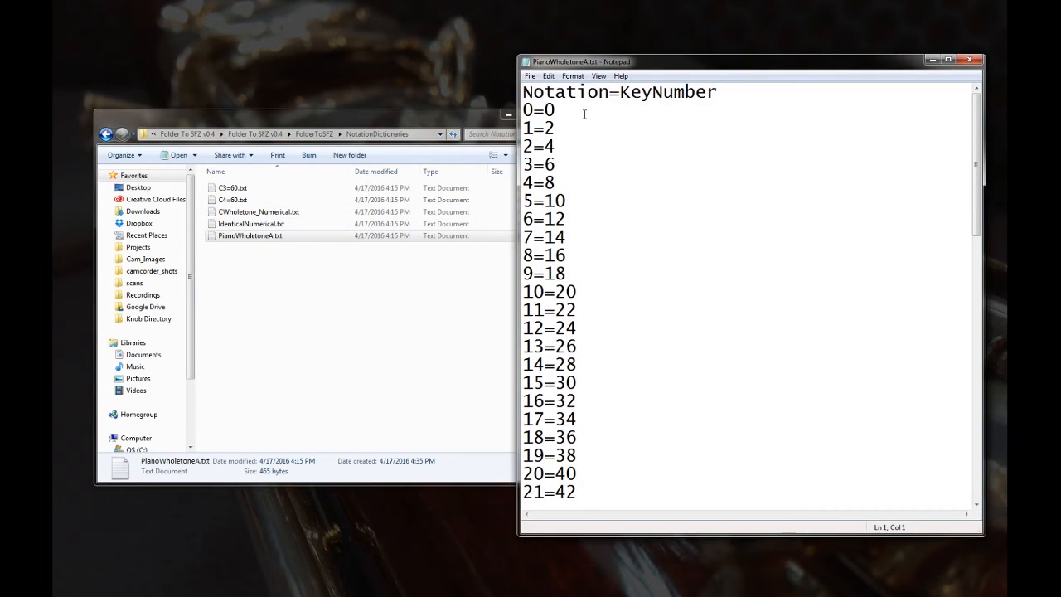
- Rewrite the entries as 000=21, 001=, 002= … with three-digit notations and old key numbers cleared
{"action": "left_click_drag", "start_coordinate": [524, 91], "coordinate": [555, 109]}
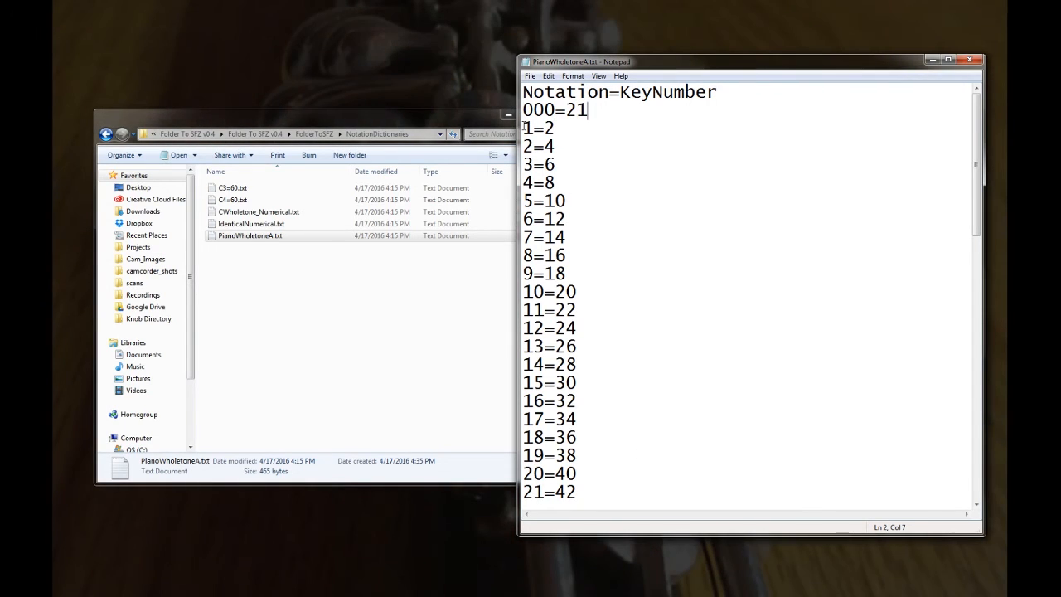
{"action": "mouse_move", "coordinate": [580, 126]}
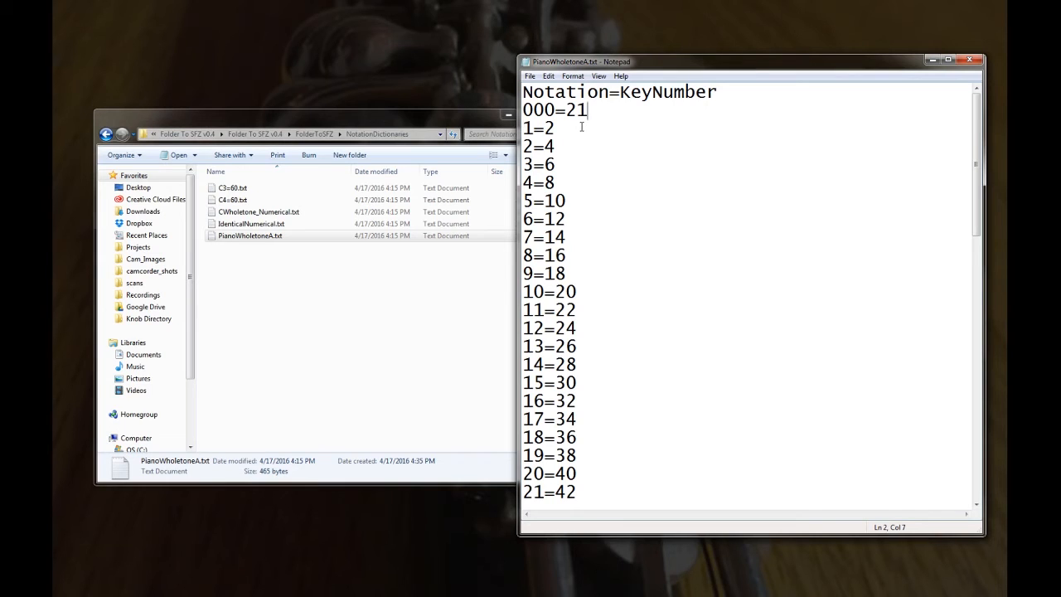
{"action": "scroll", "scroll_direction": "down", "scroll_amount": 3}
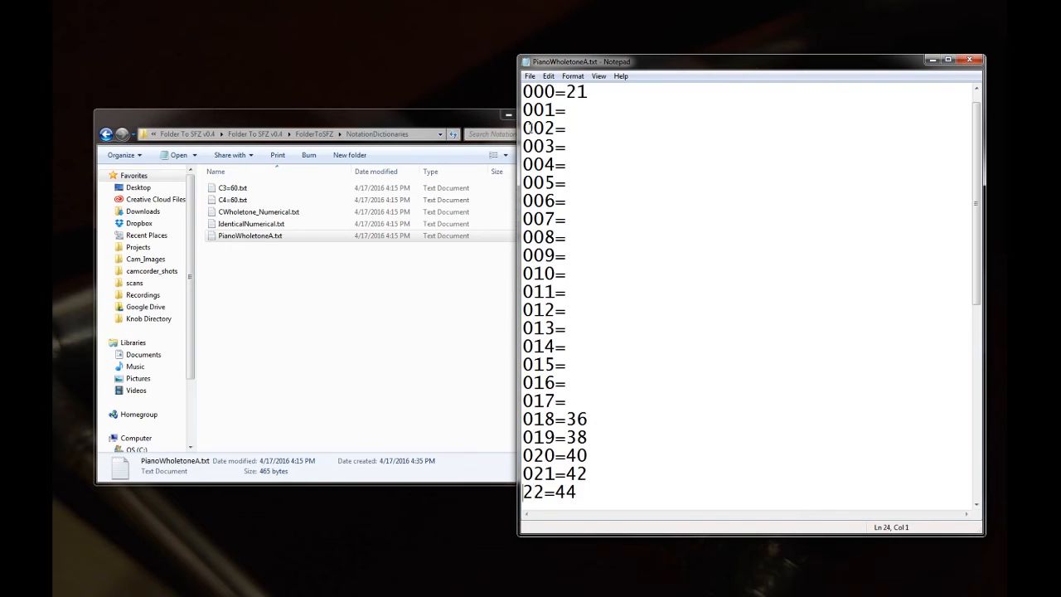
{"action": "scroll", "scroll_direction": "down", "scroll_amount": 3}
{"action": "type", "text": "0"}
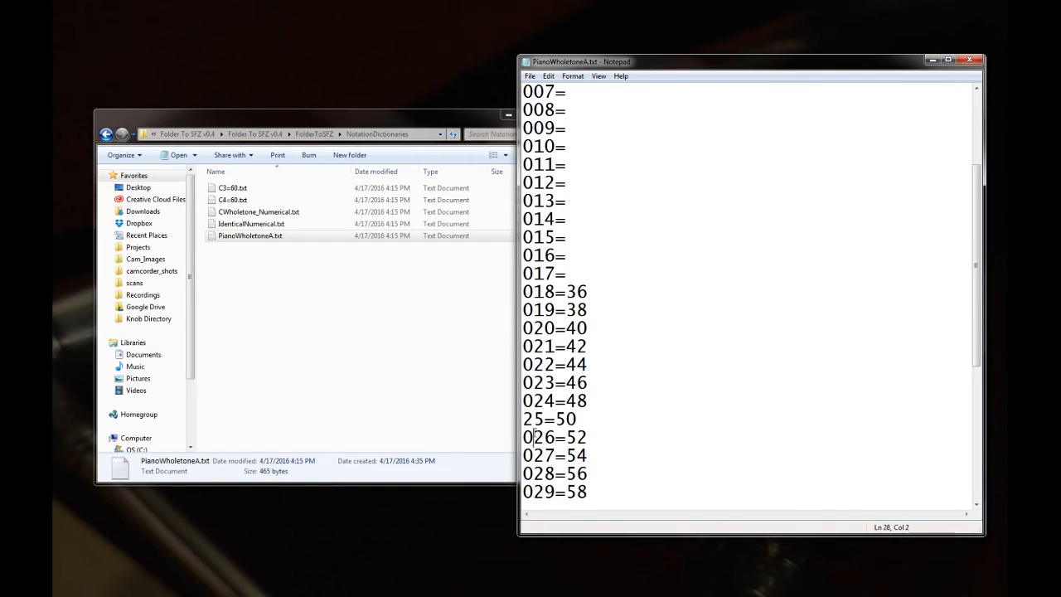
{"action": "scroll", "scroll_direction": "down", "scroll_amount": 3}
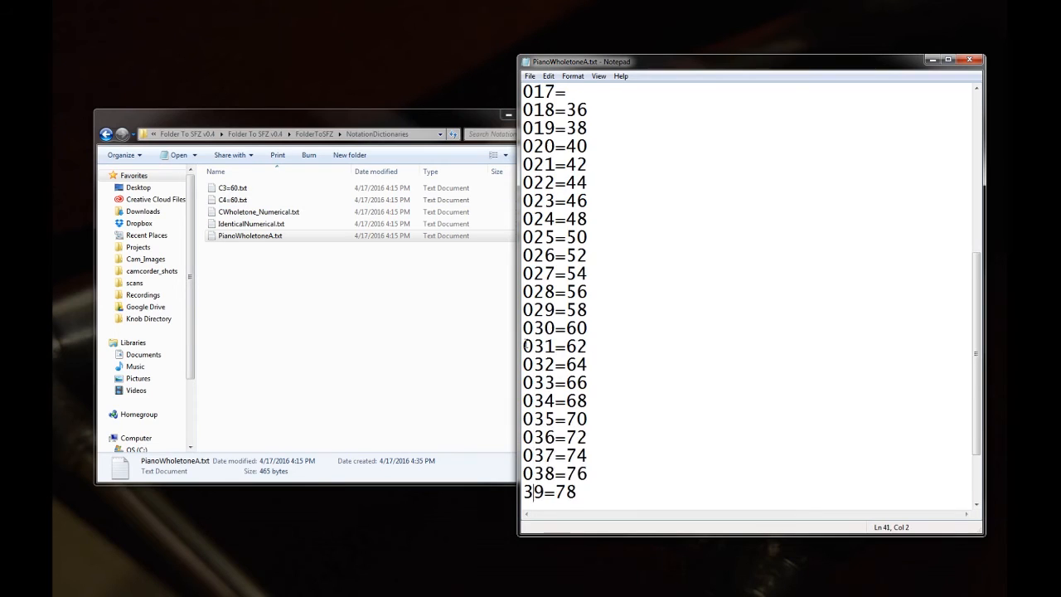
{"action": "scroll", "scroll_direction": "down", "scroll_amount": 3}
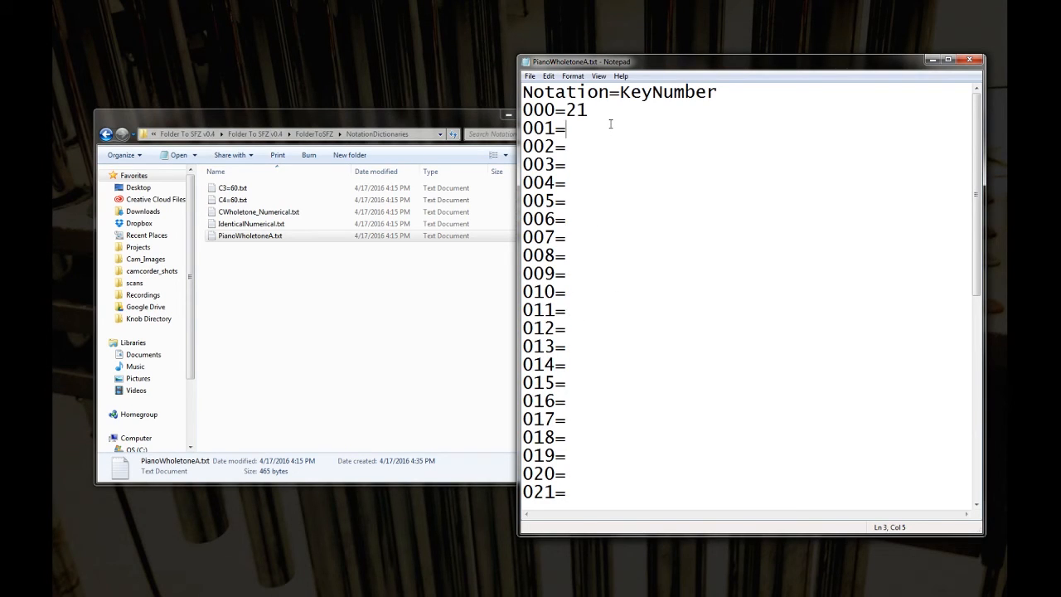
- Enter ascending whole-tone key numbers 000=21, 001=23 … 019=59, then save and close the file
{"action": "type", "text": "3"}
{"action": "left_click", "coordinate": [747, 255]}
{"action": "type", "text": "7"}
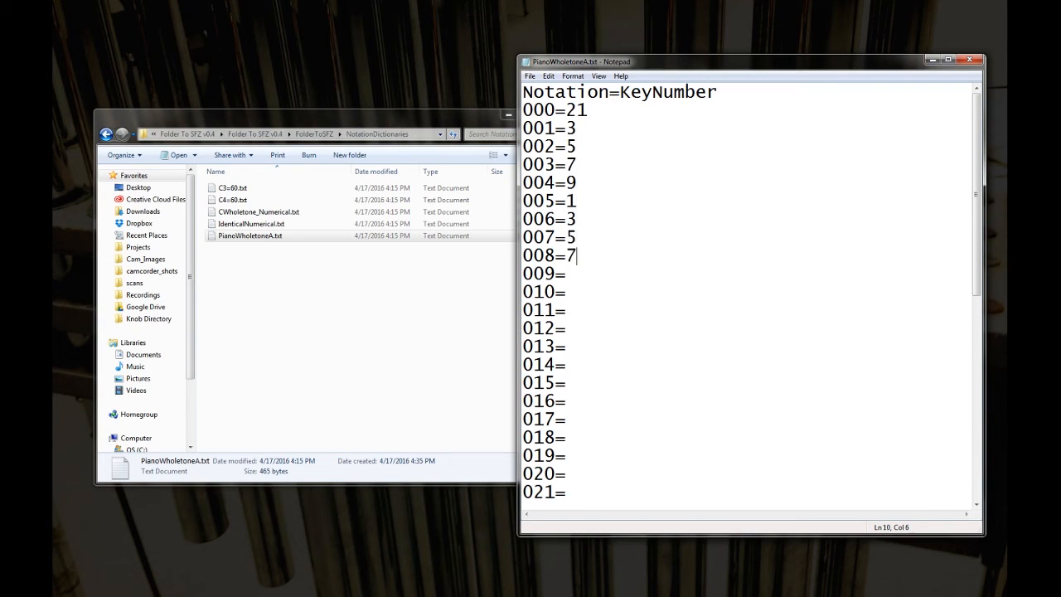
{"action": "type", "text": "9"}
{"action": "left_click", "coordinate": [747, 292]}
{"action": "type", "text": "1"}
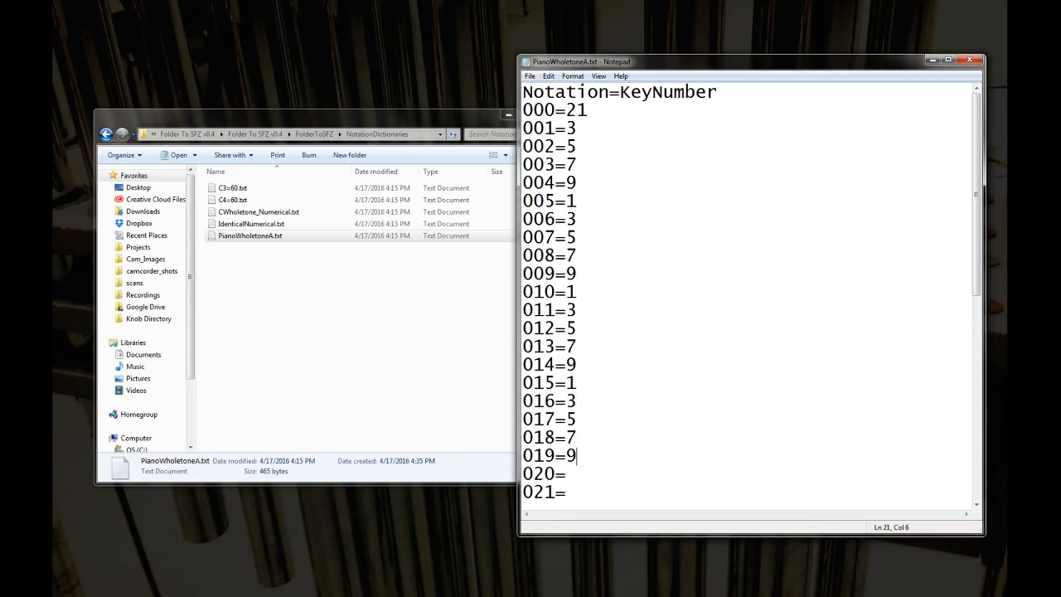
{"action": "scroll", "scroll_direction": "down", "scroll_amount": 3}
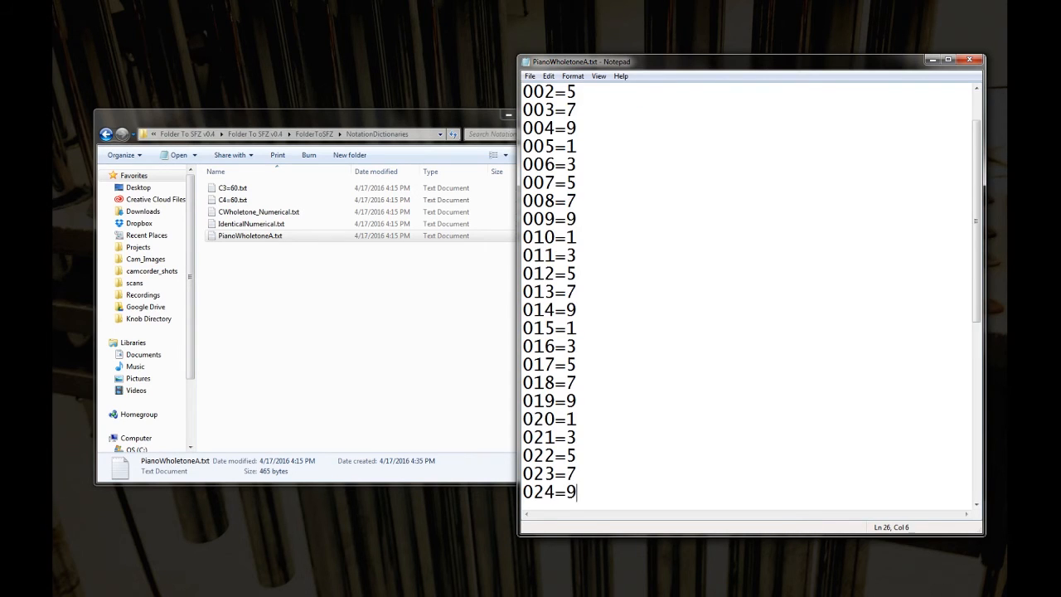
{"action": "scroll", "scroll_direction": "up", "scroll_amount": 3}
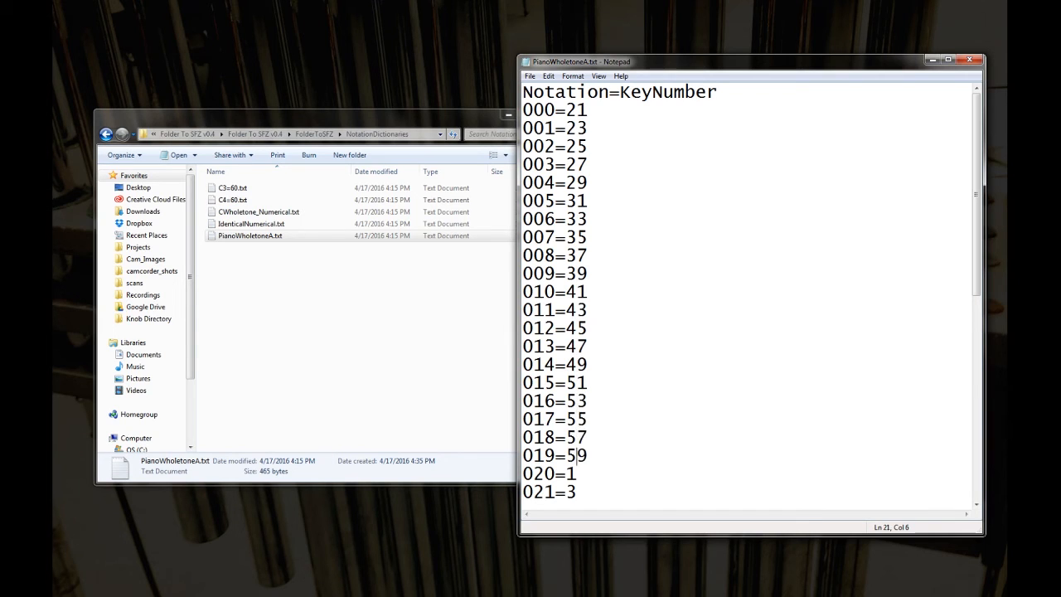
{"action": "scroll", "scroll_direction": "down", "scroll_amount": 3}
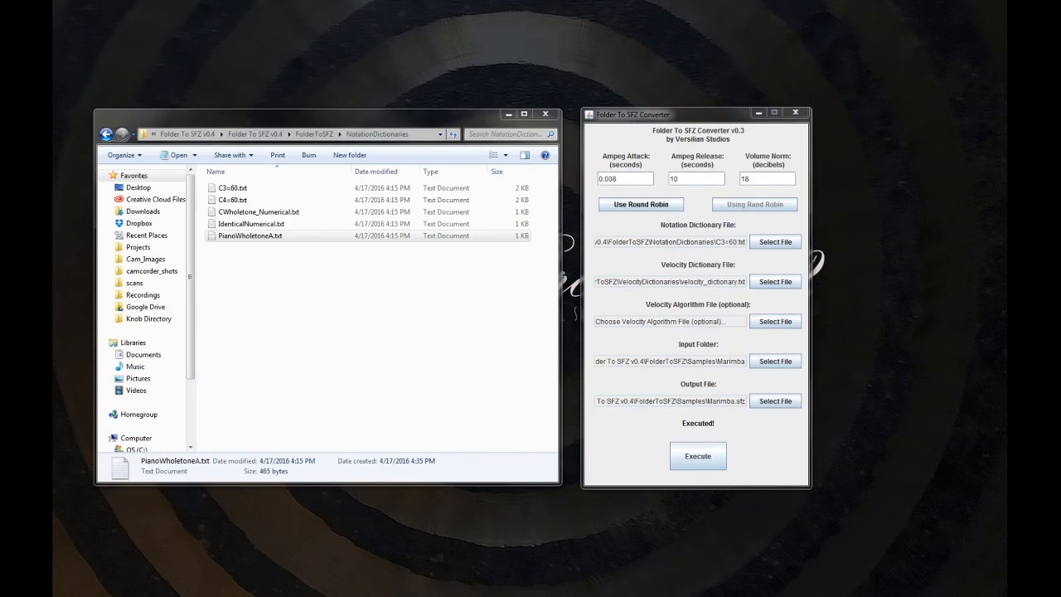
- Reopen Piano_Wholetone.txt to review entries through 039=99, then return to the converter
{"action": "left_click", "coordinate": [275, 339]}
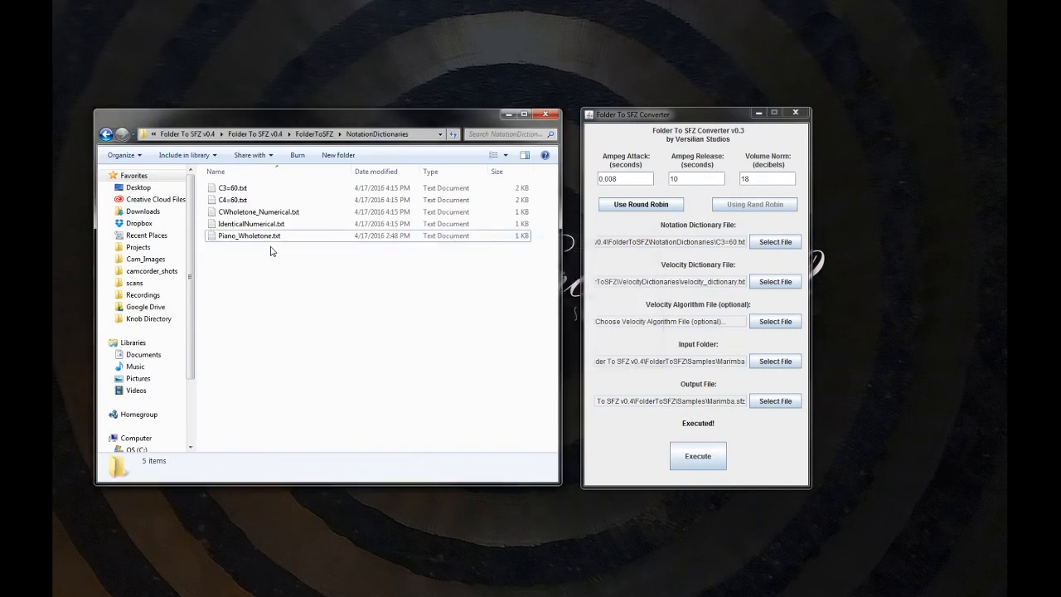
{"action": "double_click", "coordinate": [250, 236]}
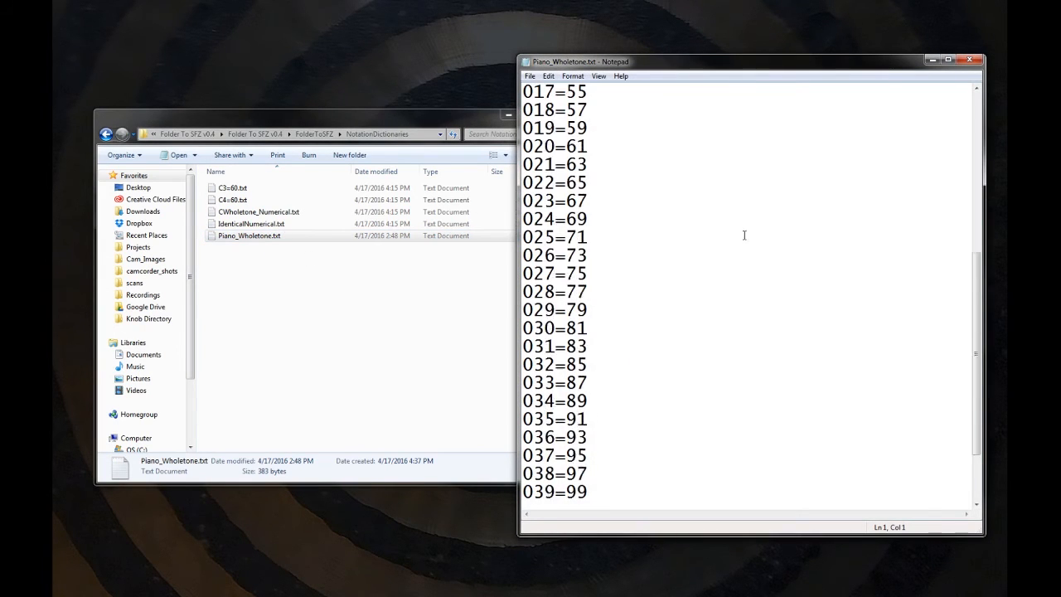
{"action": "scroll", "scroll_direction": "up", "scroll_amount": 3}
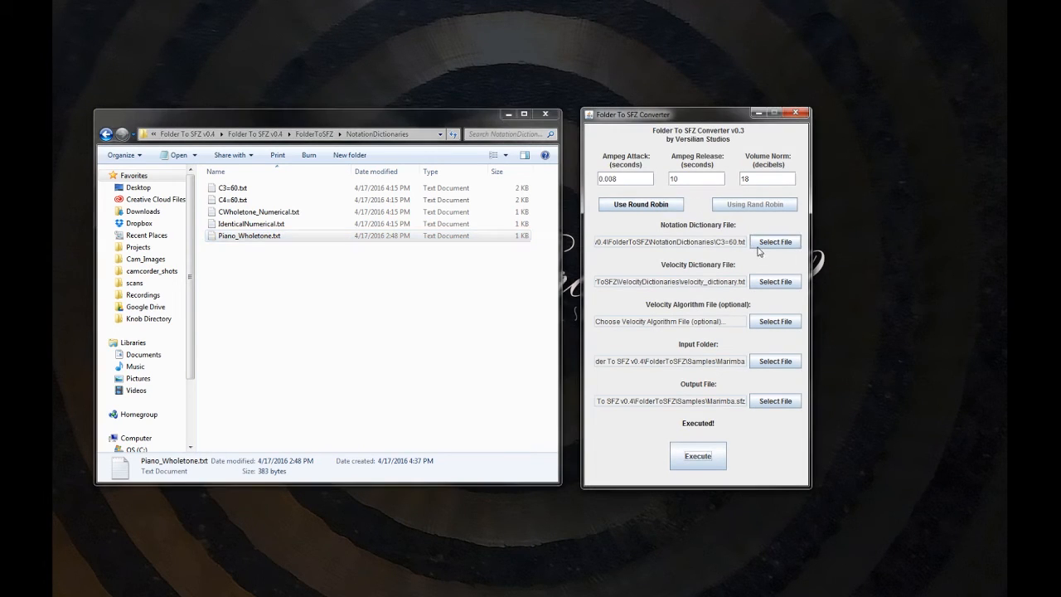
{"action": "mouse_move", "coordinate": [775, 246]}
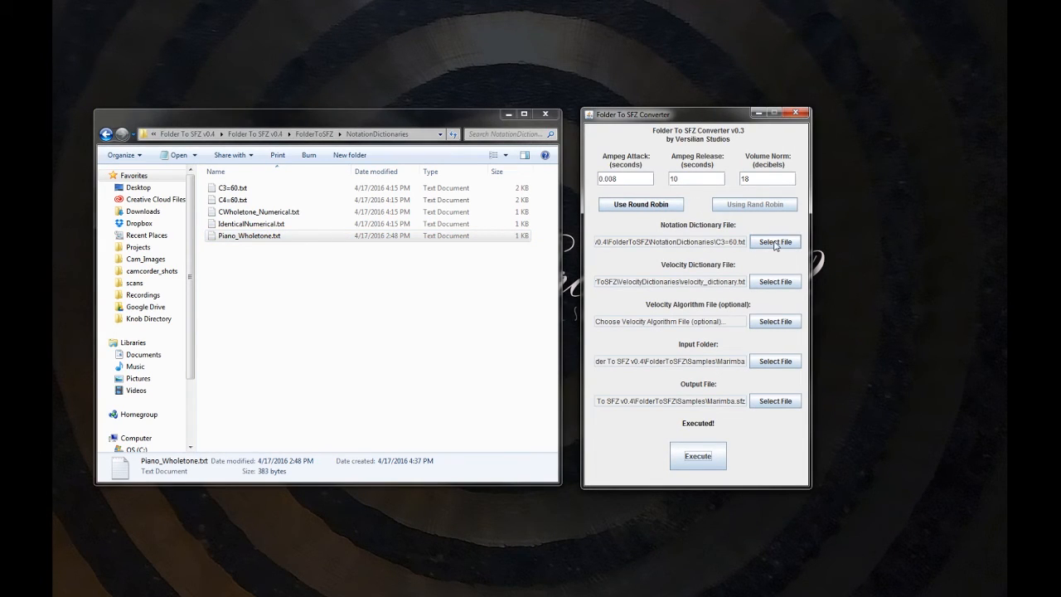
- Select Piano_Wholetone.txt as notation dictionary, with Ampeg Release 0.5 s and Volume Norm 24 dB
{"action": "left_click", "coordinate": [776, 242]}
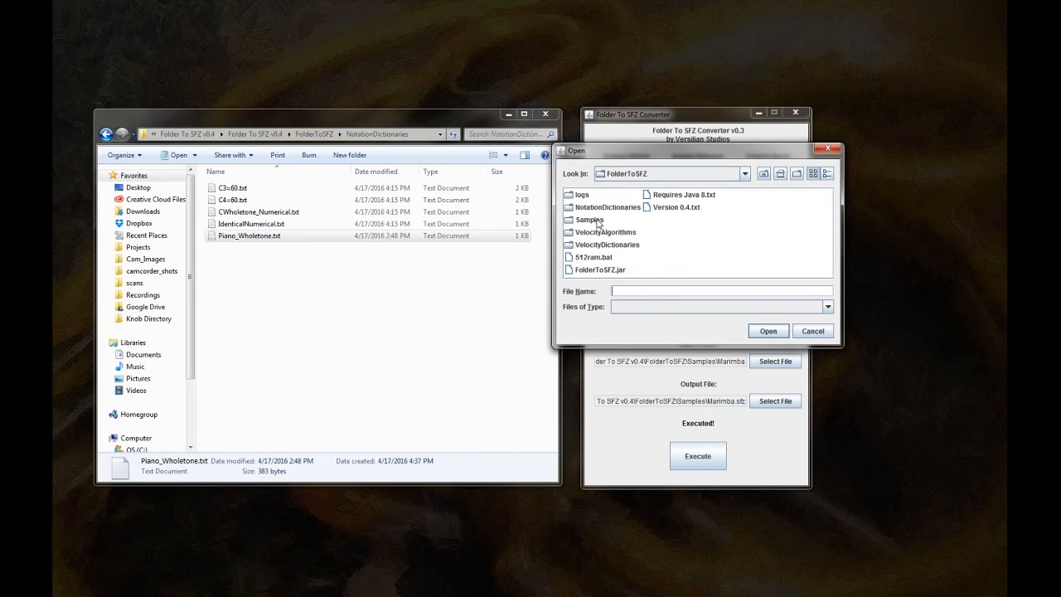
{"action": "double_click", "coordinate": [608, 207]}
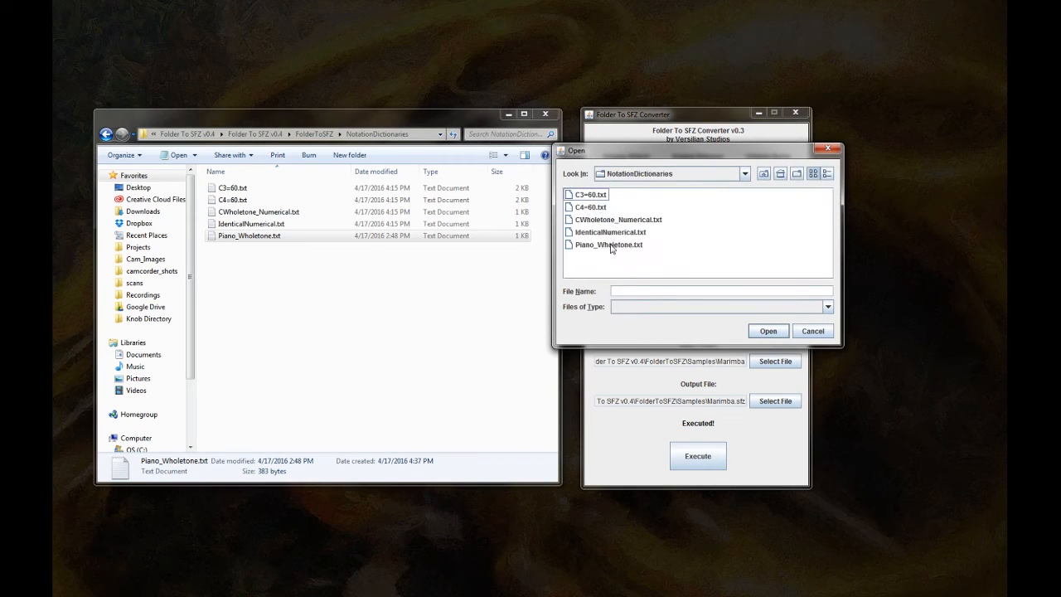
{"action": "left_click", "coordinate": [766, 331]}
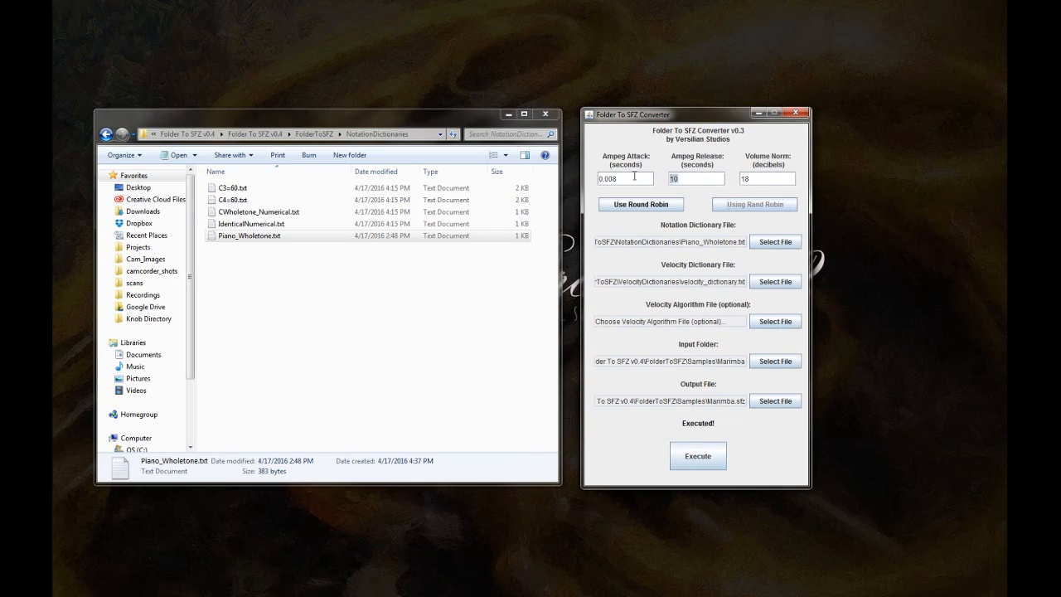
{"action": "type", "text": "0.5"}
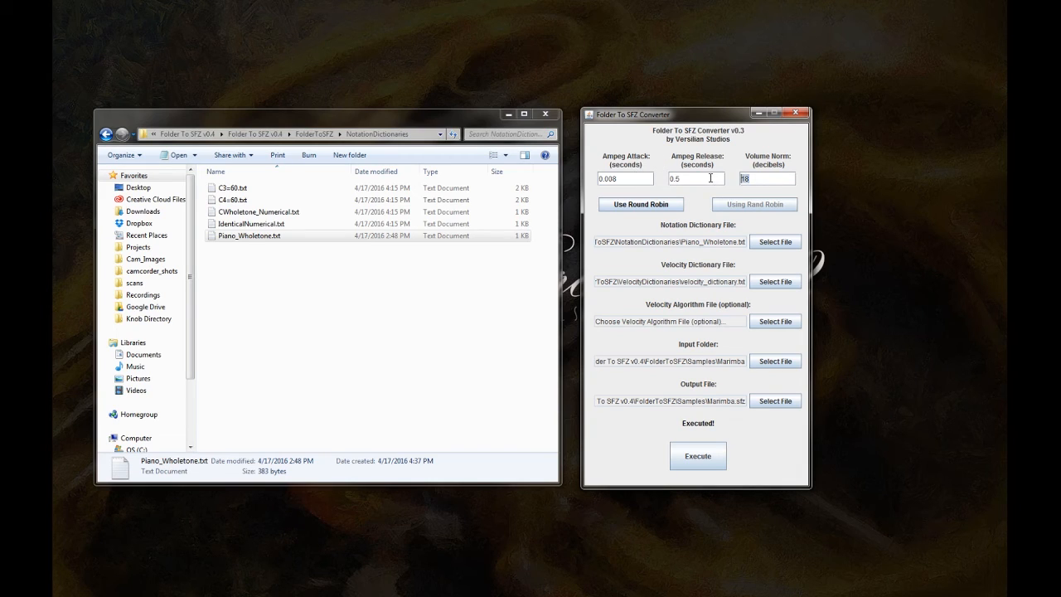
{"action": "type", "text": "24"}
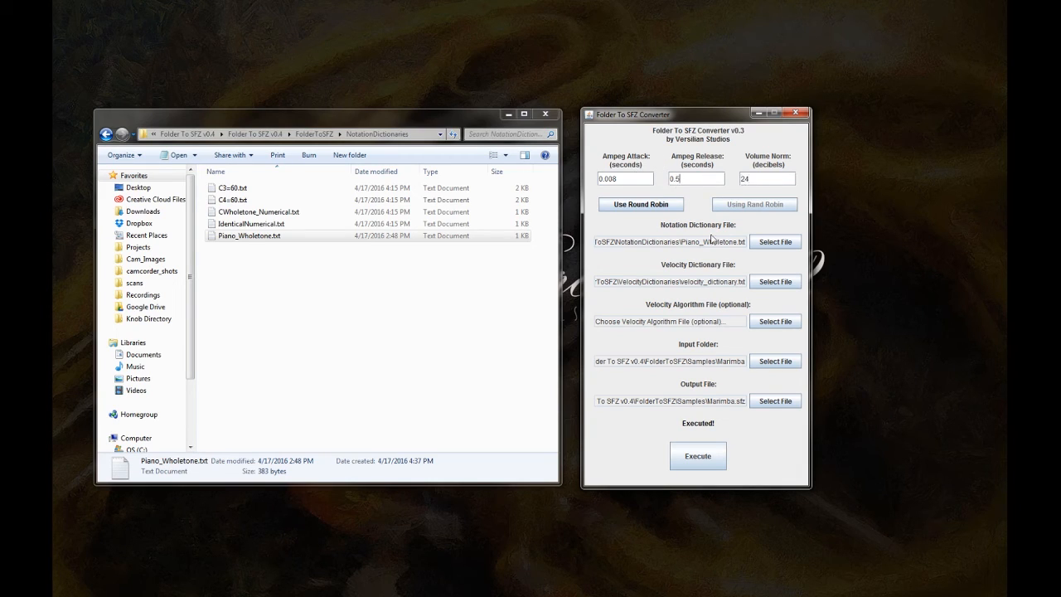
{"action": "mouse_move", "coordinate": [714, 265]}
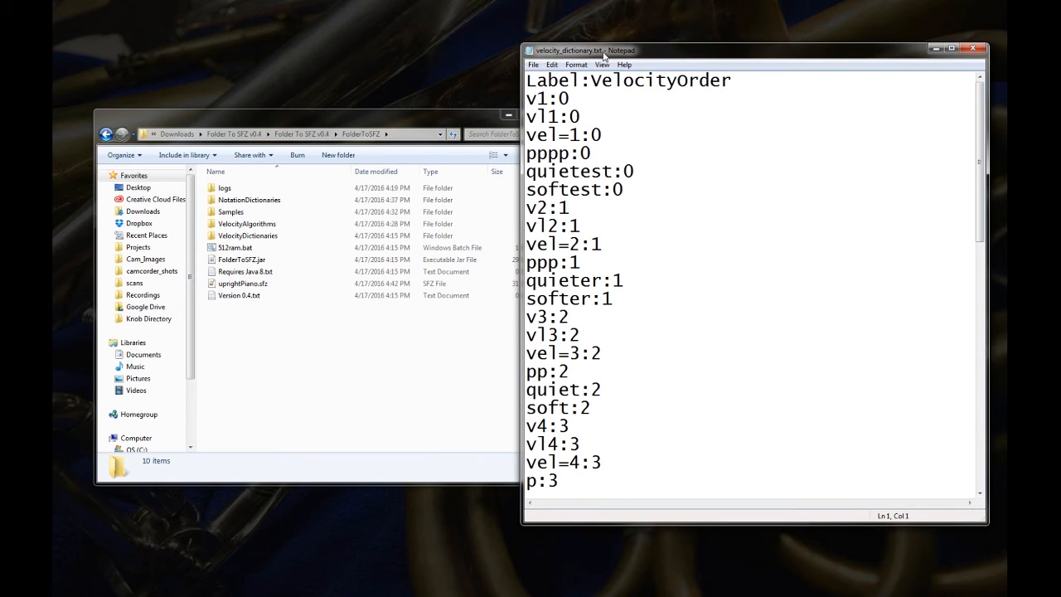
- Add the lines dyn1:0, dyn2:1 and dyn3: to velocity_dictionary.txt in Notepad
{"action": "left_click", "coordinate": [733, 79]}
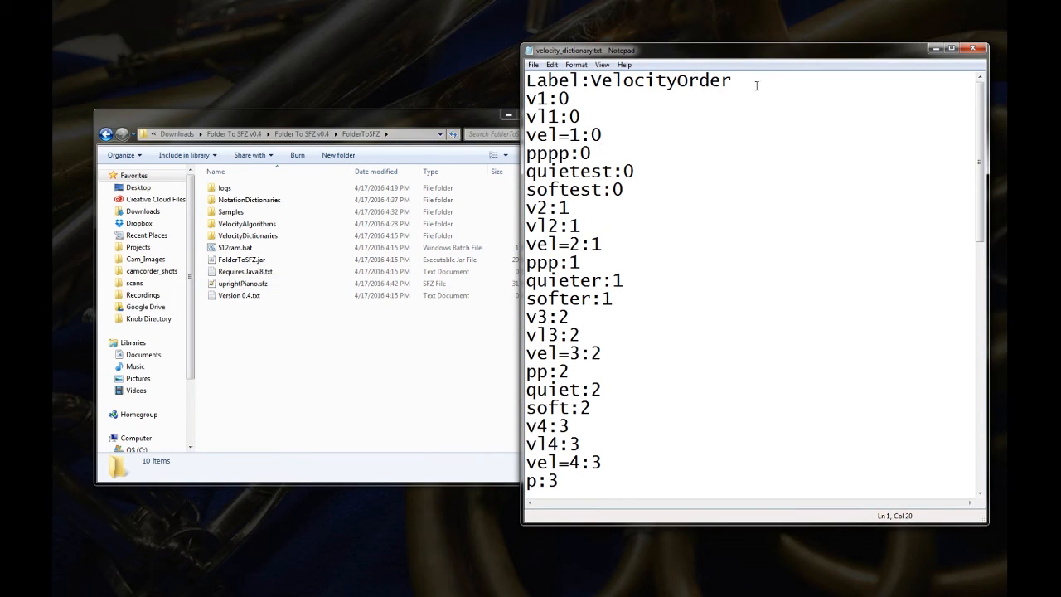
{"action": "type", "text": "dyn"}
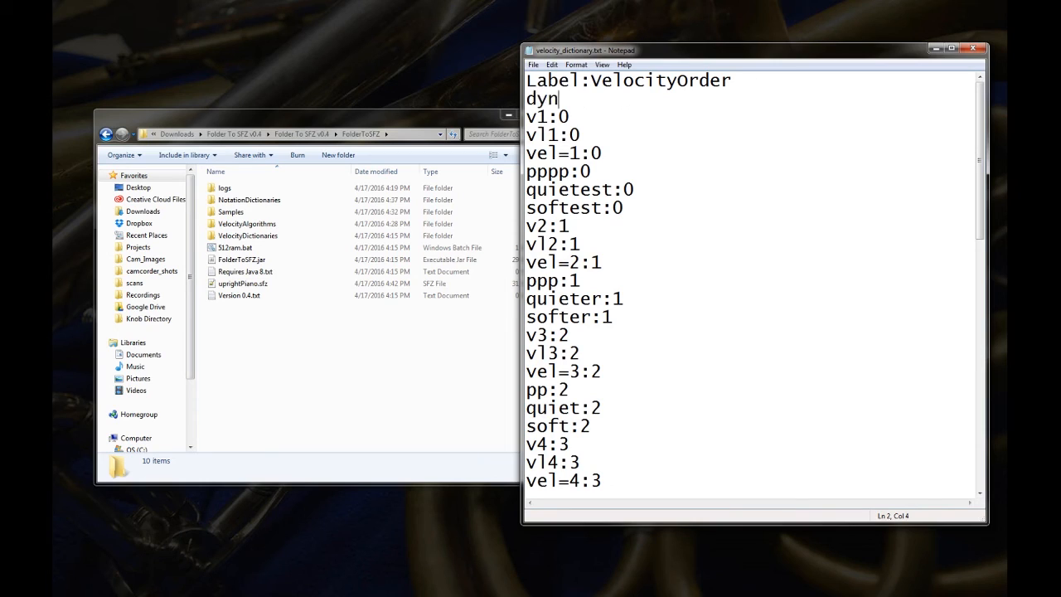
{"action": "type", "text": "1:0"}
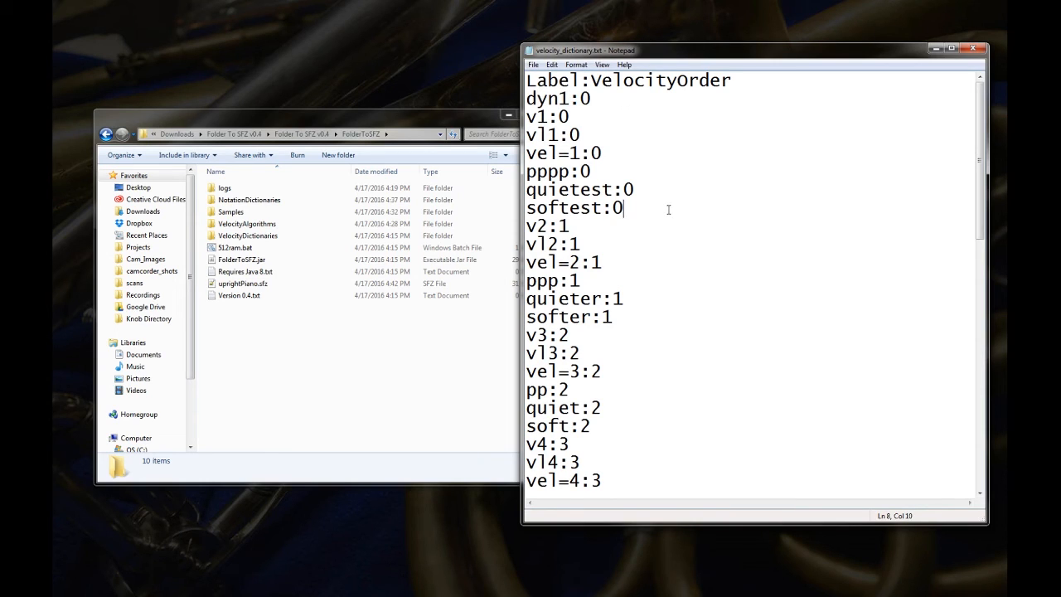
{"action": "type", "text": "dyn2"}
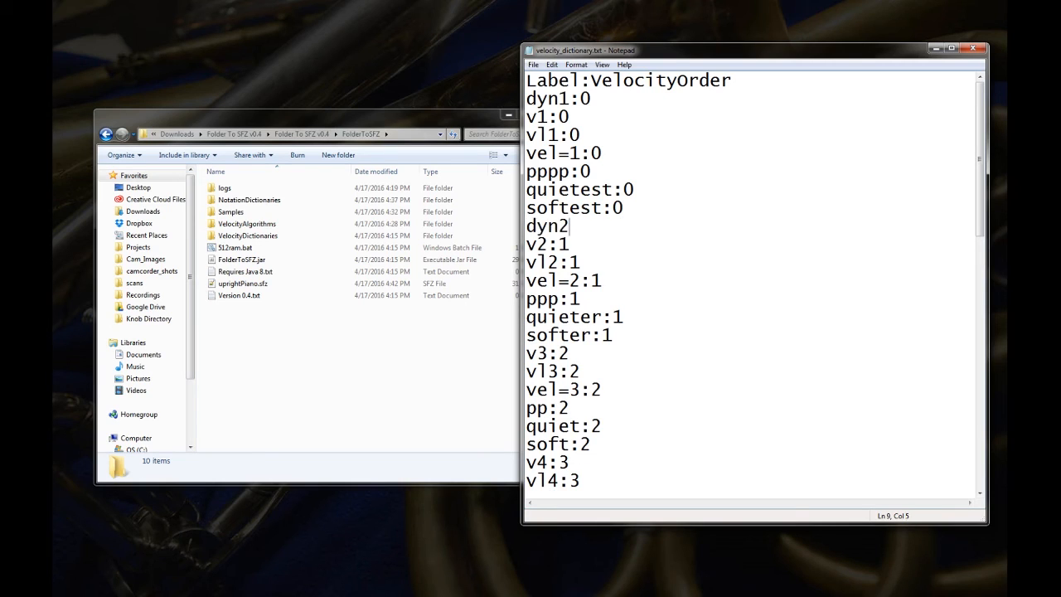
{"action": "type", "text": ":1"}
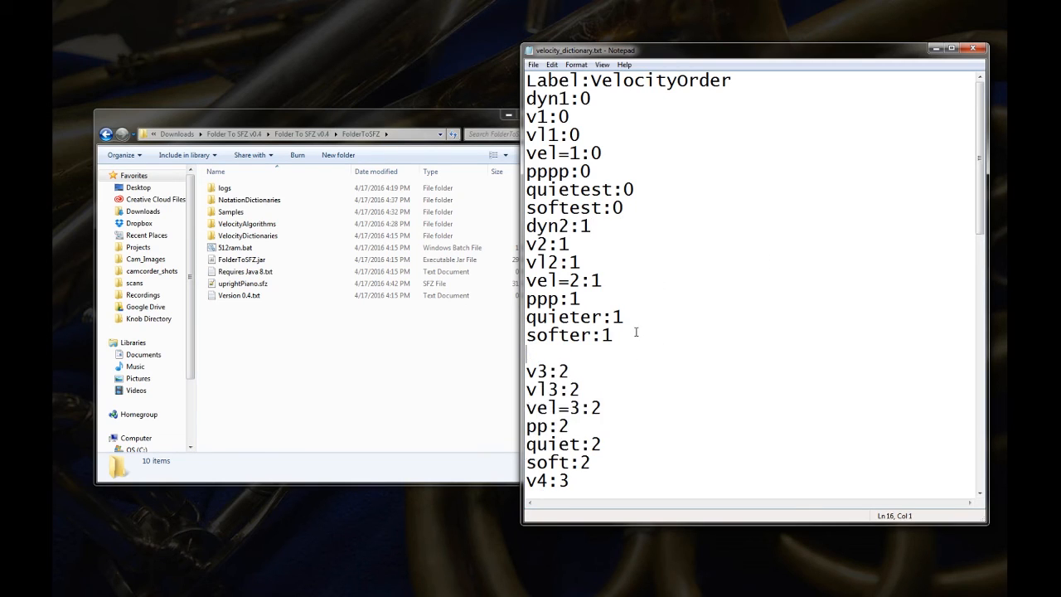
{"action": "type", "text": "dyn3:"}
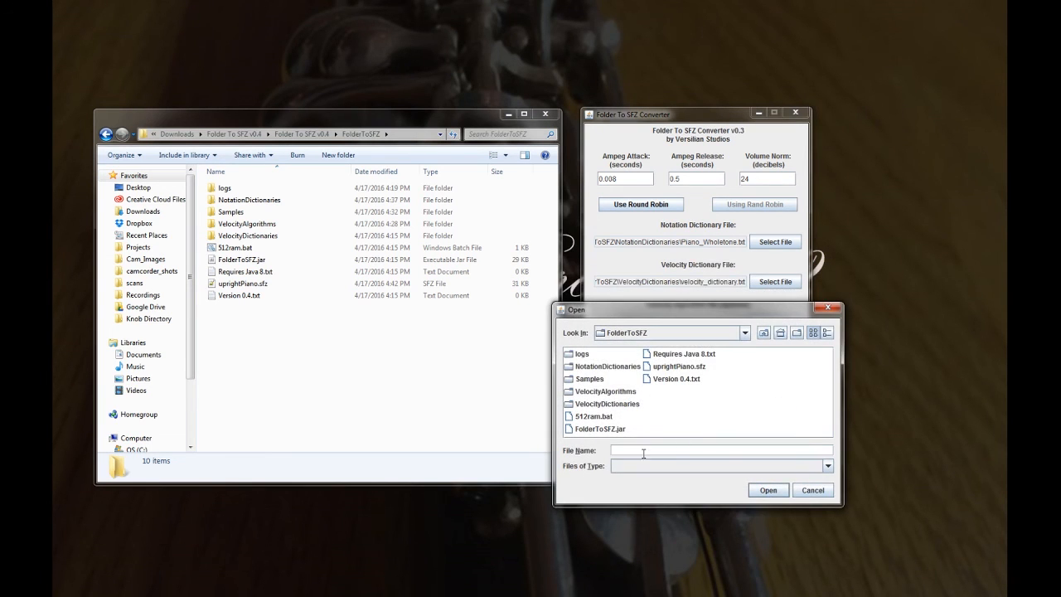
- Choose uprightPiano.sfz as the output file and execute the conversion
{"action": "left_click", "coordinate": [675, 366]}
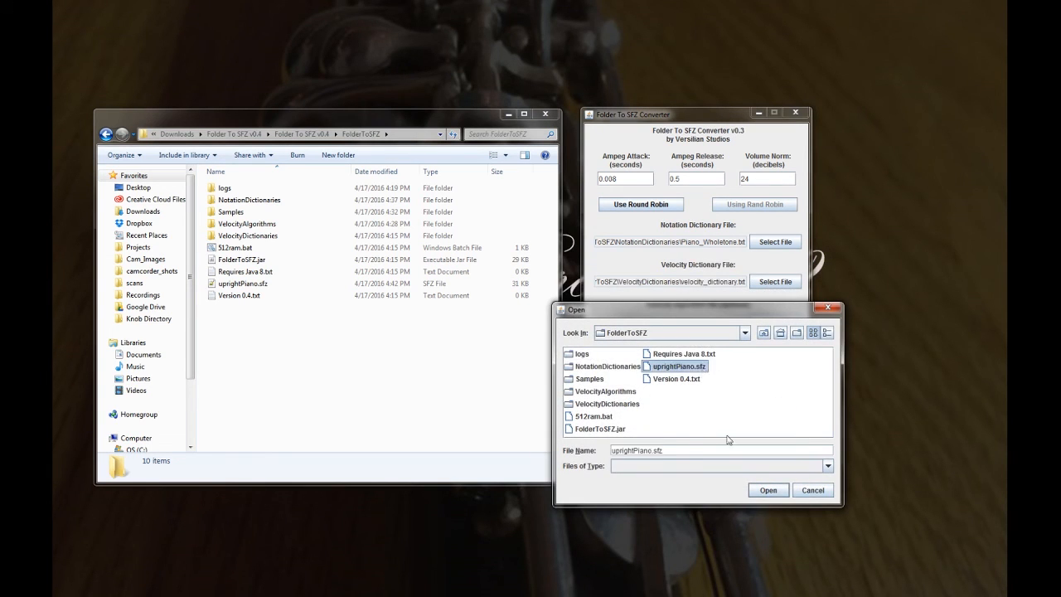
{"action": "left_click", "coordinate": [767, 490]}
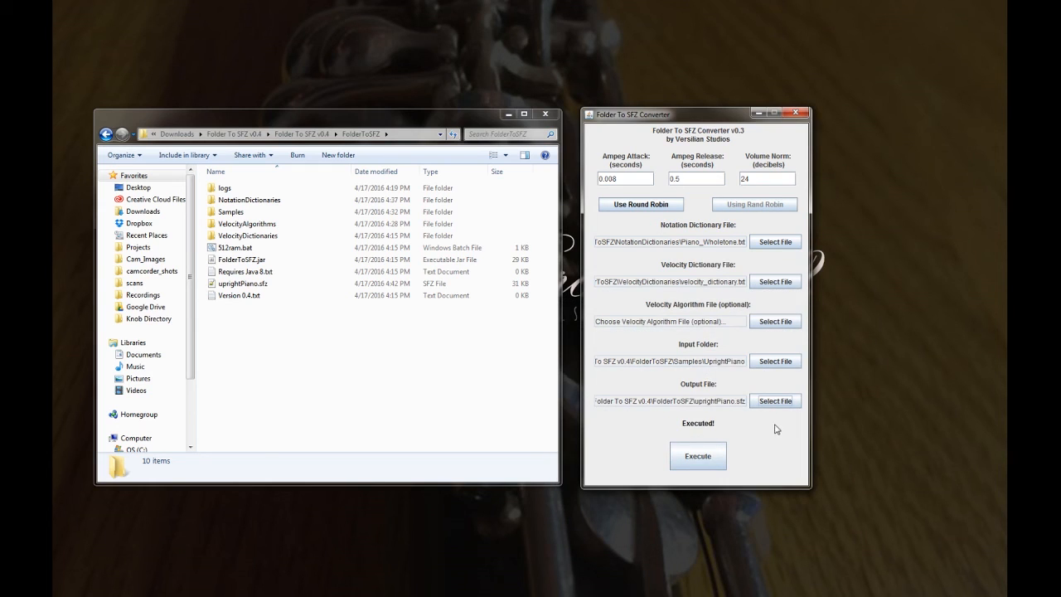
{"action": "mouse_move", "coordinate": [872, 312]}
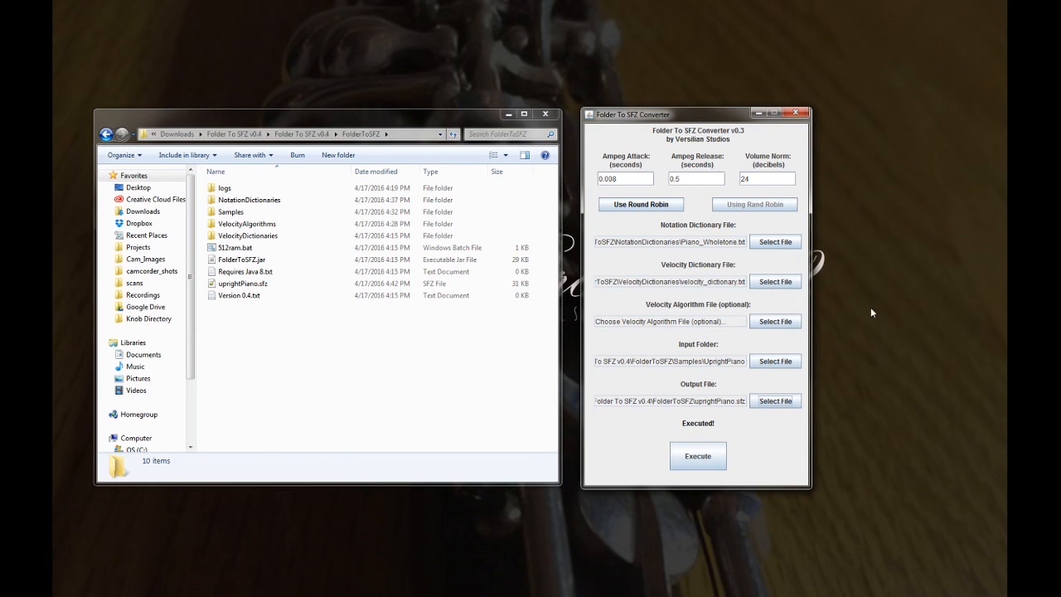
{"action": "mouse_move", "coordinate": [694, 305]}
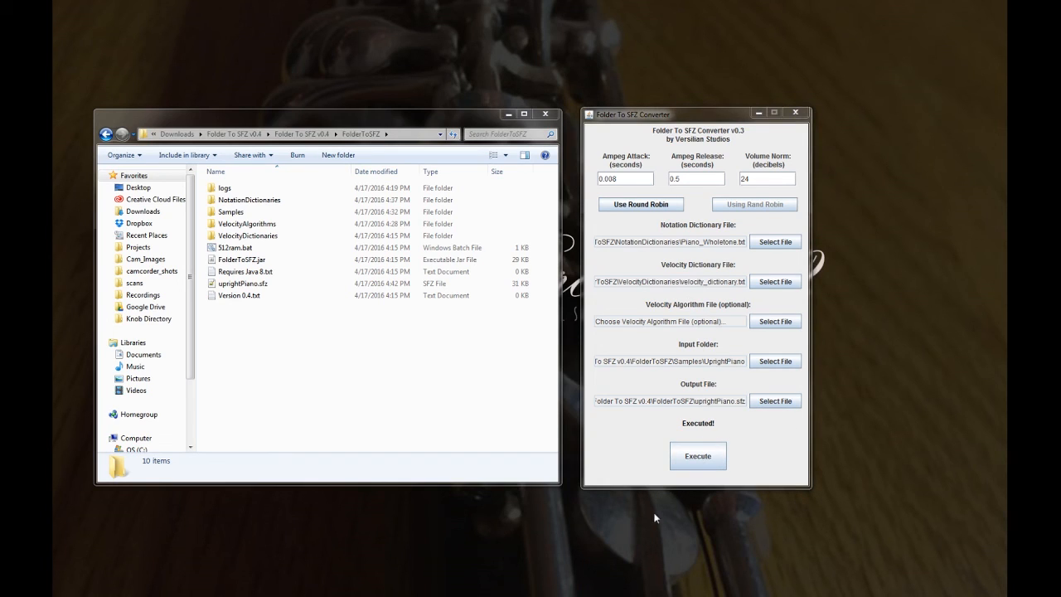
{"action": "left_click", "coordinate": [242, 281]}
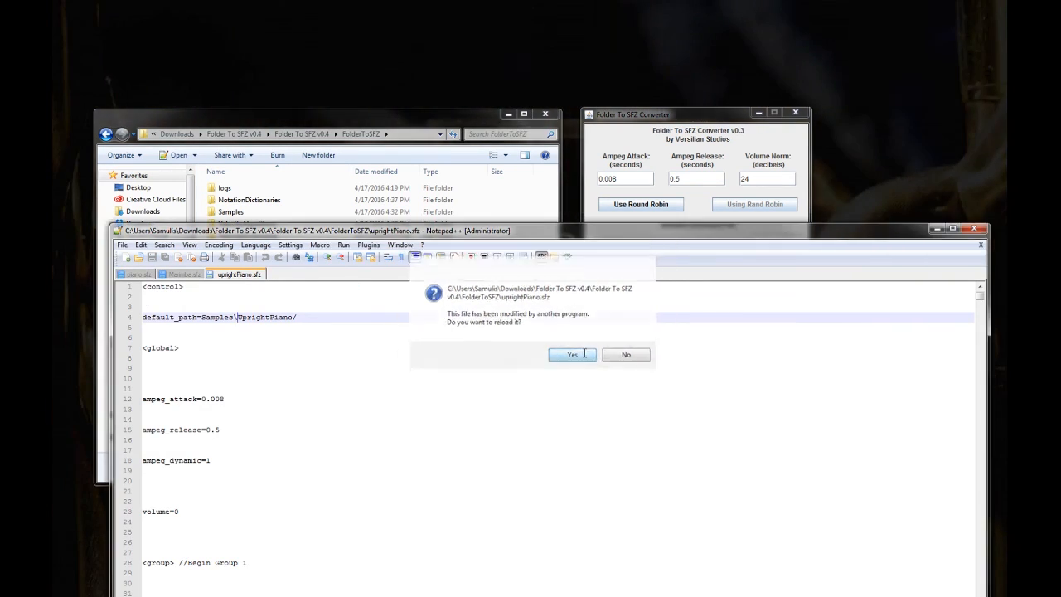
- Accept Notepad++'s prompt to reload the regenerated uprightPiano.sfz
{"action": "left_click", "coordinate": [571, 355]}
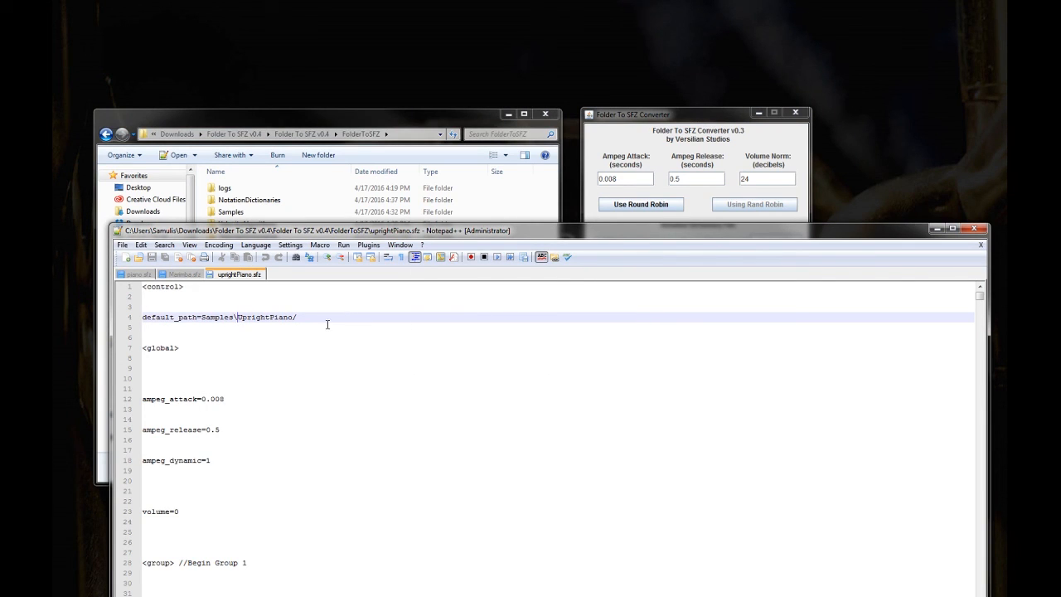
{"action": "left_click", "coordinate": [240, 282]}
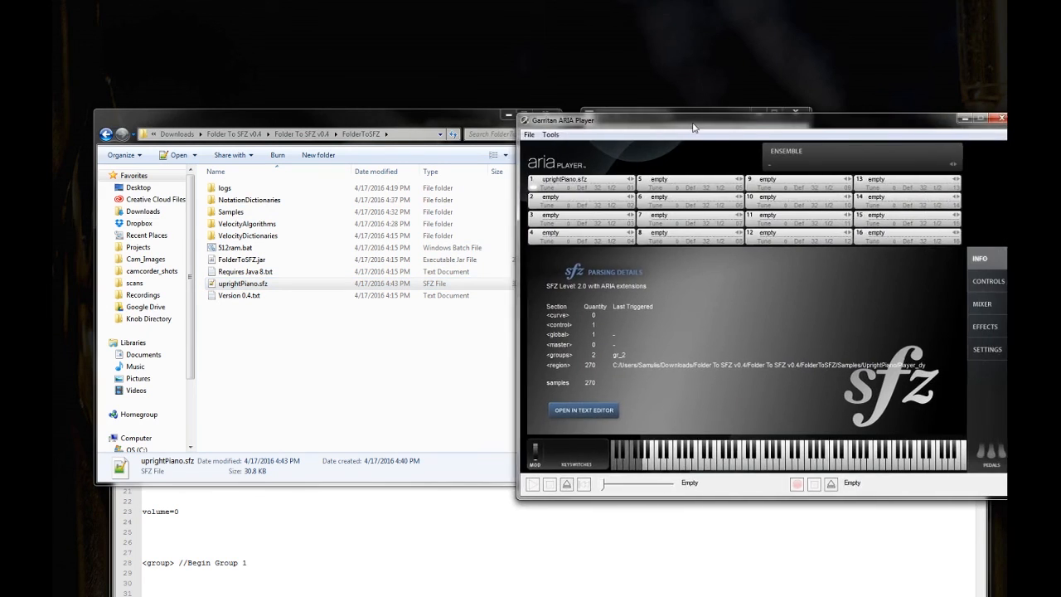
- Move the ARIA Player window and view the SFZ parsing details showing 270 regions and samples
{"action": "left_click_drag", "start_coordinate": [693, 119], "coordinate": [638, 115]}
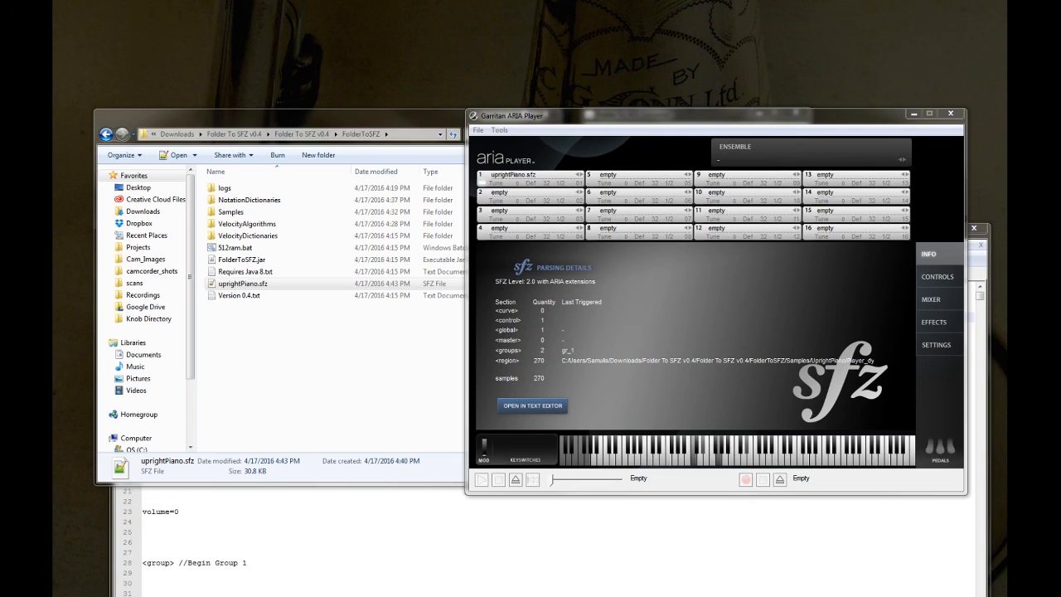
{"action": "left_click", "coordinate": [716, 451]}
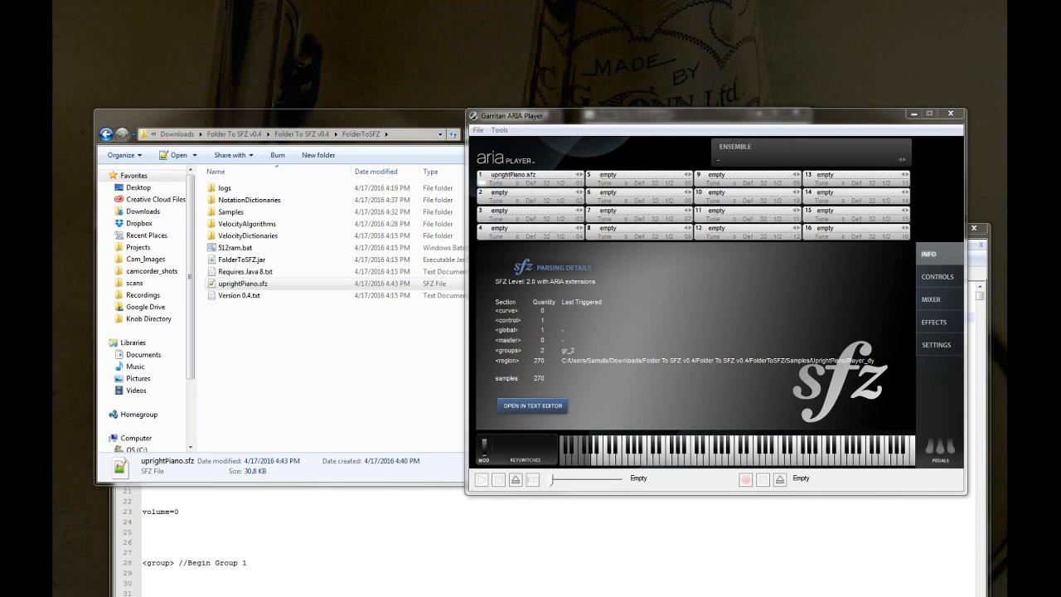
{"action": "mouse_move", "coordinate": [842, 90]}
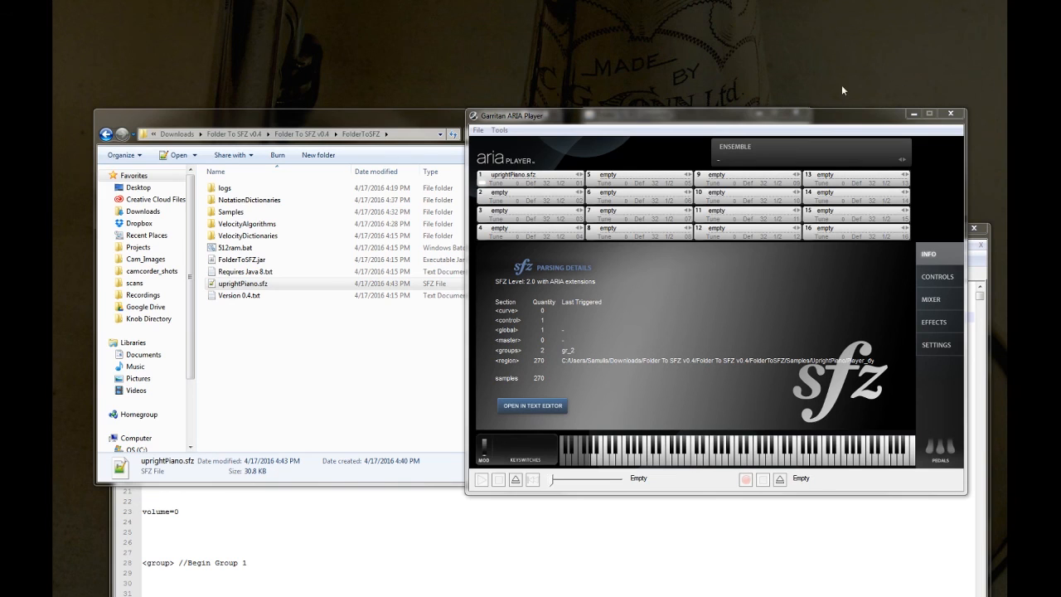